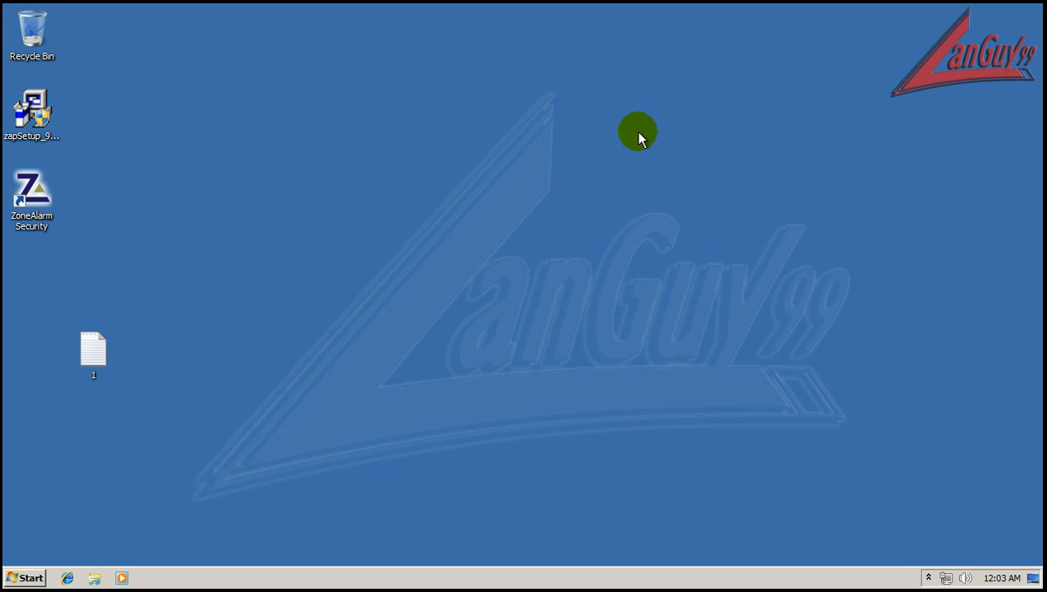
Bring up the ZoneAlarm Pro main window from the hidden system tray icons.
drag(92, 349, 31, 267)
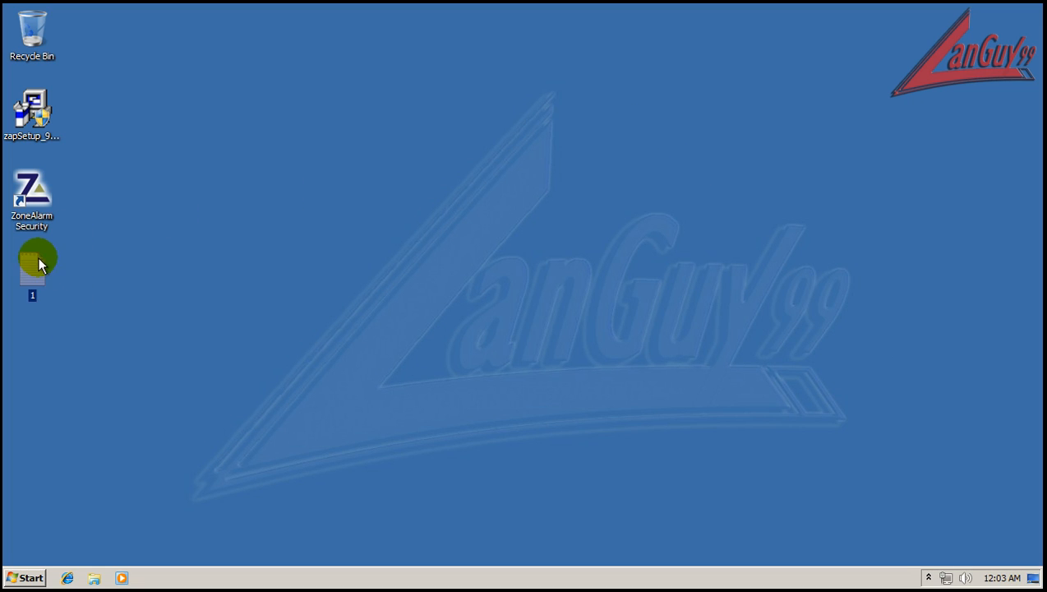
click(928, 579)
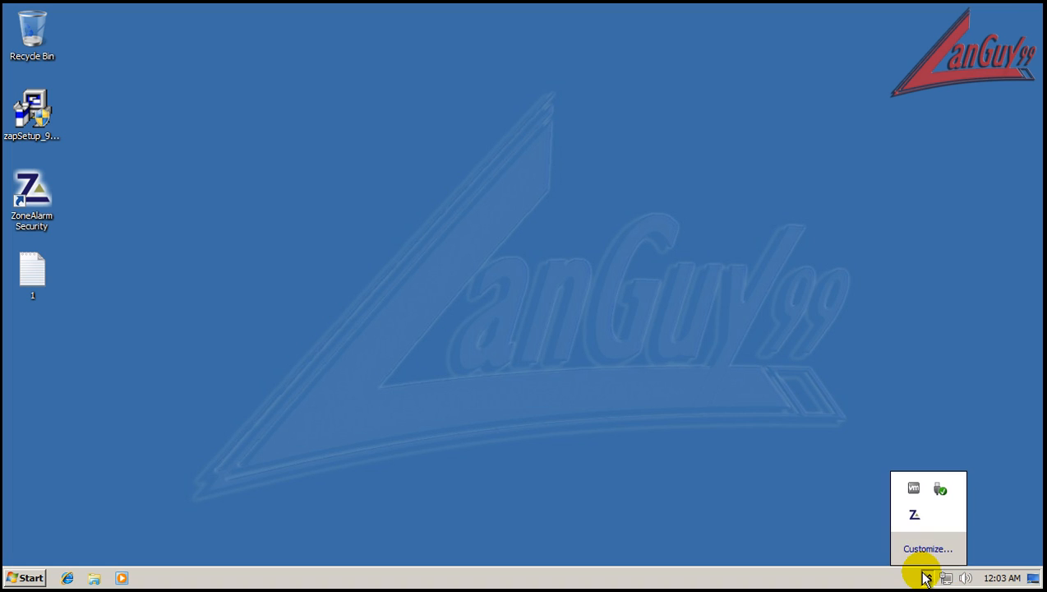
click(914, 513)
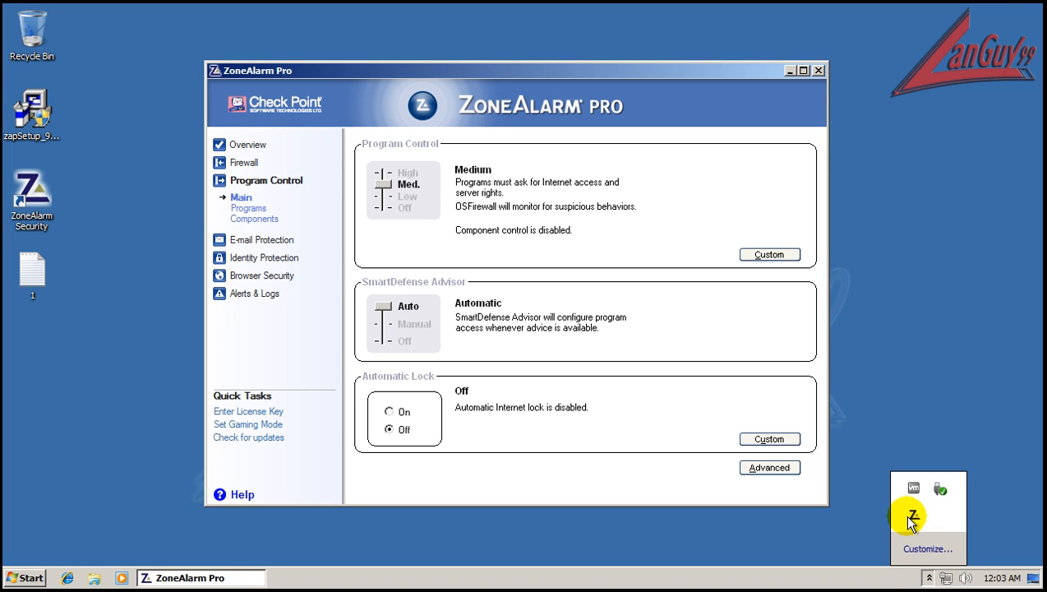
mouse_move(632, 115)
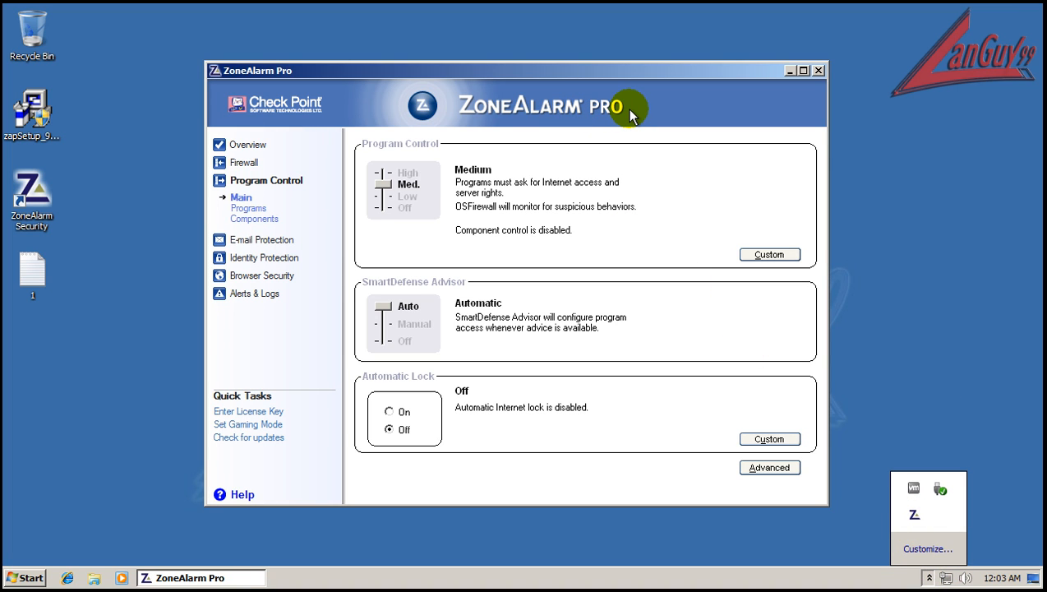
mouse_move(283, 401)
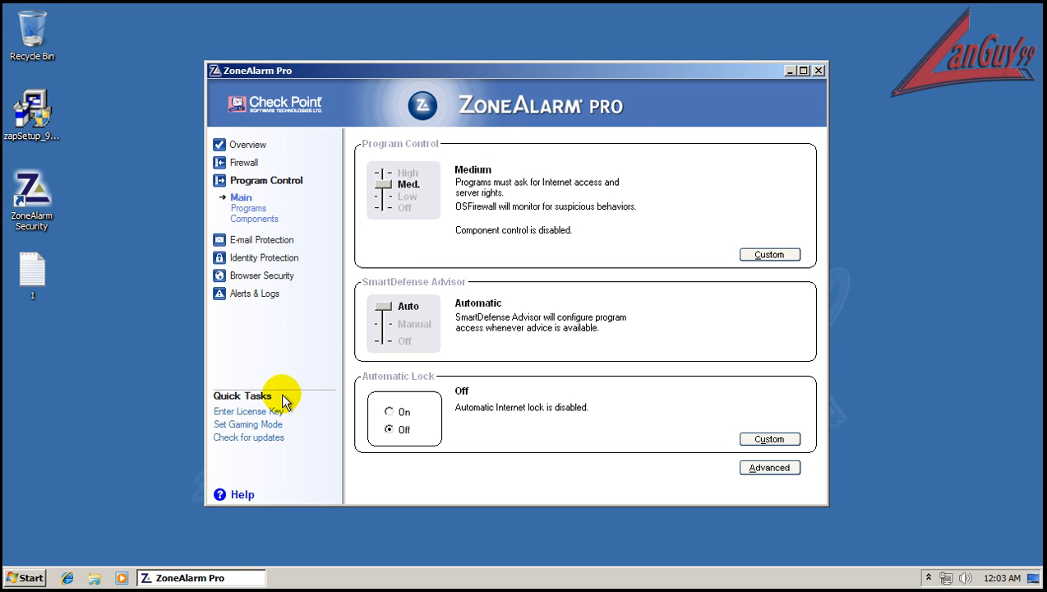
mouse_move(266, 442)
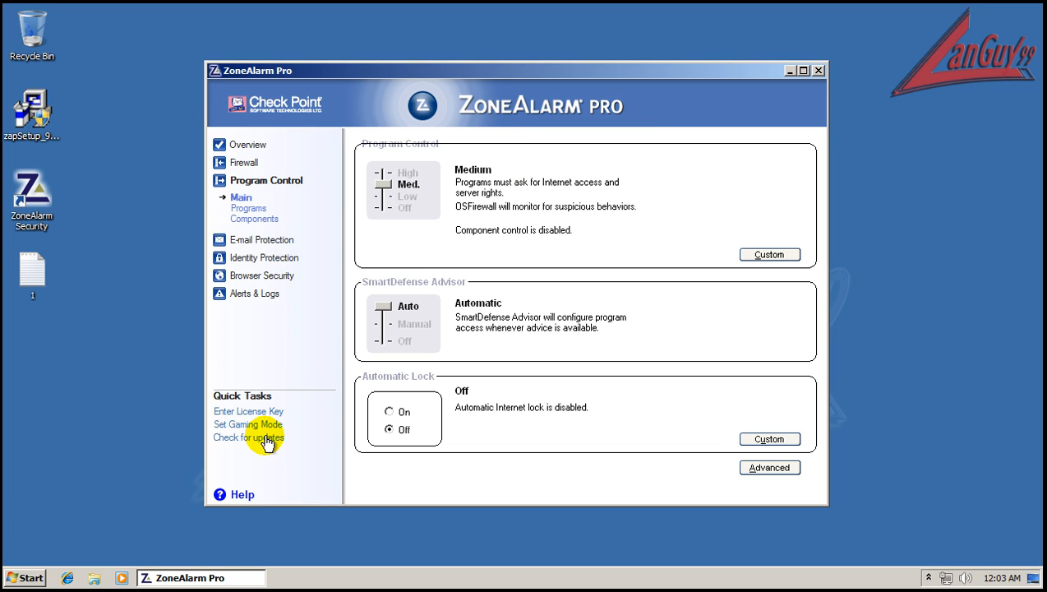
Run a ZoneAlarm update check reporting up to date, then return to the protection overview.
click(248, 438)
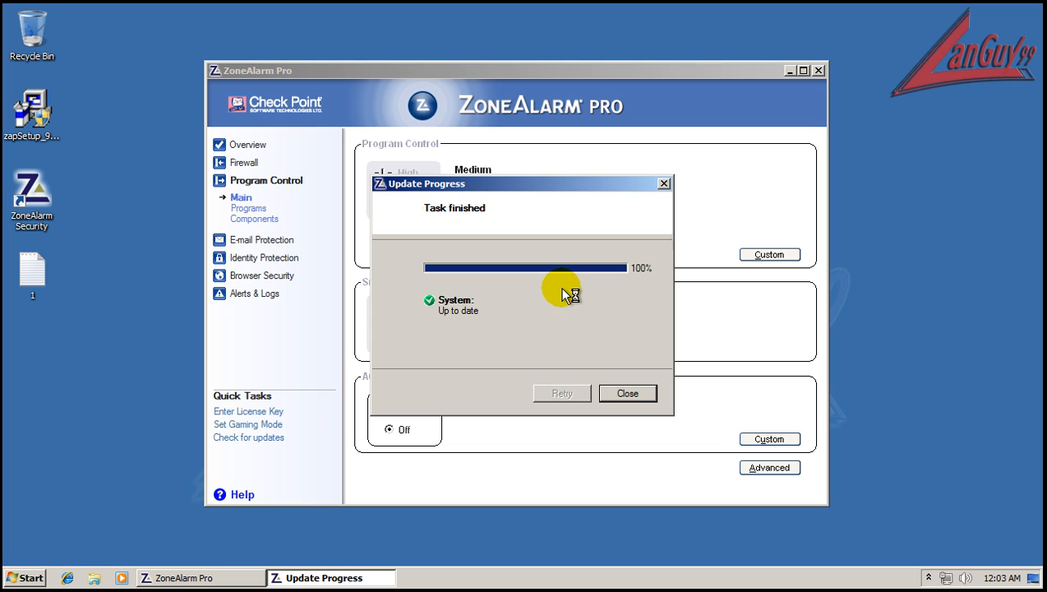
click(628, 393)
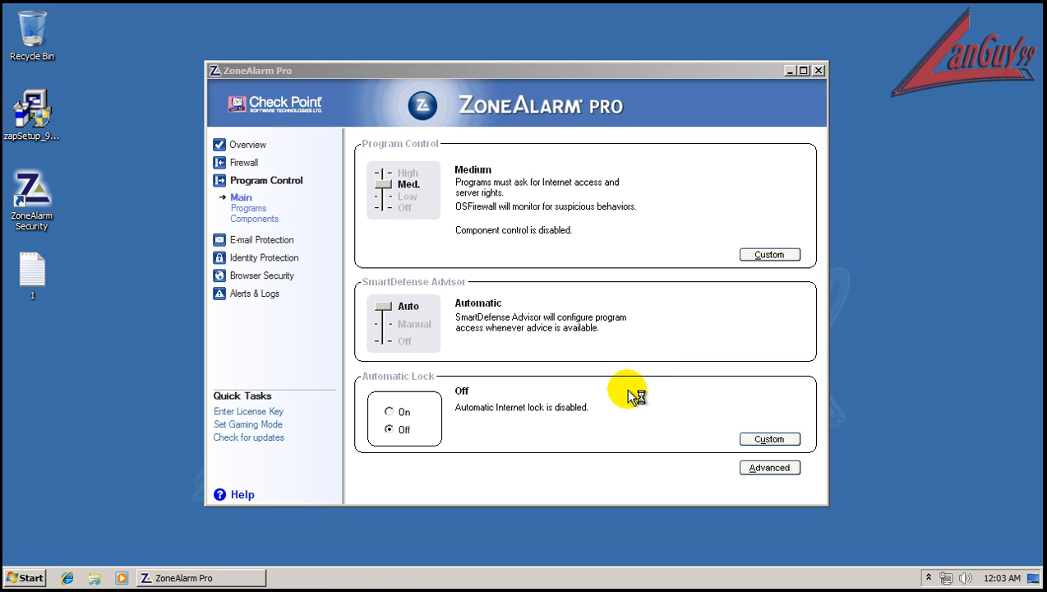
click(250, 145)
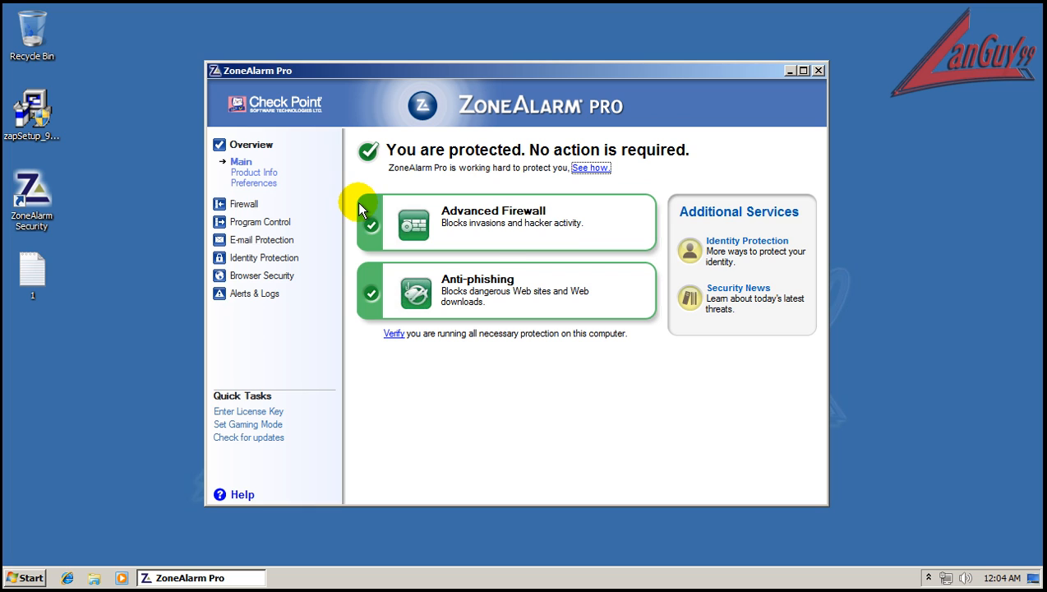
click(253, 173)
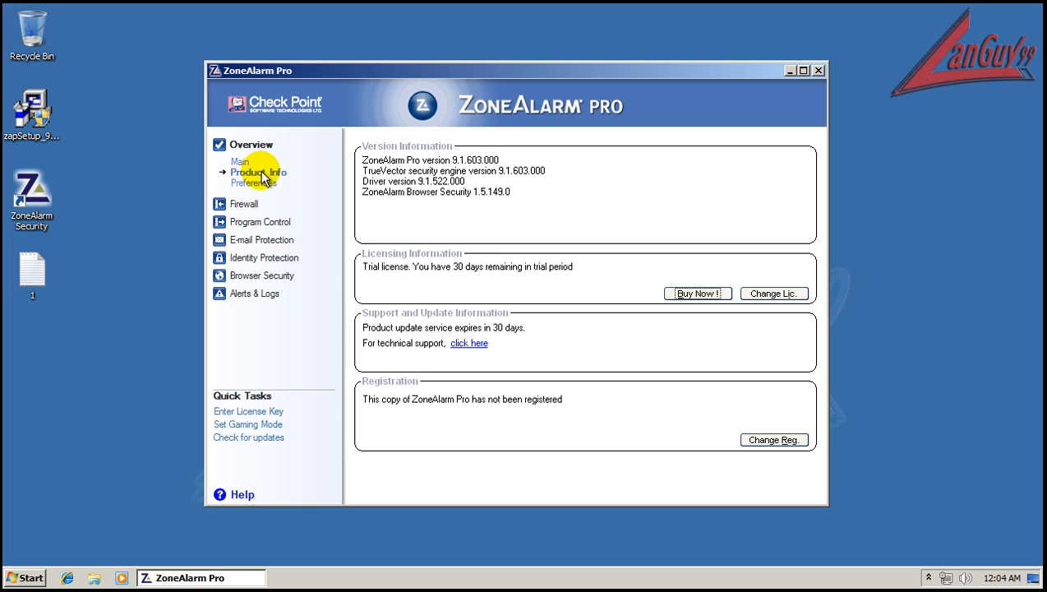
click(256, 182)
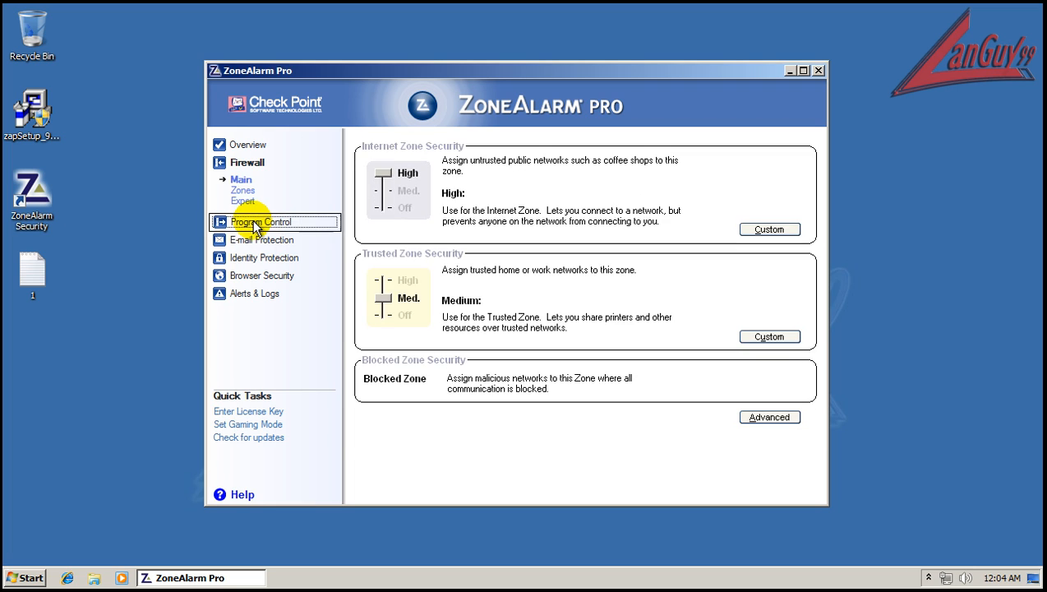
click(263, 222)
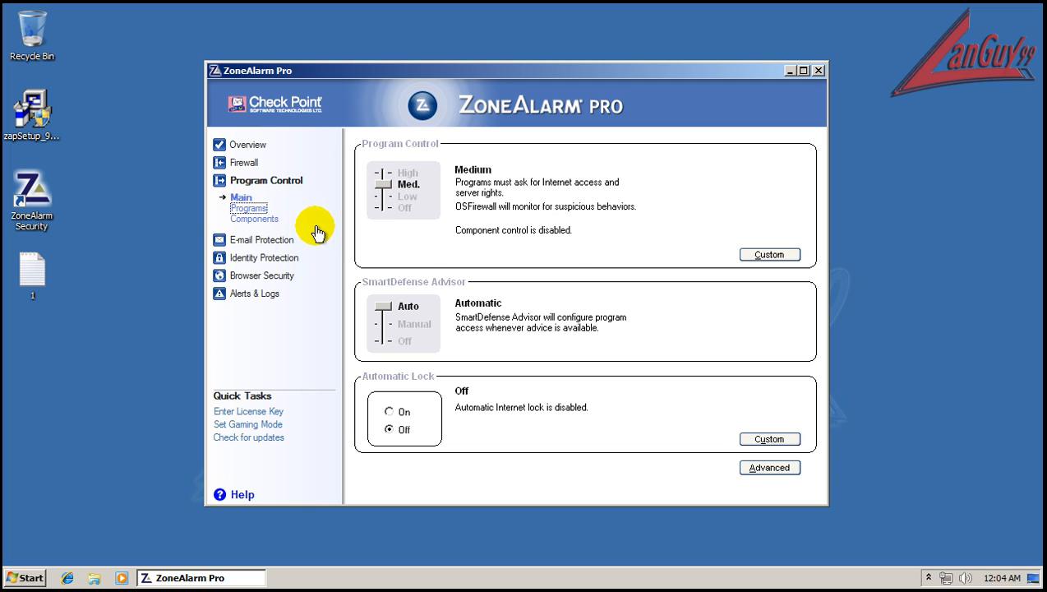
click(261, 240)
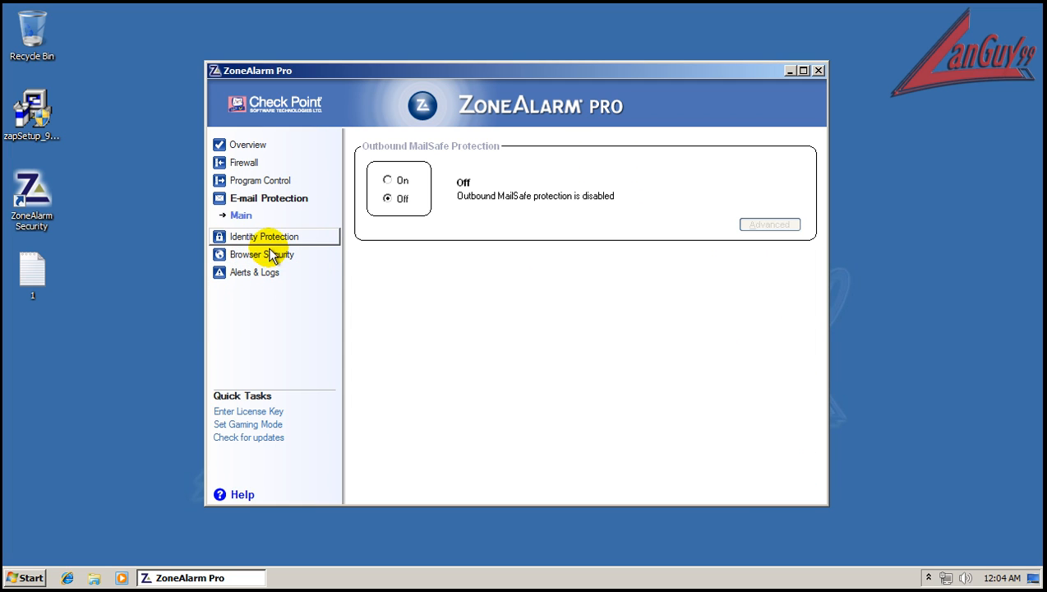
click(265, 237)
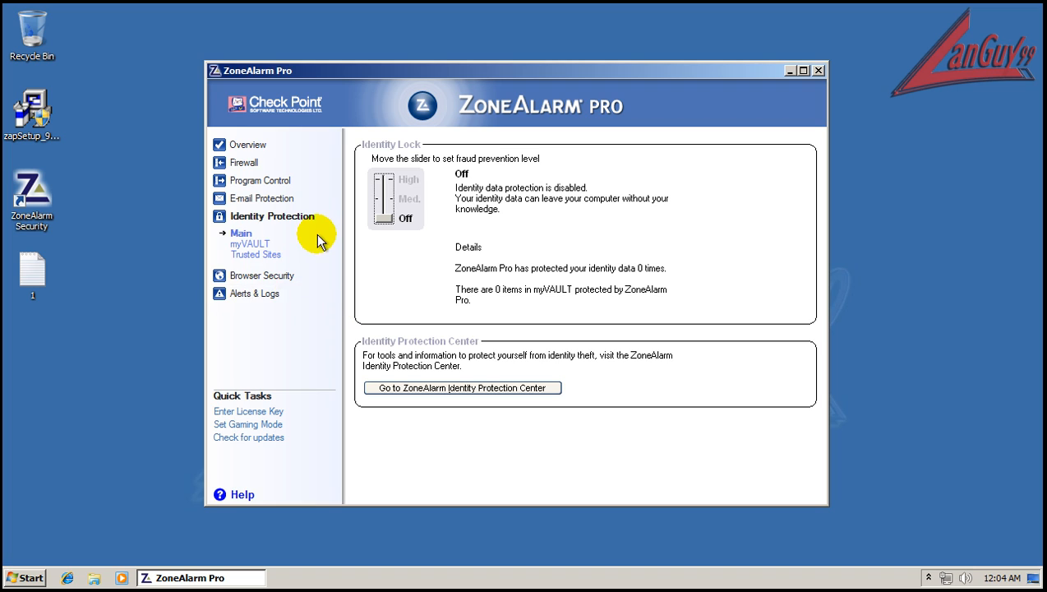
click(261, 277)
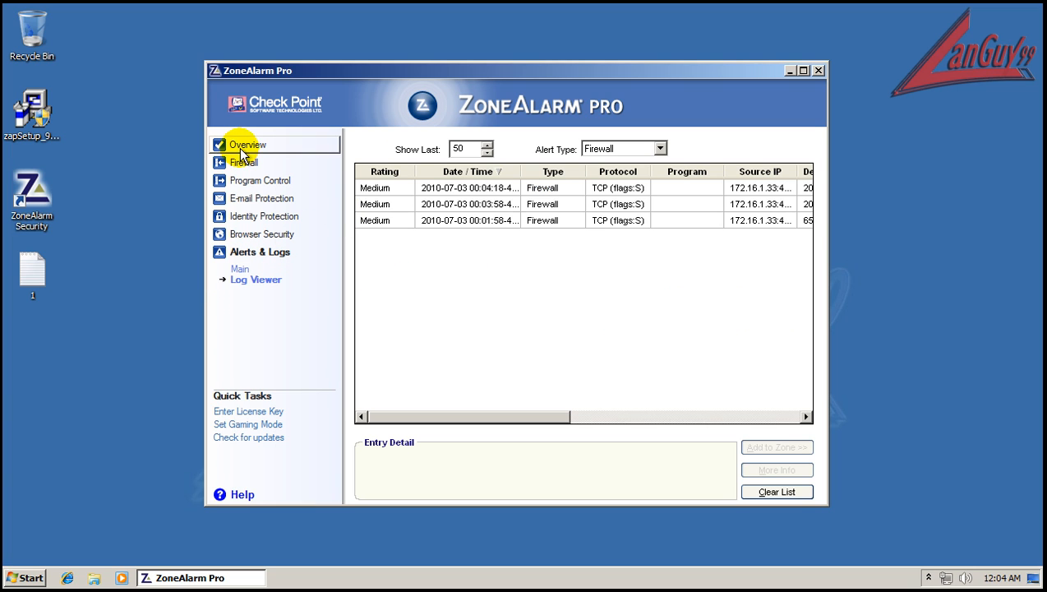
click(249, 144)
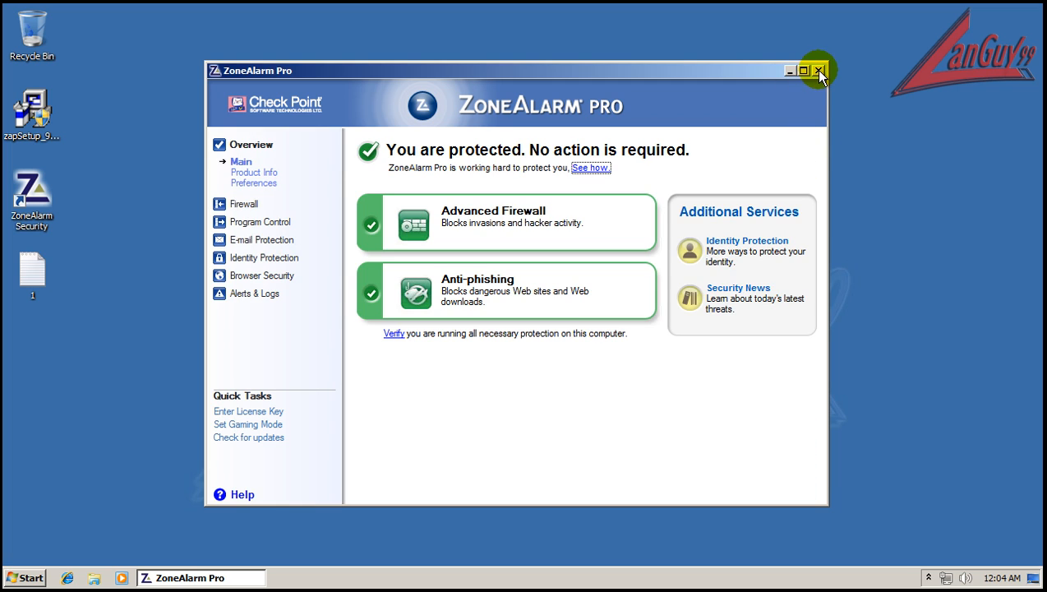
Close the ZoneAlarm Pro window to make room for the browser.
click(817, 69)
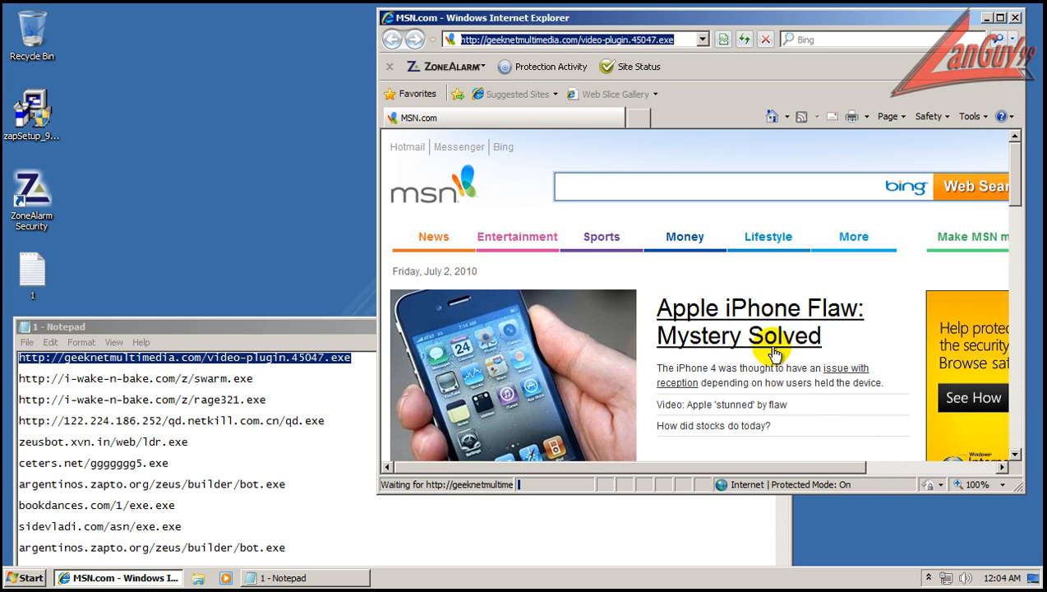
mouse_move(496, 191)
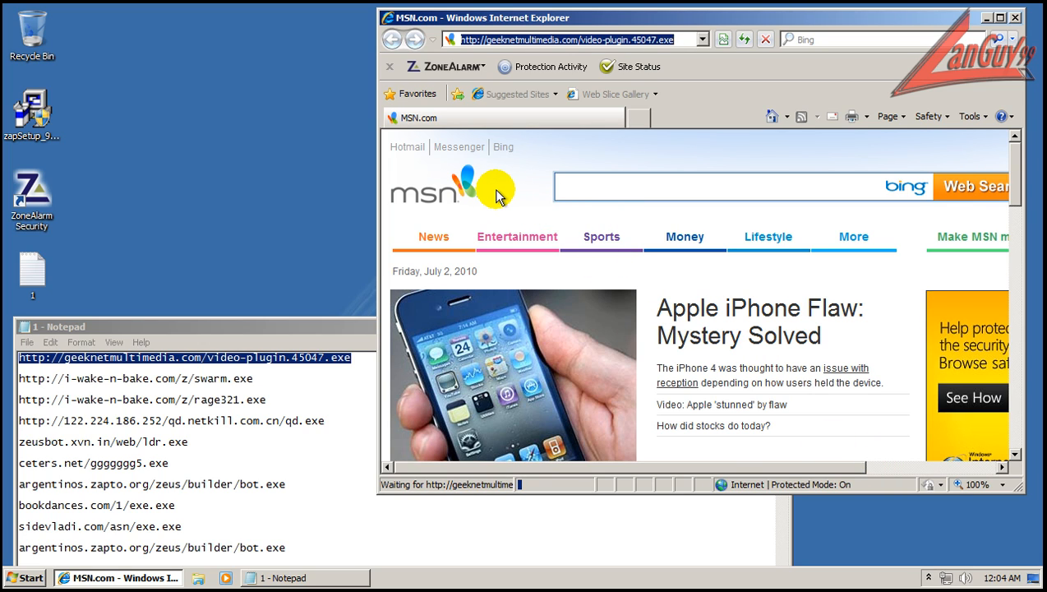
mouse_move(624, 70)
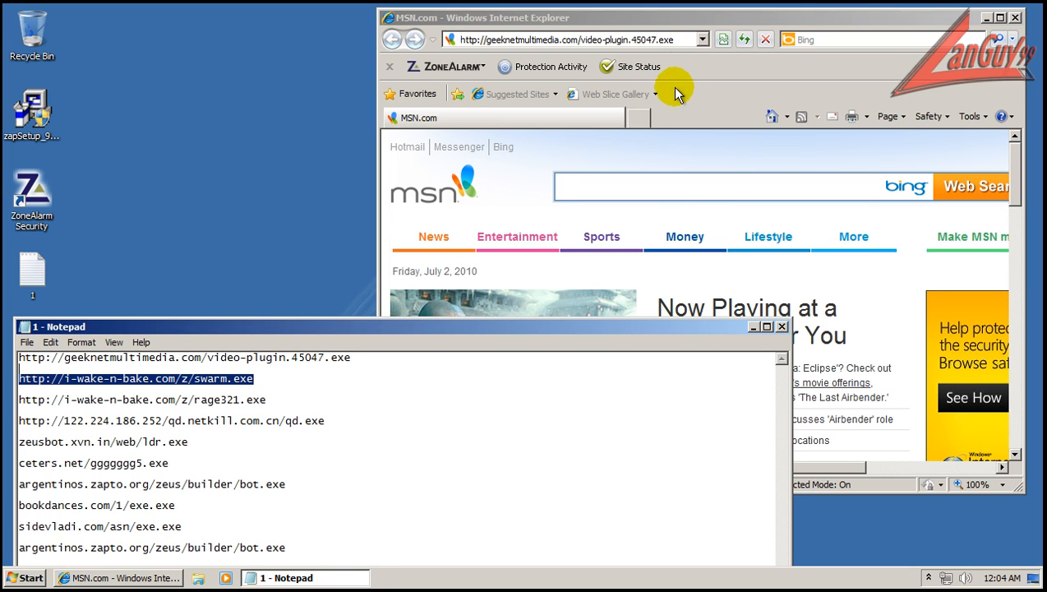
Load the swarm.exe link, run the download and send it to ZoneAlarm's advanced scan.
click(575, 40)
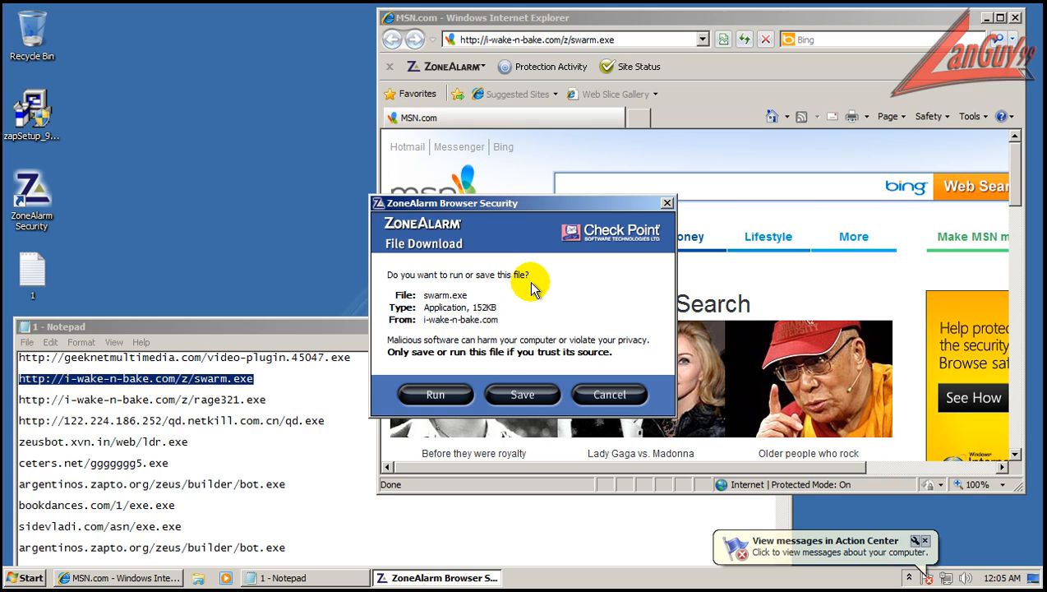
mouse_move(539, 348)
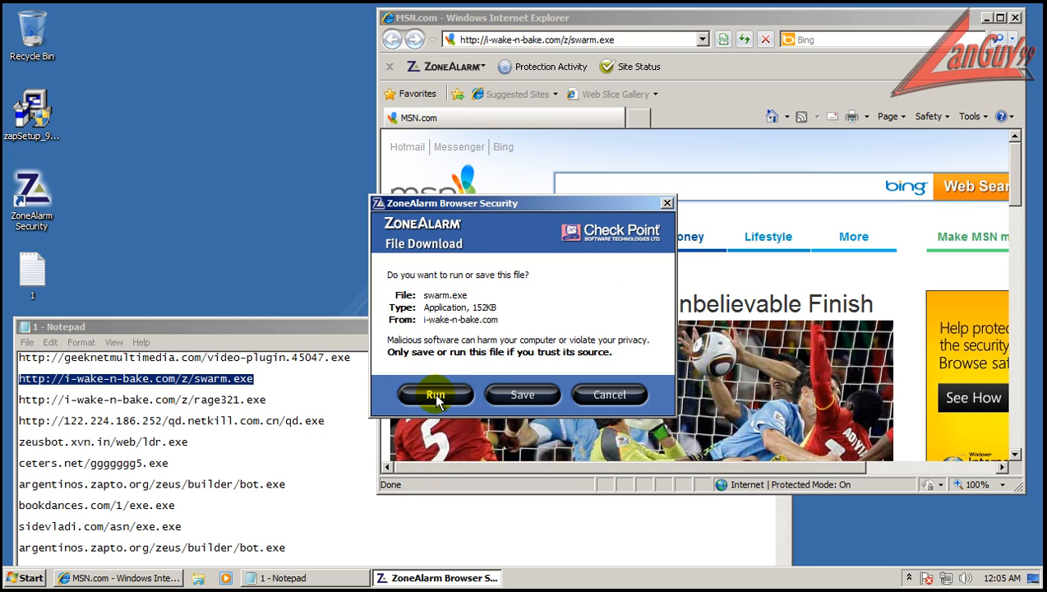
click(434, 394)
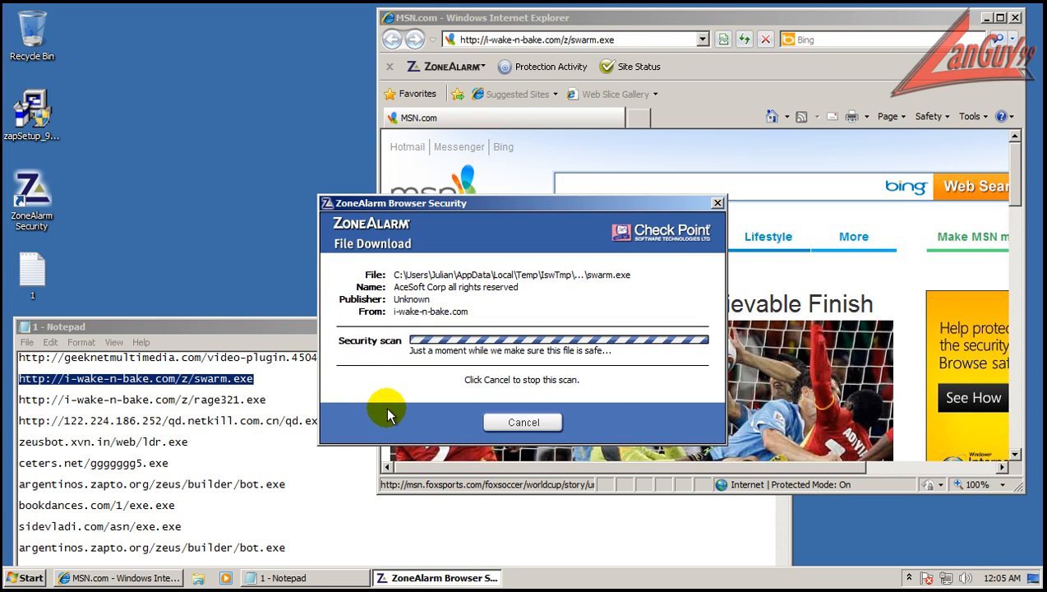
mouse_move(419, 421)
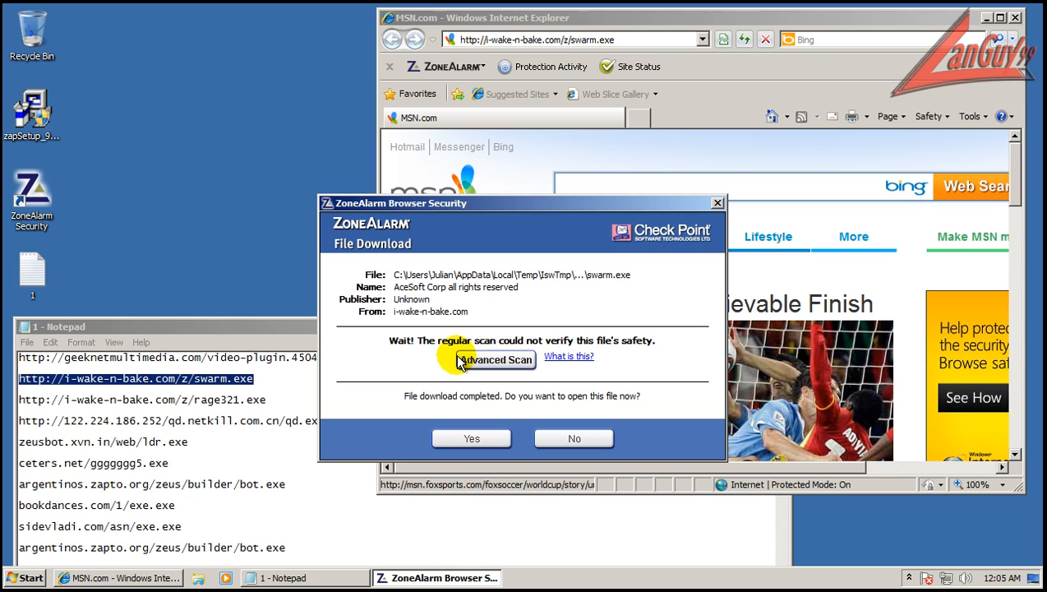
click(500, 360)
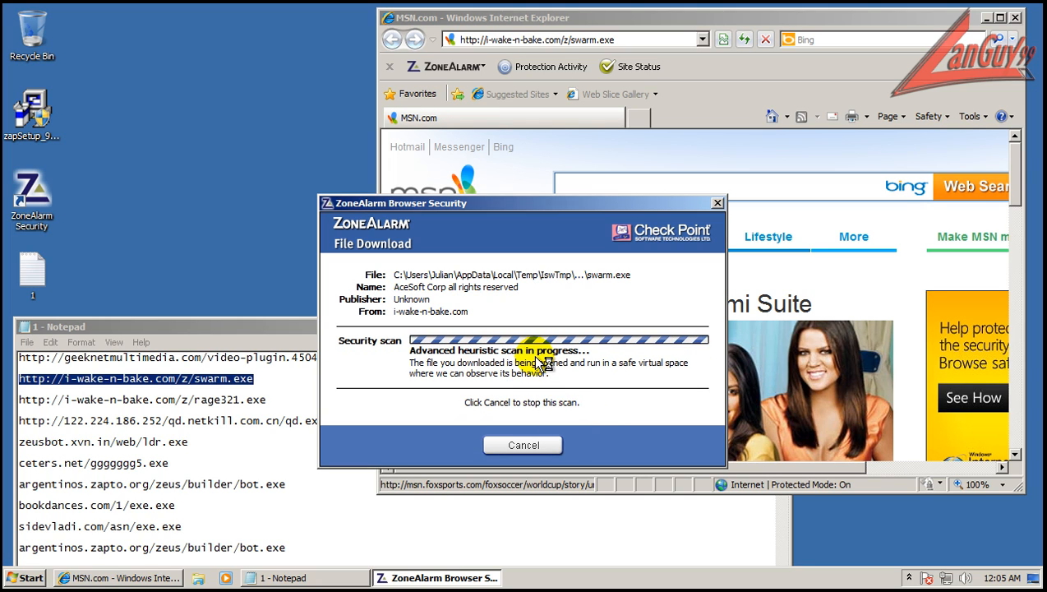
mouse_move(572, 375)
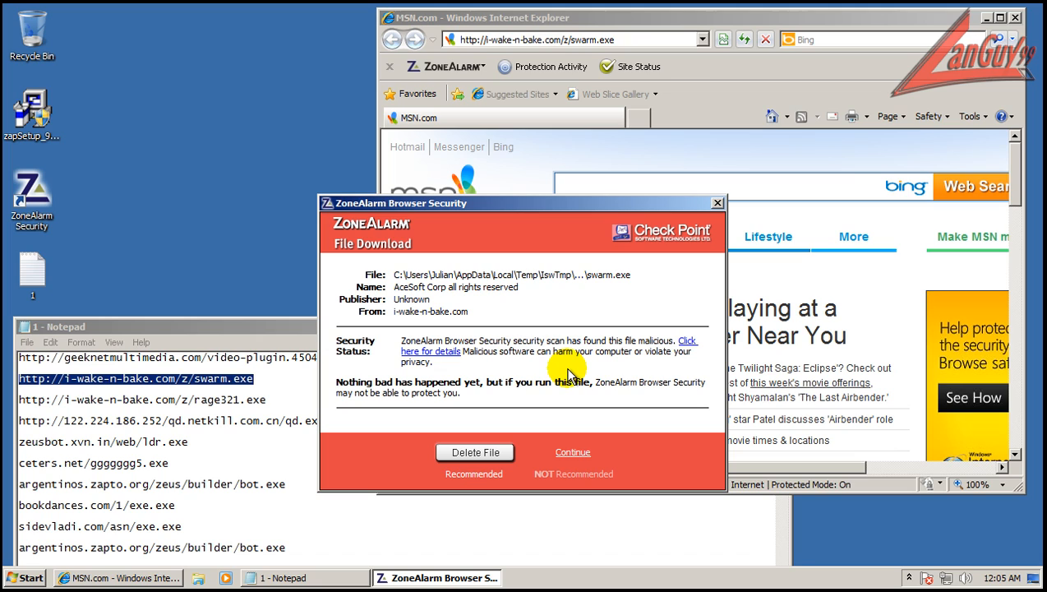
mouse_move(680, 355)
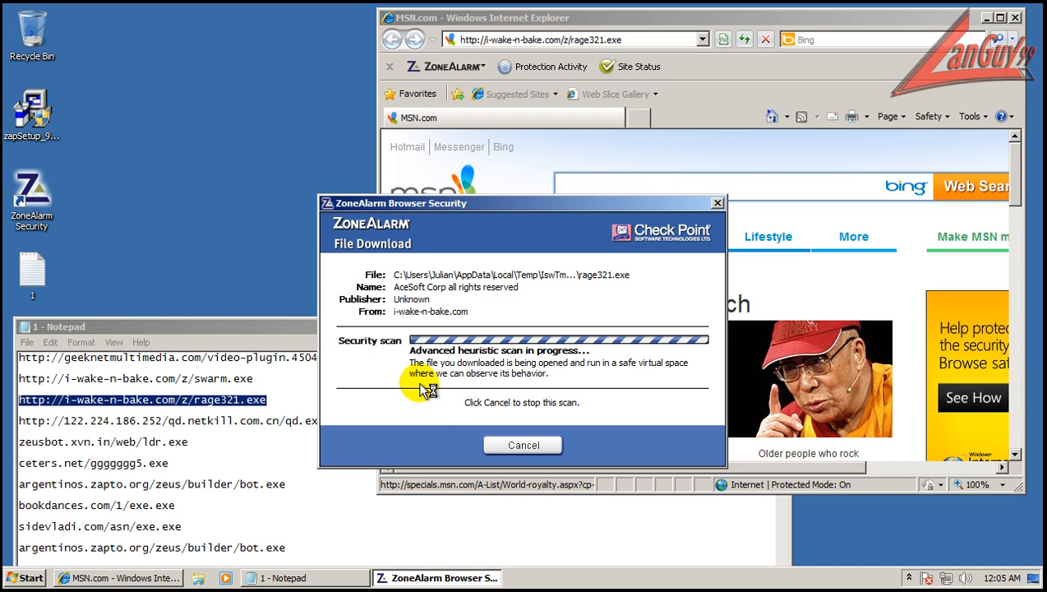
mouse_move(435, 434)
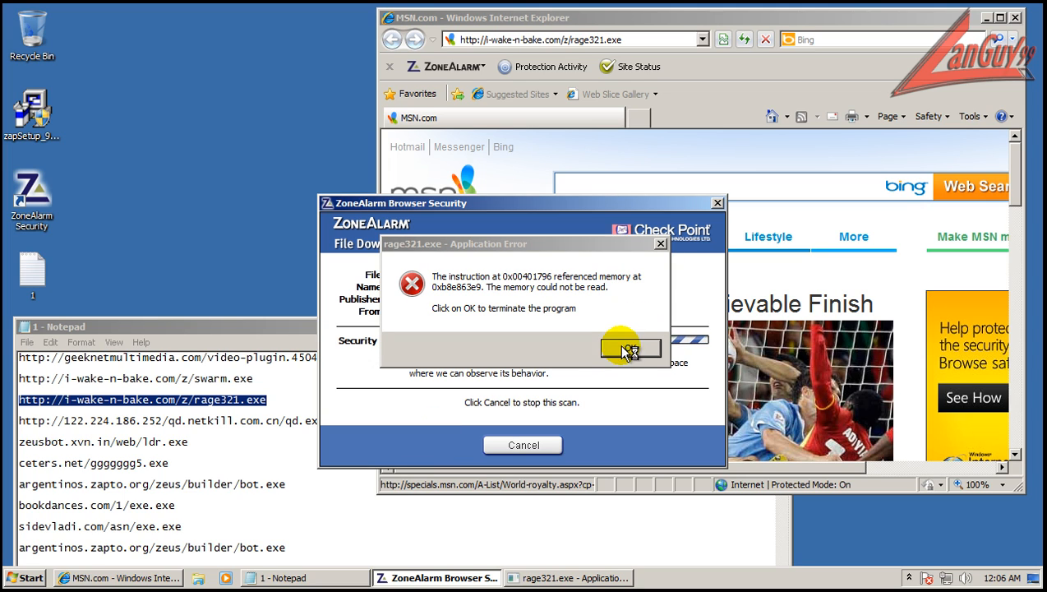
Dismiss the rage321.exe application error so ZoneAlarm's malicious verdict shows.
click(630, 349)
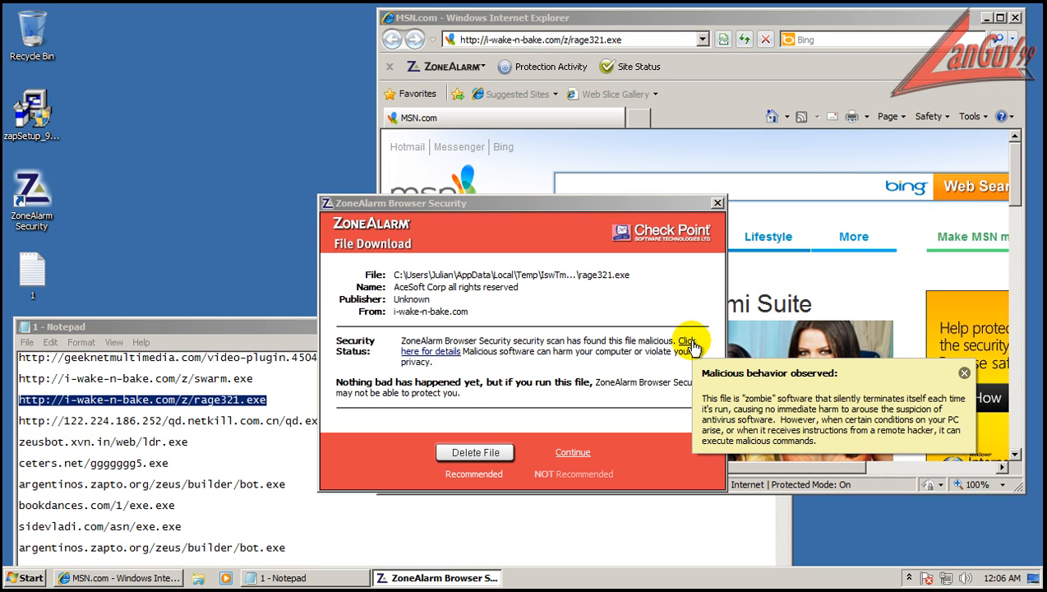
mouse_move(730, 346)
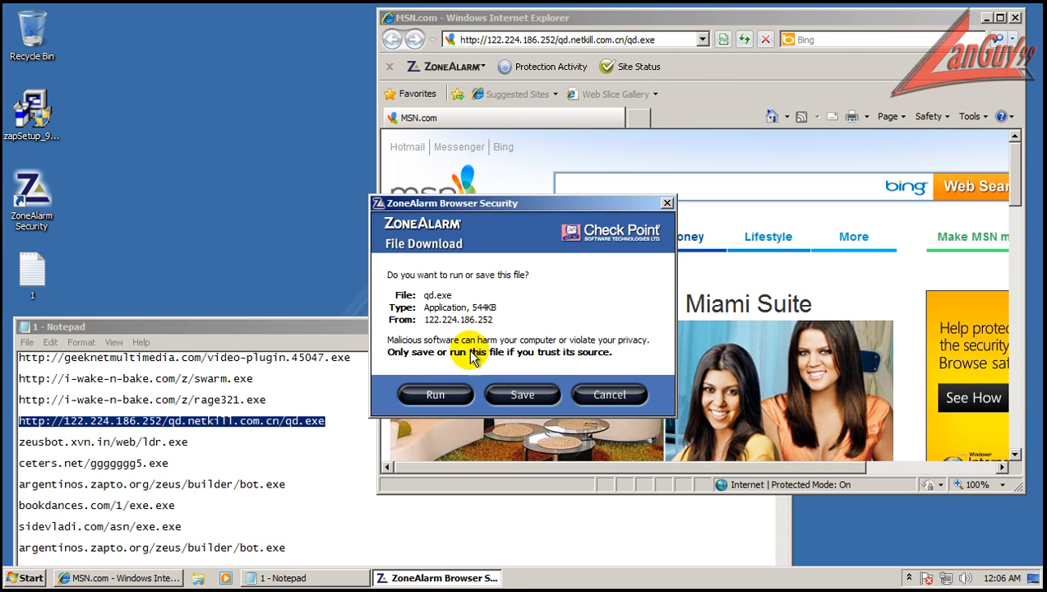
Run the downloaded qd.exe and put it through ZoneAlarm's advanced heuristic scan.
click(434, 395)
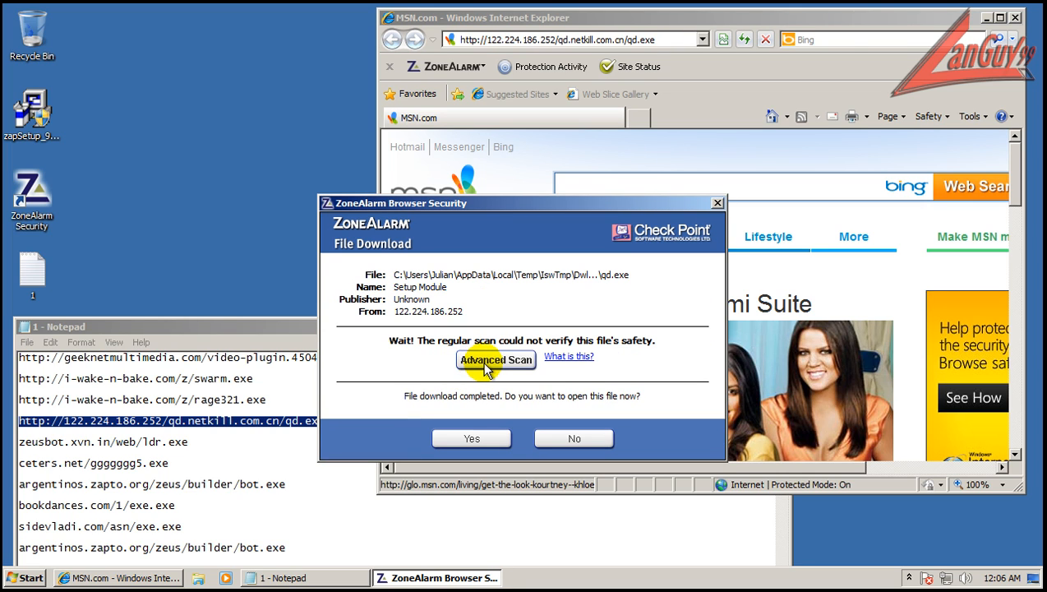
click(497, 360)
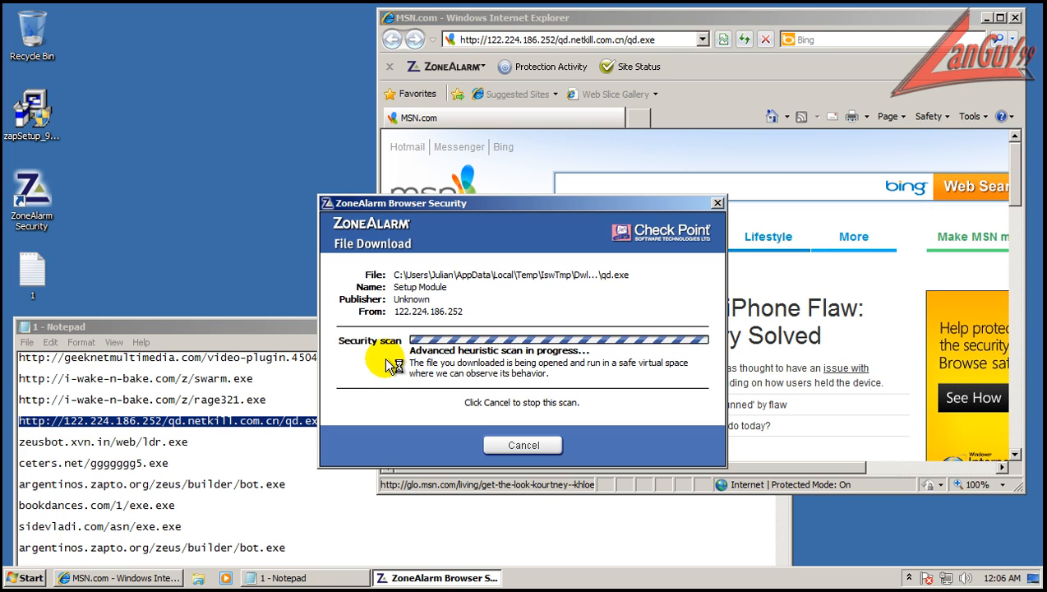
mouse_move(474, 355)
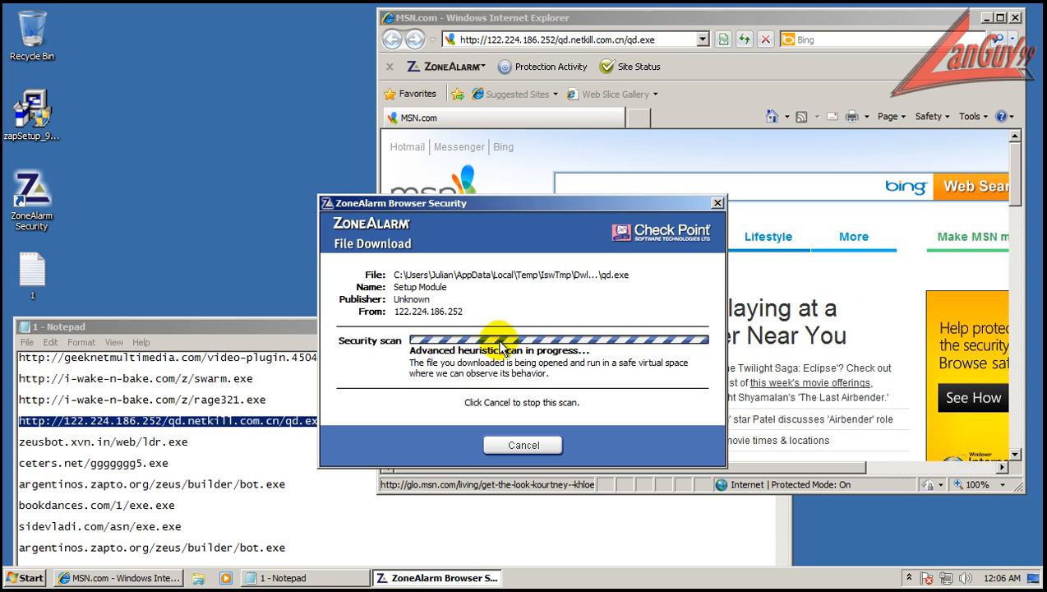
mouse_move(428, 327)
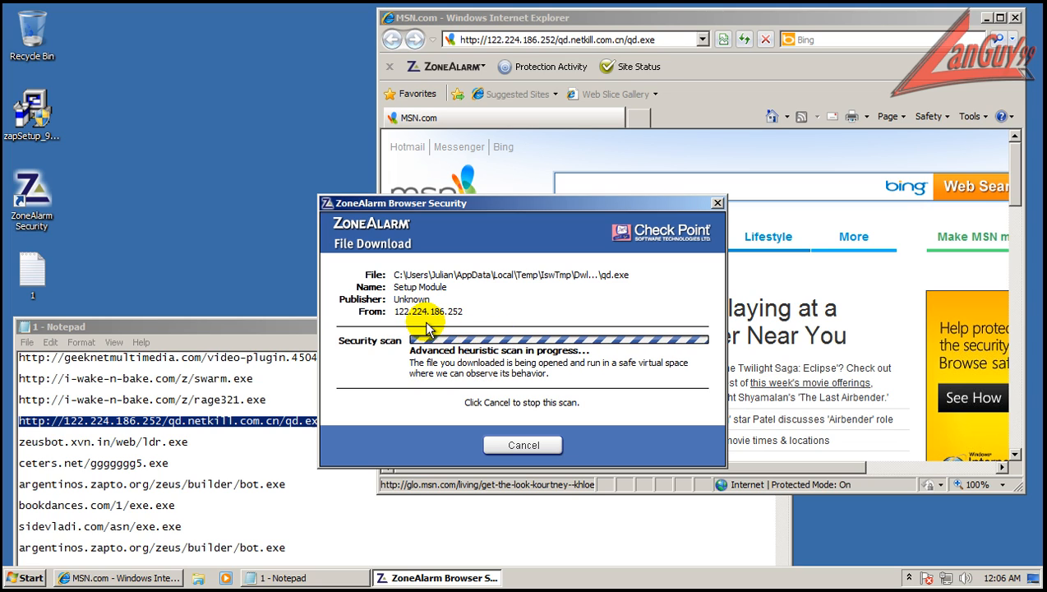
mouse_move(373, 434)
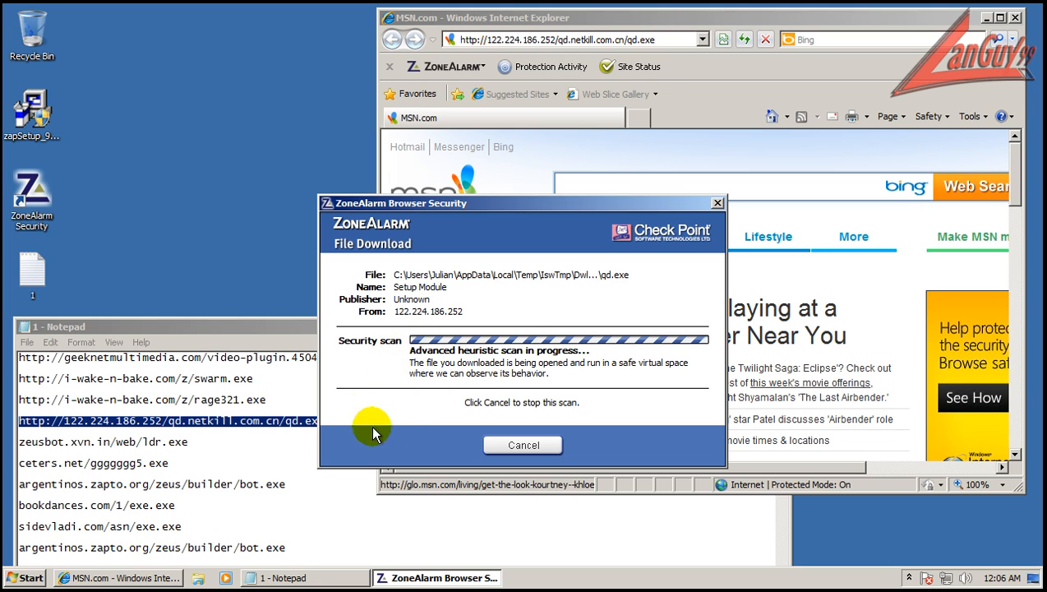
mouse_move(403, 436)
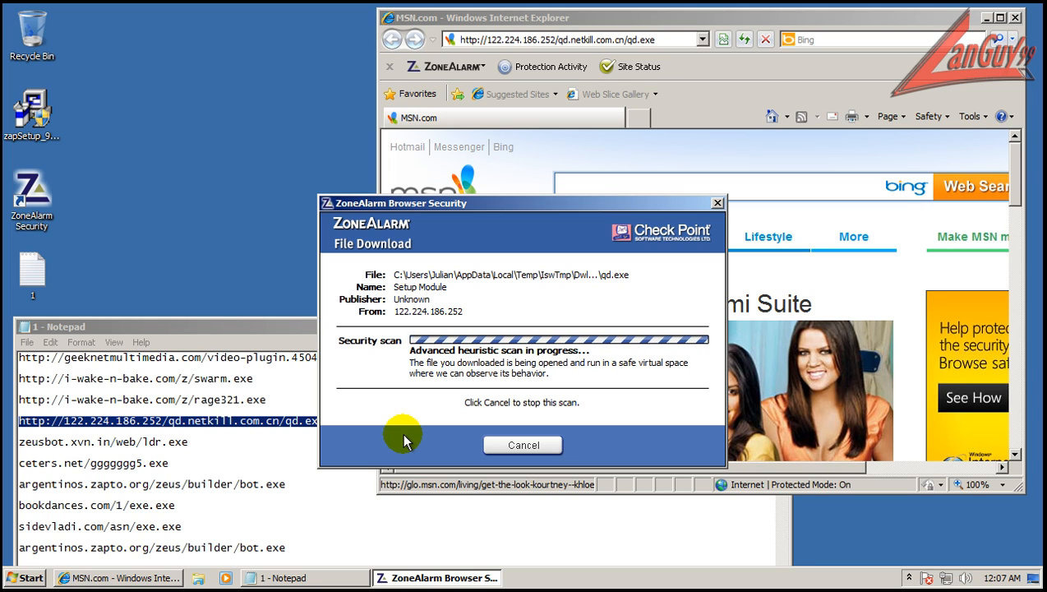
mouse_move(243, 391)
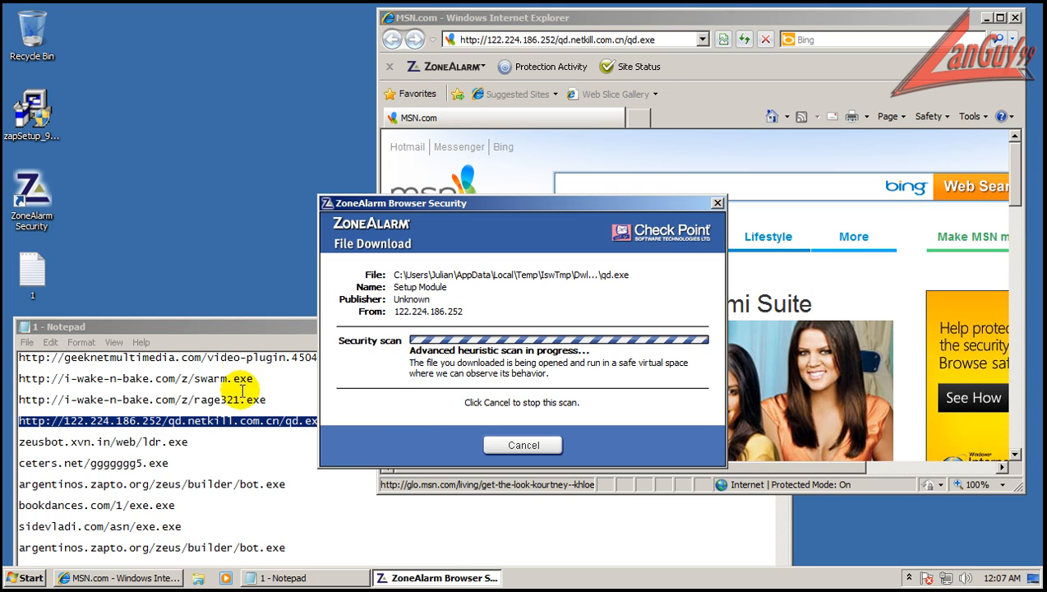
mouse_move(312, 421)
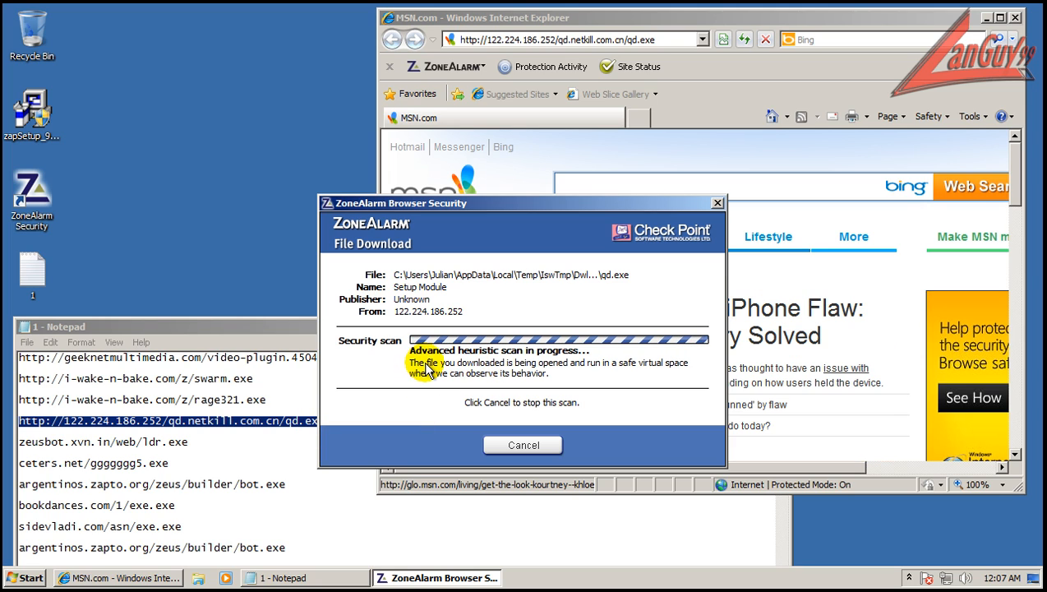
mouse_move(294, 405)
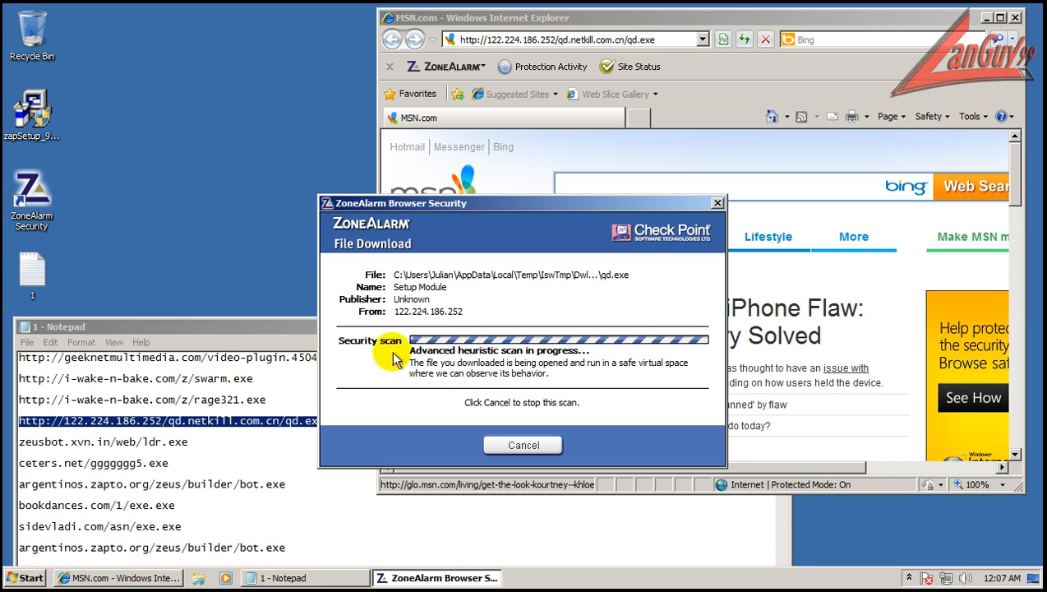
mouse_move(517, 355)
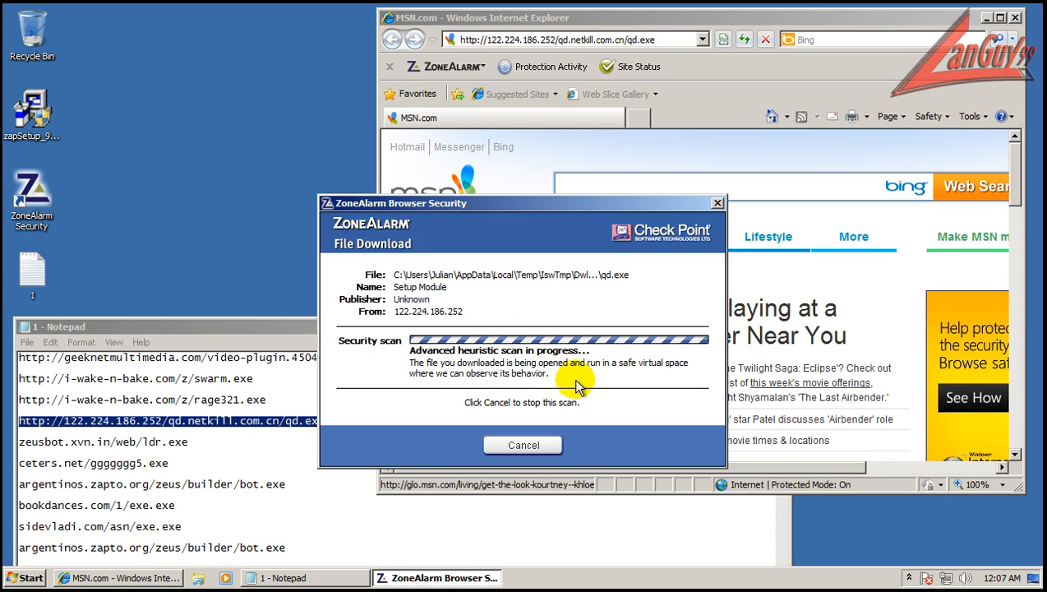
mouse_move(566, 361)
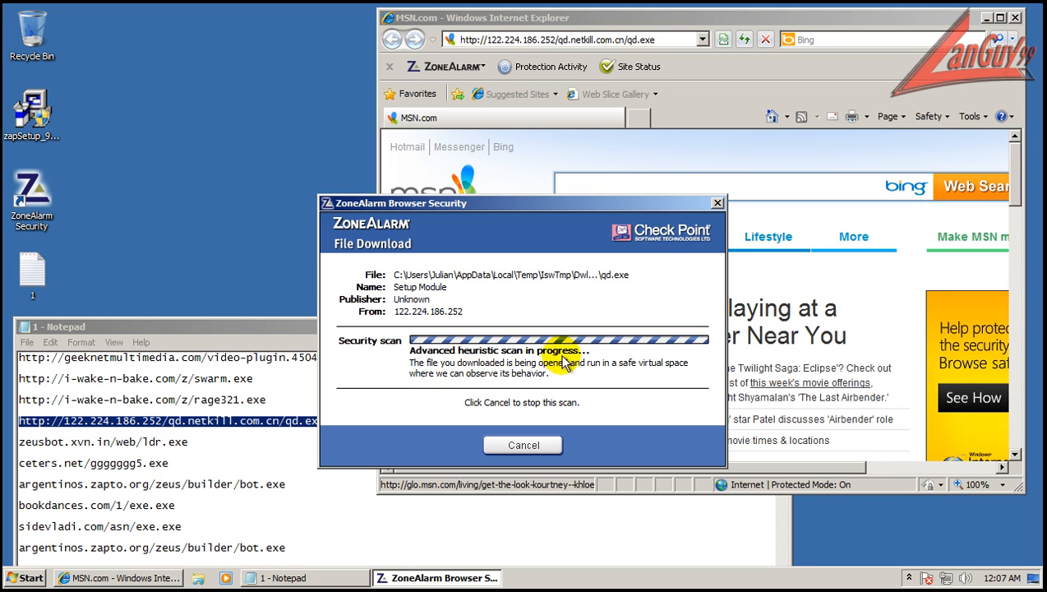
mouse_move(555, 369)
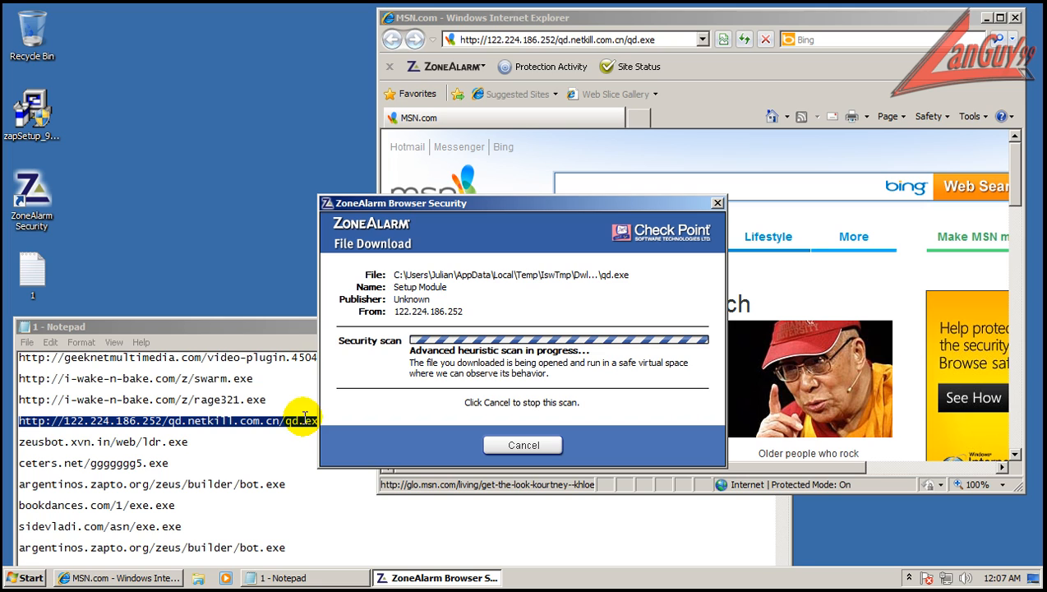
mouse_move(544, 205)
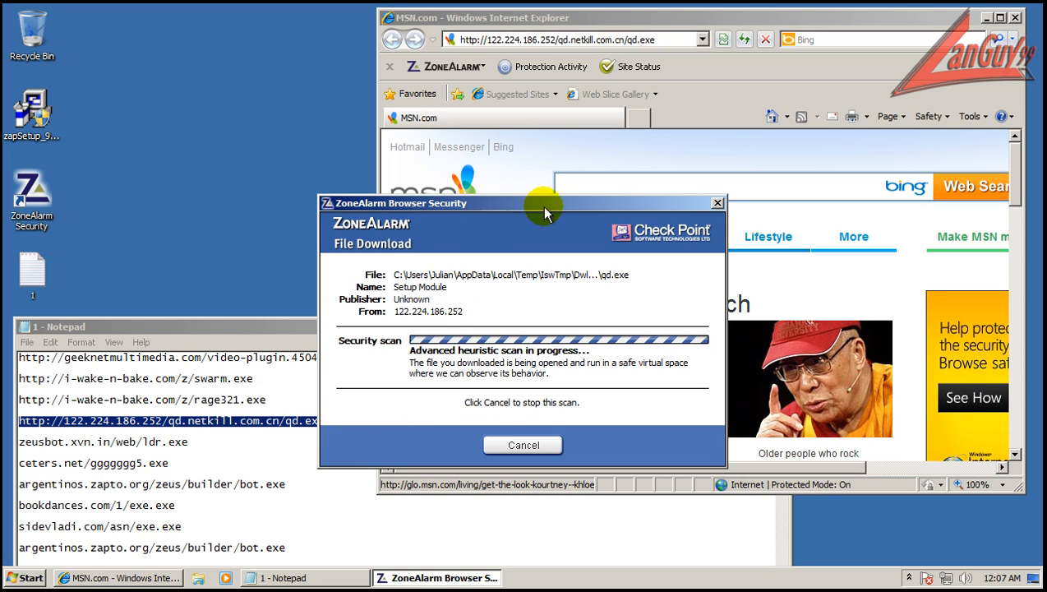
drag(546, 204, 536, 197)
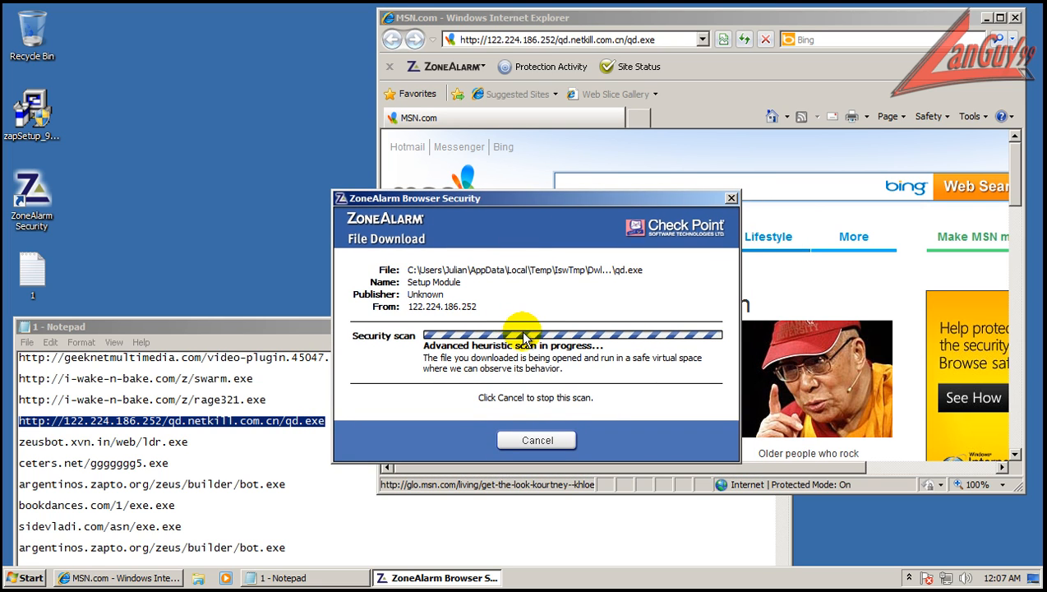
mouse_move(279, 396)
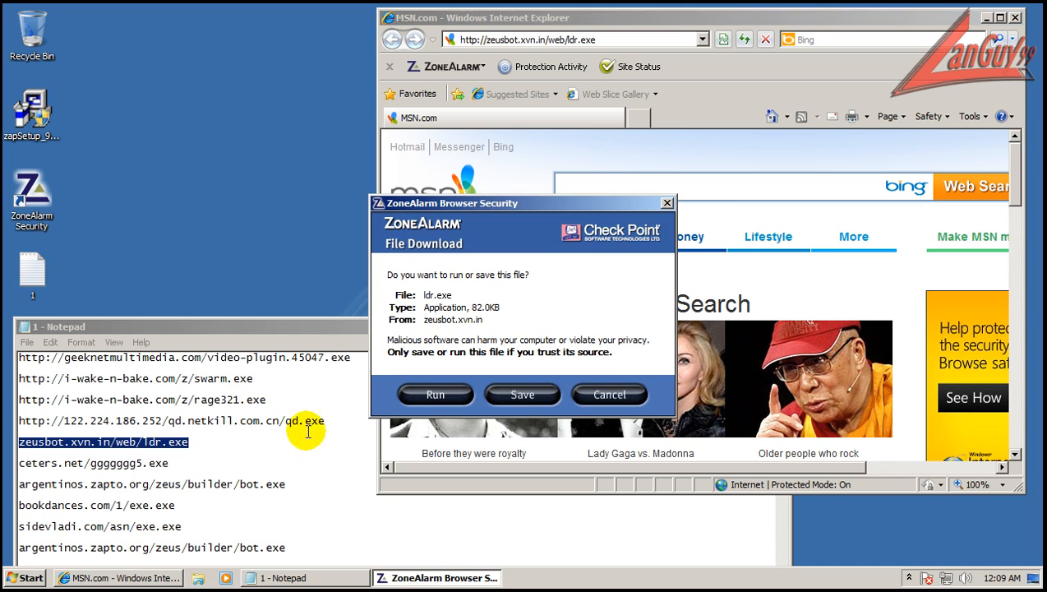
Run ldr.exe through the advanced scan and open it after the safe verdict.
click(434, 394)
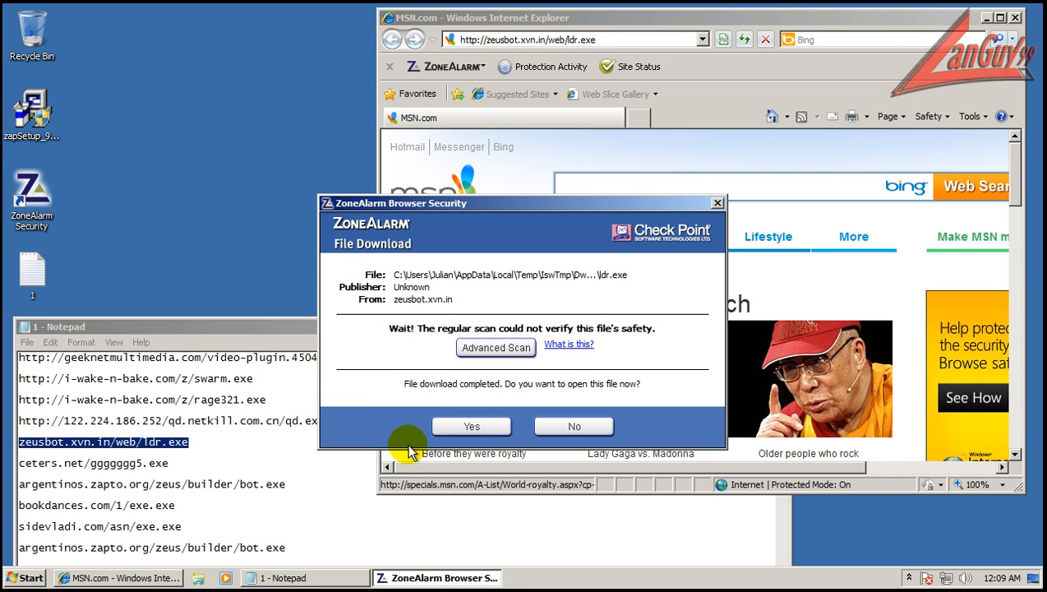
click(497, 347)
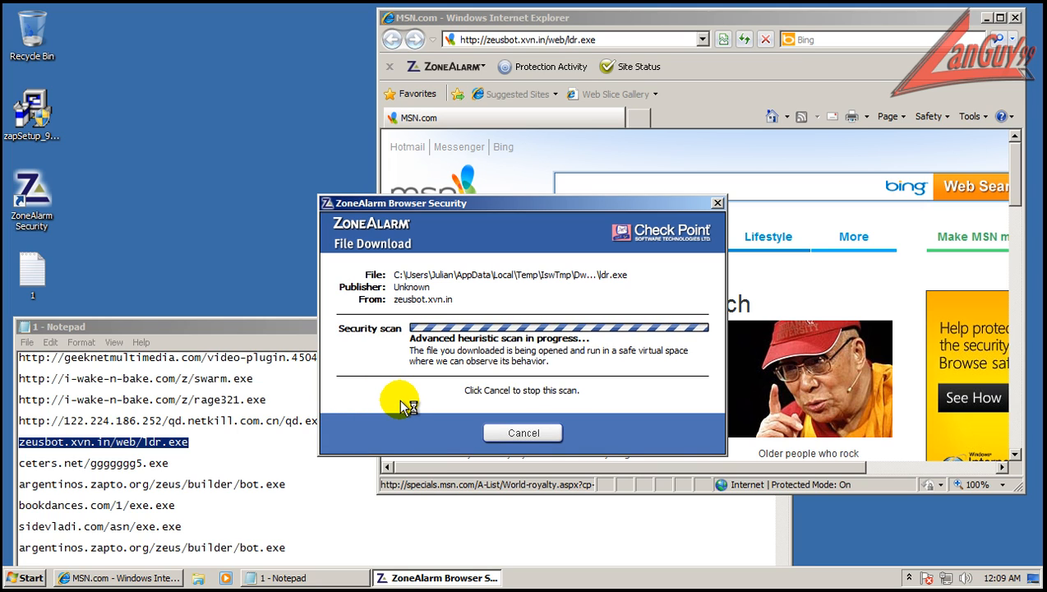
mouse_move(253, 319)
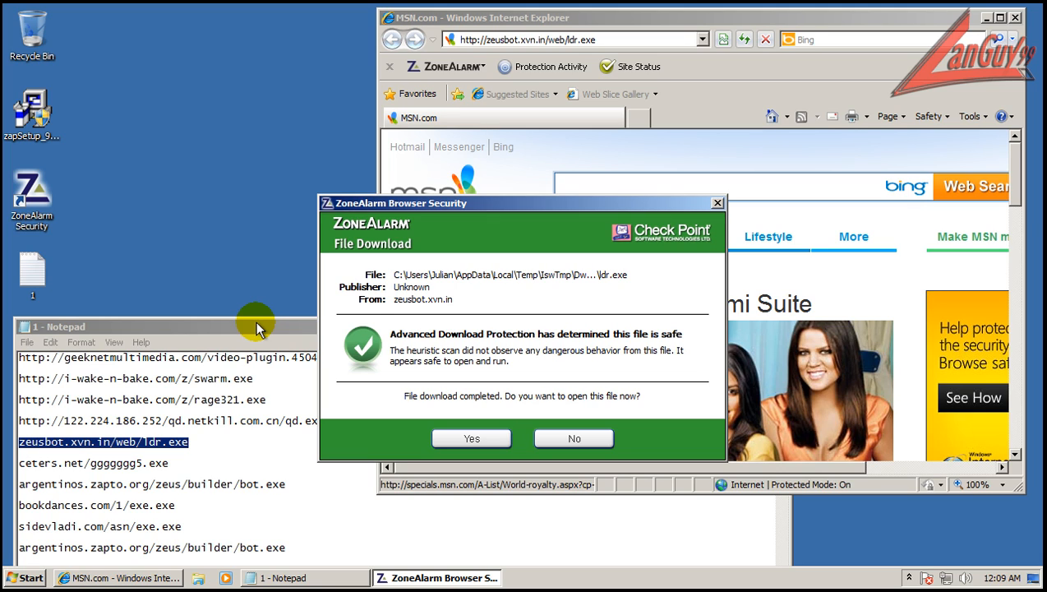
mouse_move(398, 434)
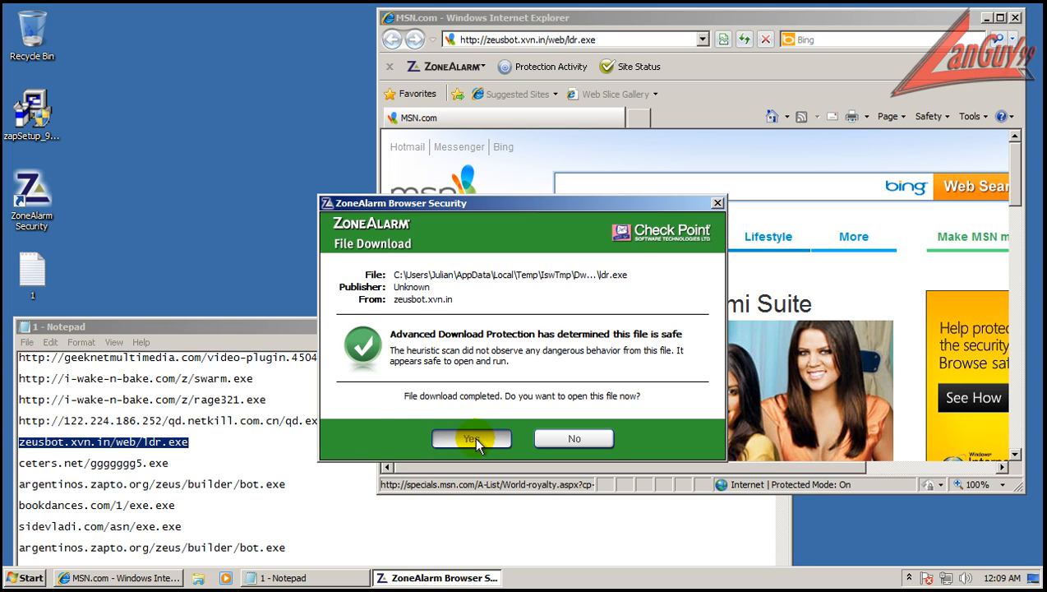
click(470, 437)
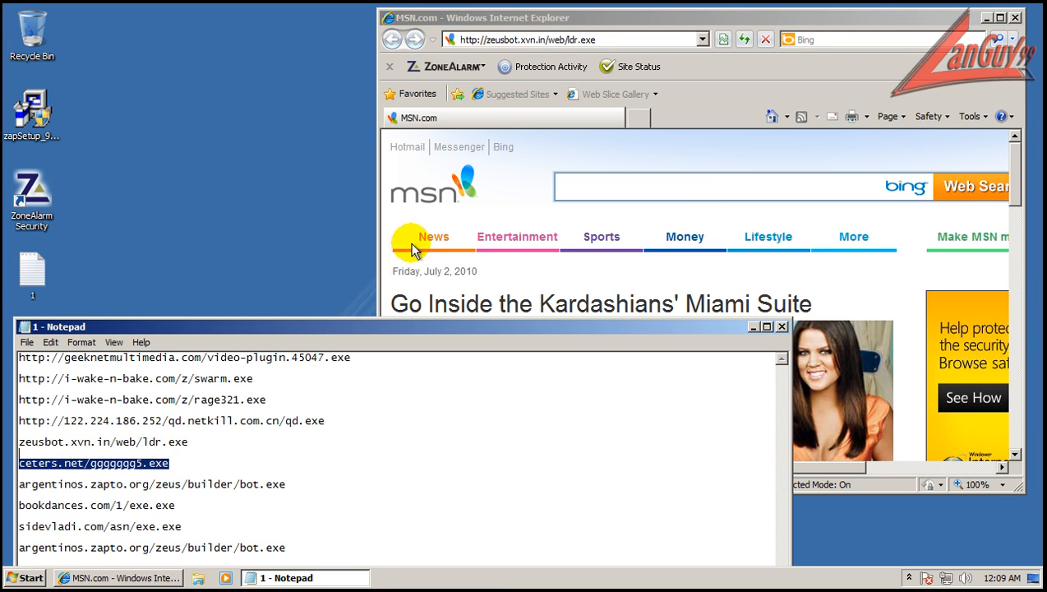
Load the ceters.net download link and watch its file get scanned as malicious.
click(575, 39)
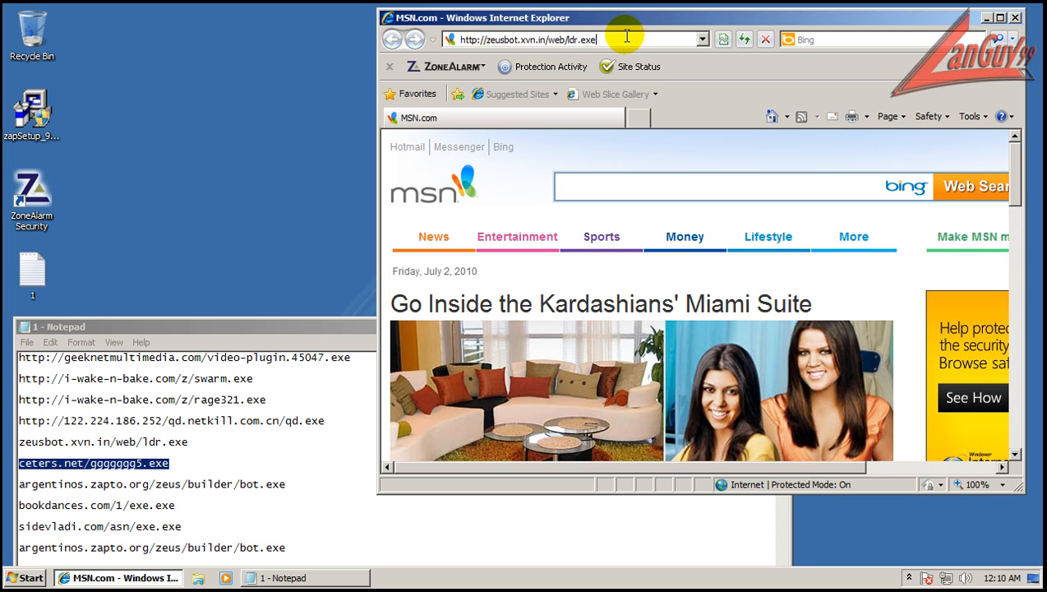
key(Return)
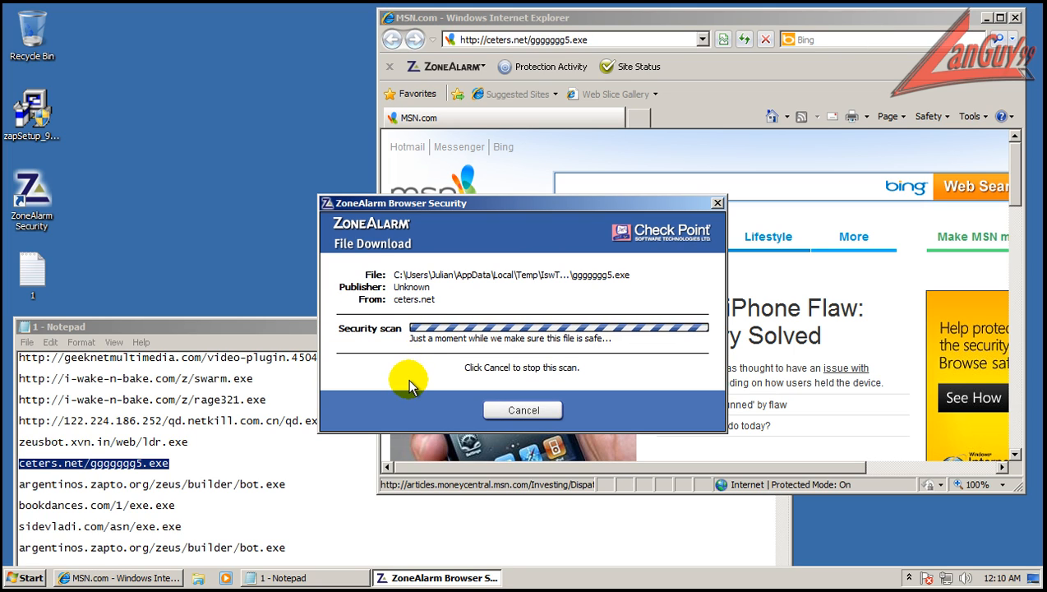
mouse_move(441, 380)
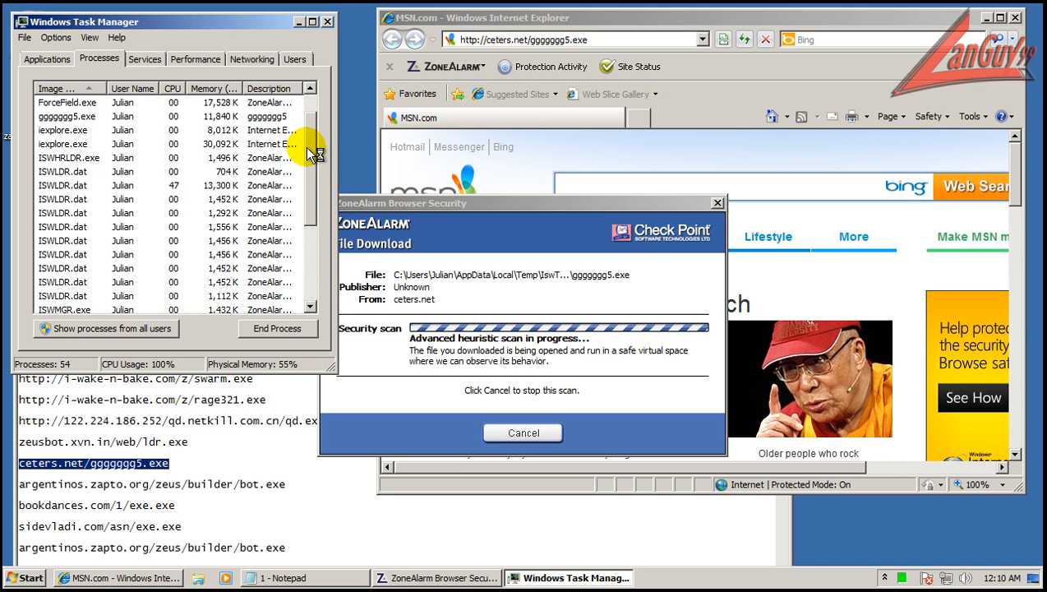
scroll(down, 3)
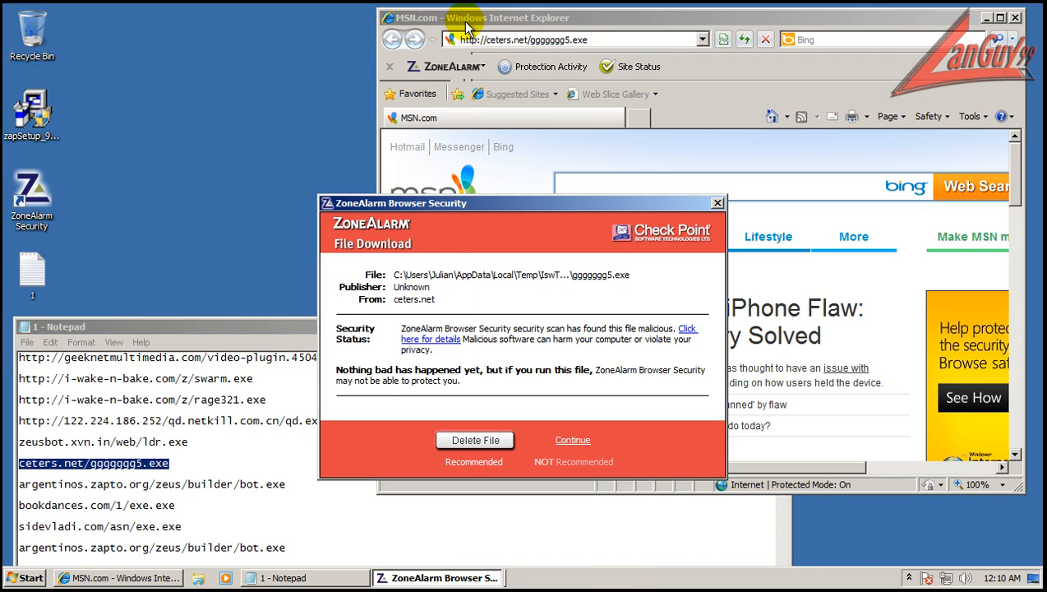
mouse_move(644, 408)
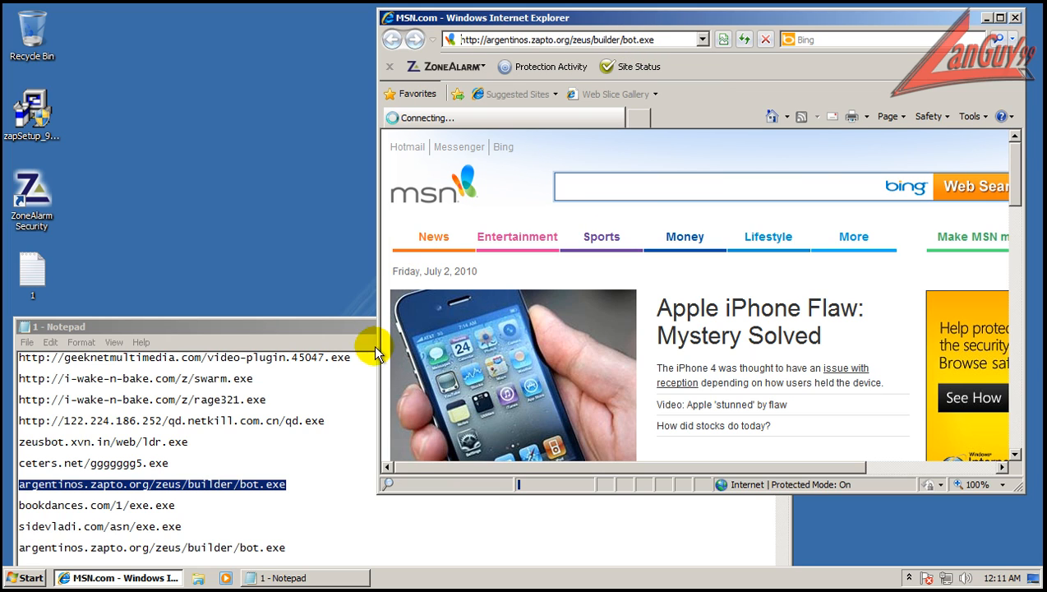
mouse_move(403, 243)
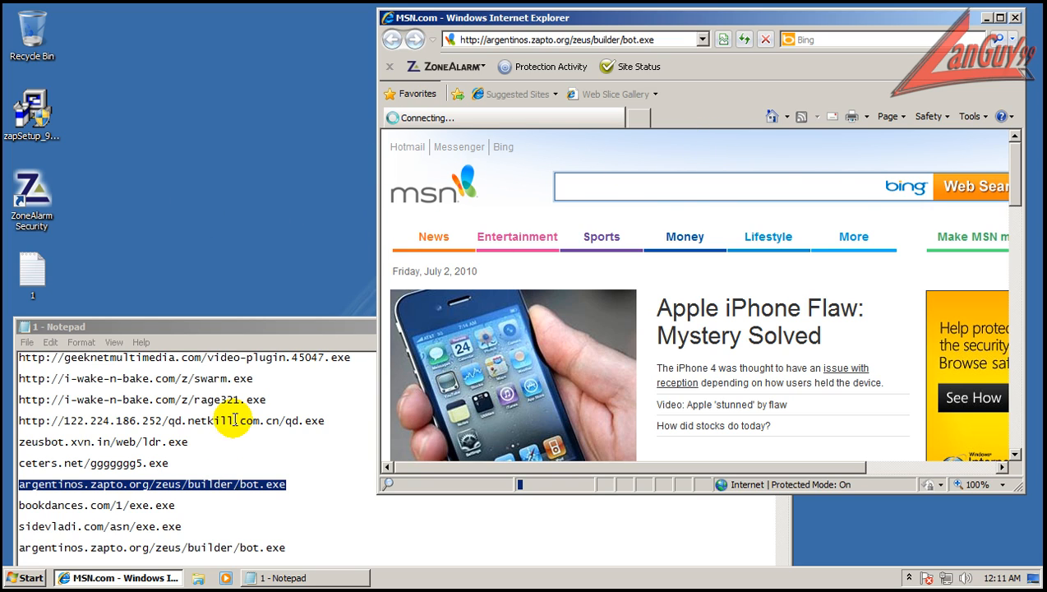
mouse_move(712, 112)
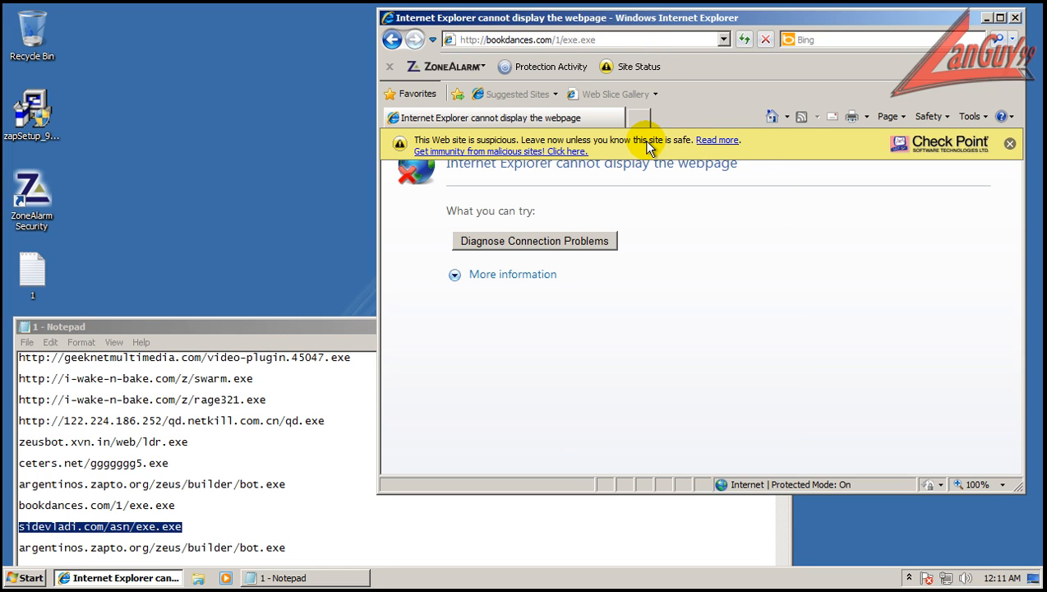
mouse_move(529, 161)
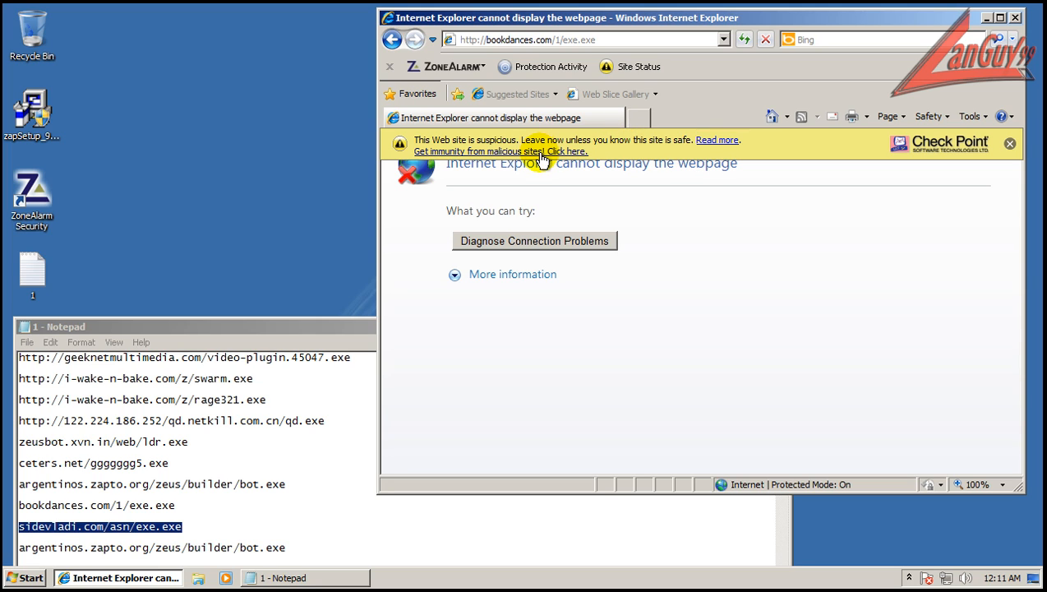
mouse_move(485, 145)
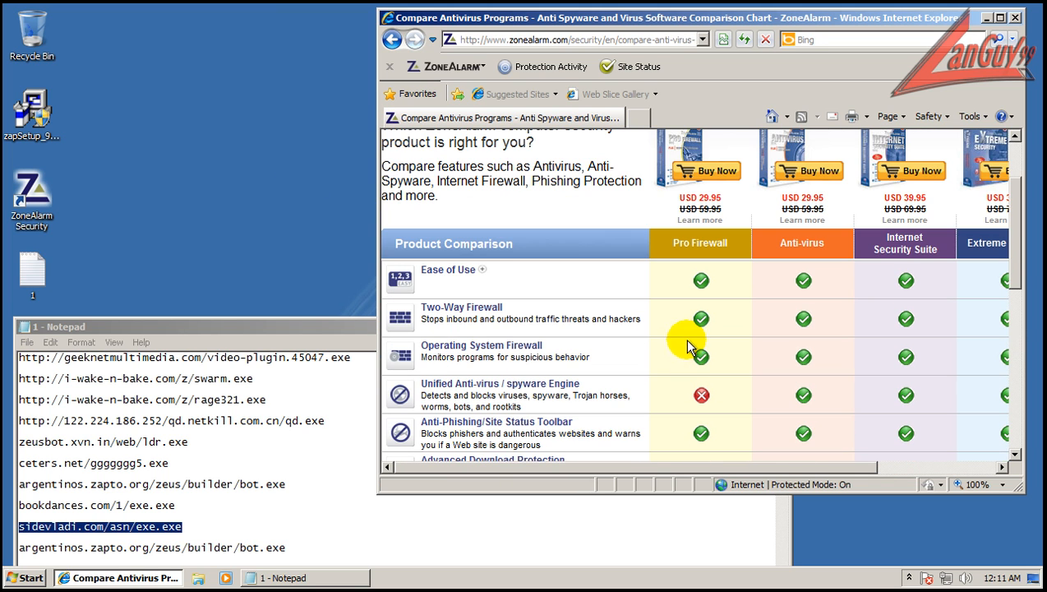
Load the sidevladi.com link, run exe.exe and start the advanced scan.
click(576, 39)
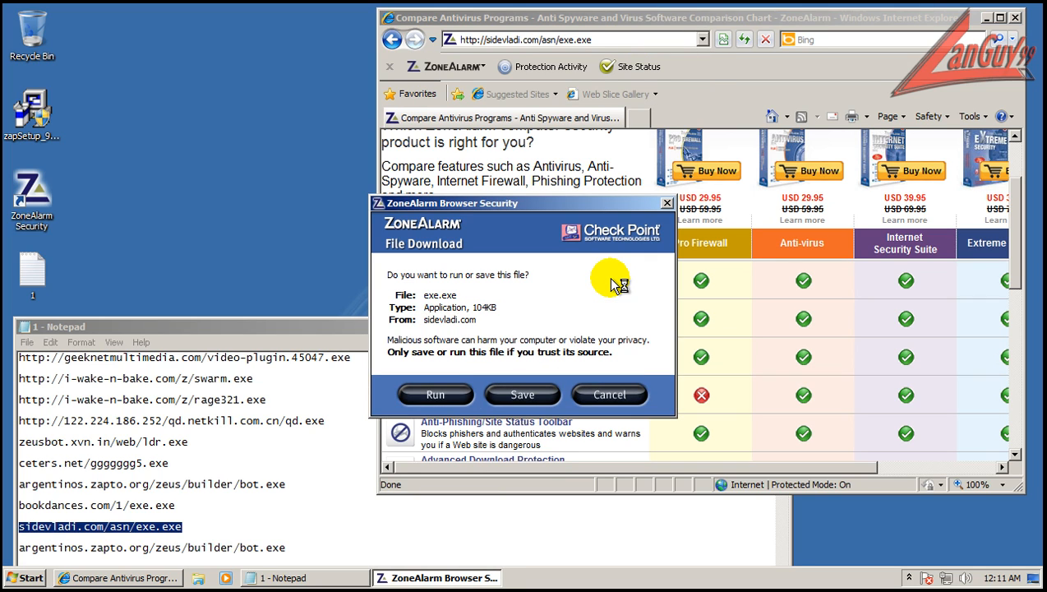
click(434, 395)
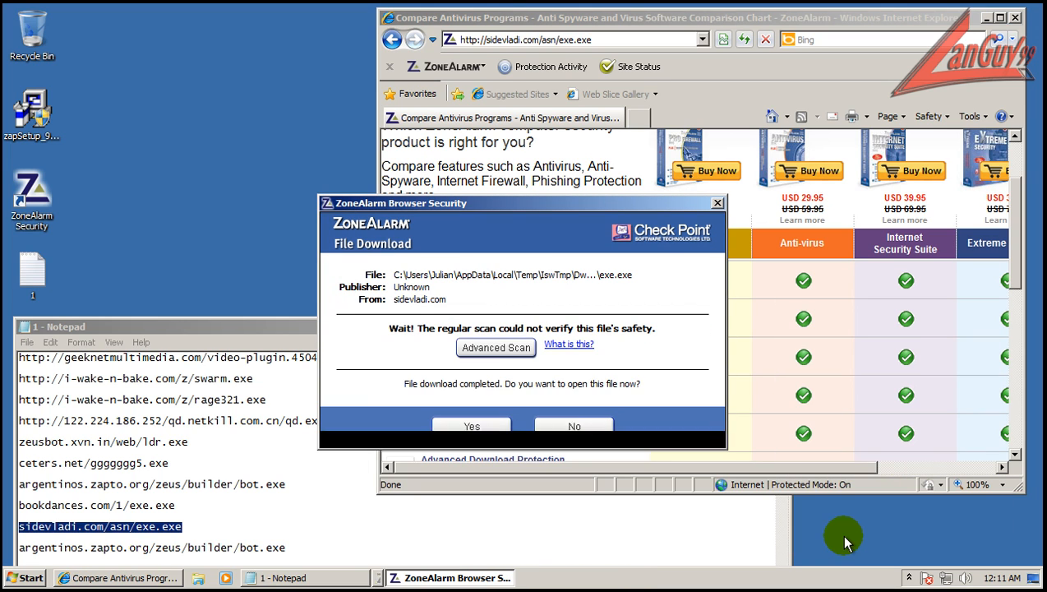
click(496, 346)
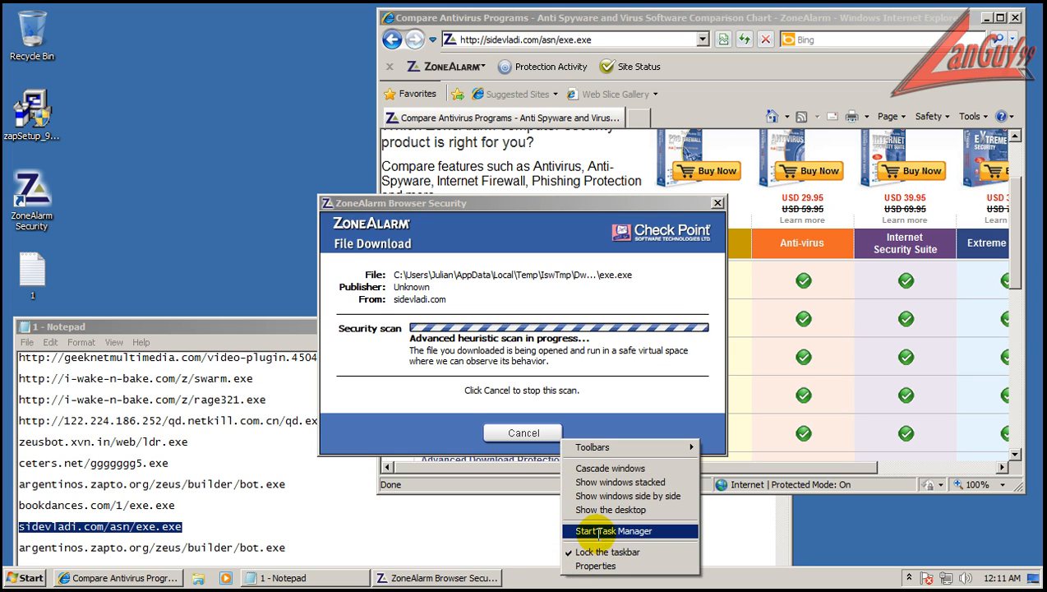
Check processes from all users in Task Manager, then answer the safe-verdict prompt.
click(614, 530)
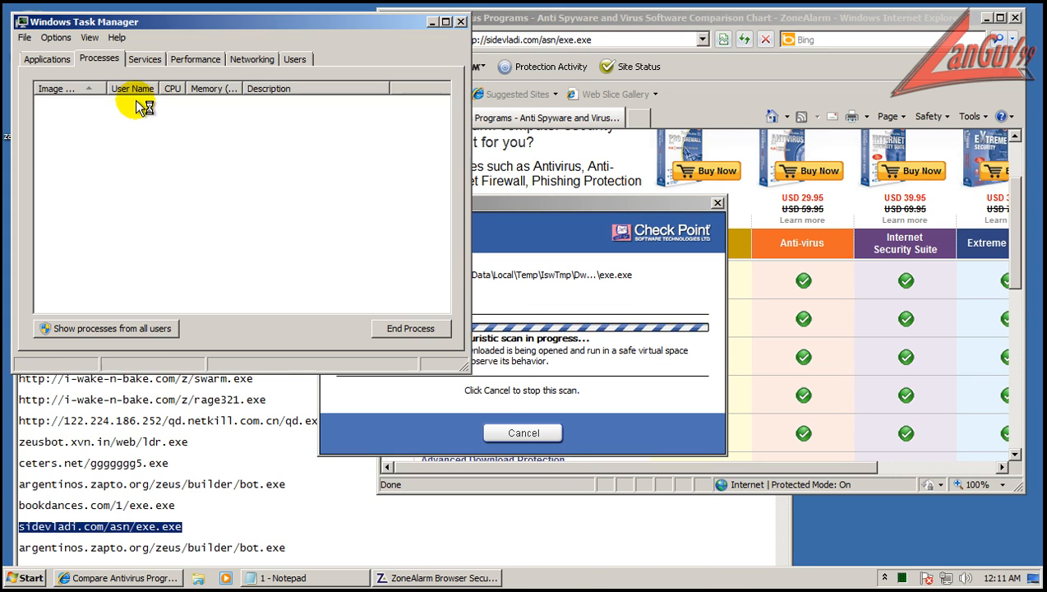
click(105, 329)
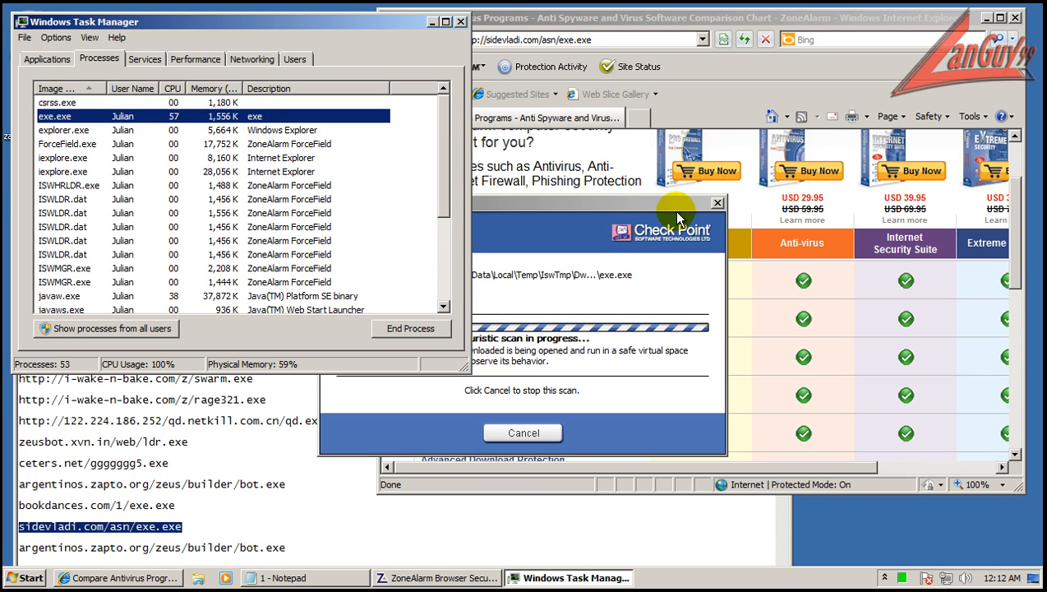
click(461, 23)
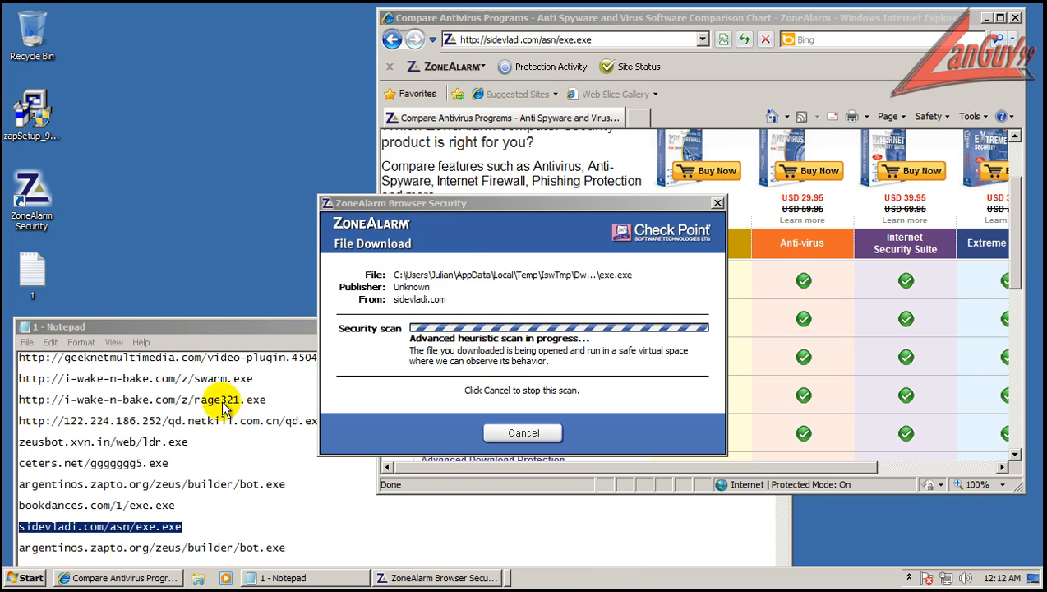
mouse_move(640, 329)
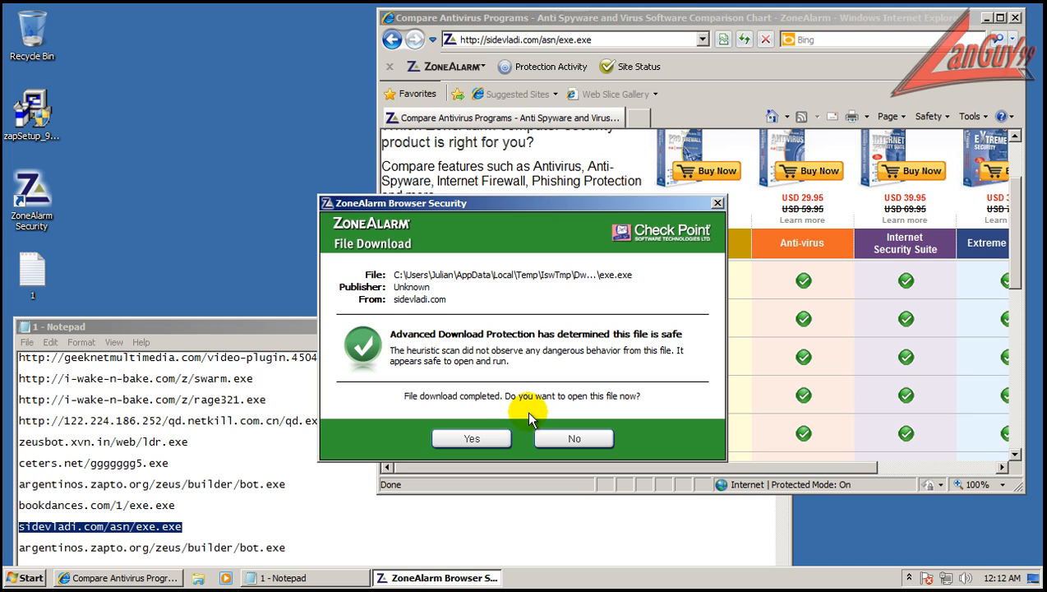
click(470, 437)
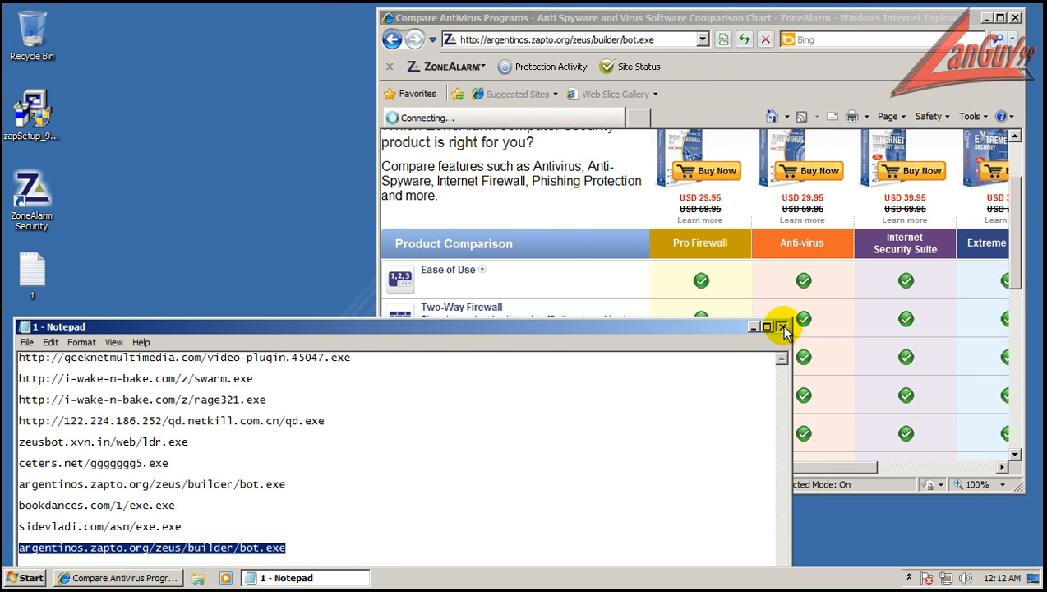
Minimize Notepad and look at ZoneAlarm Pro's Preferences in the control window.
click(779, 325)
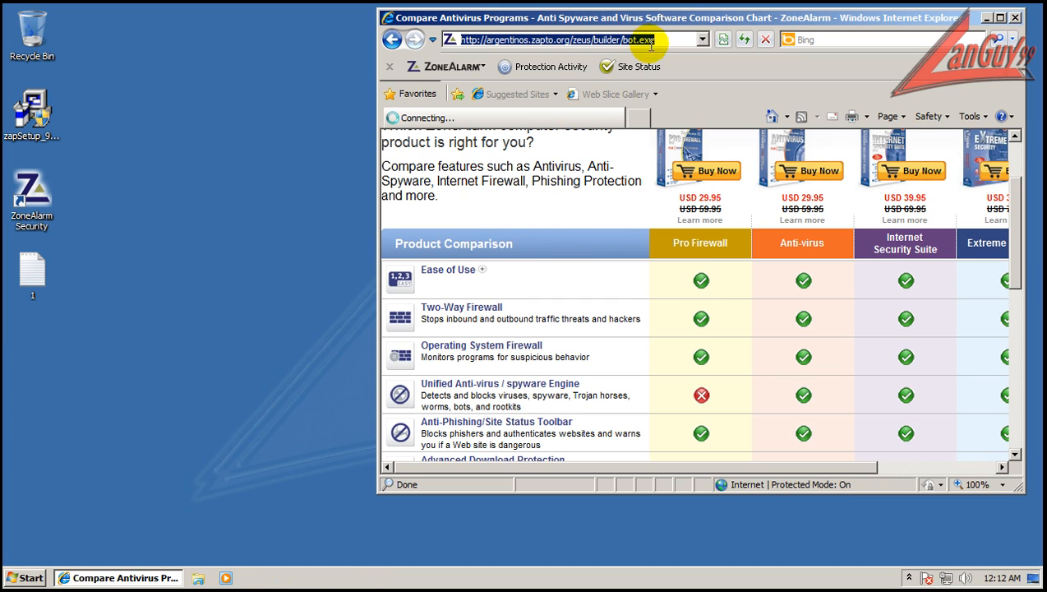
mouse_move(652, 40)
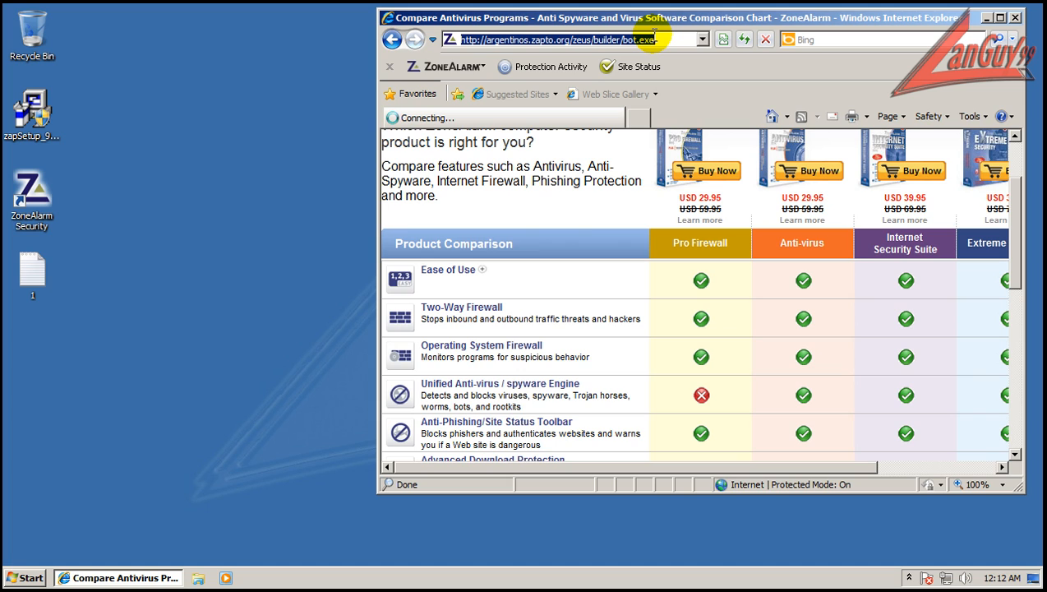
mouse_move(881, 413)
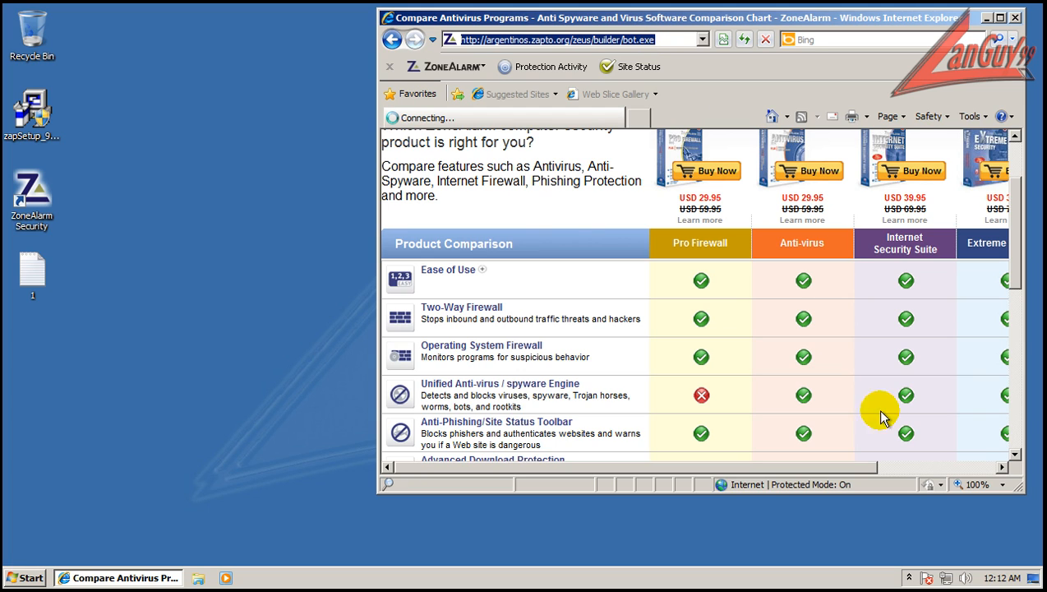
click(929, 485)
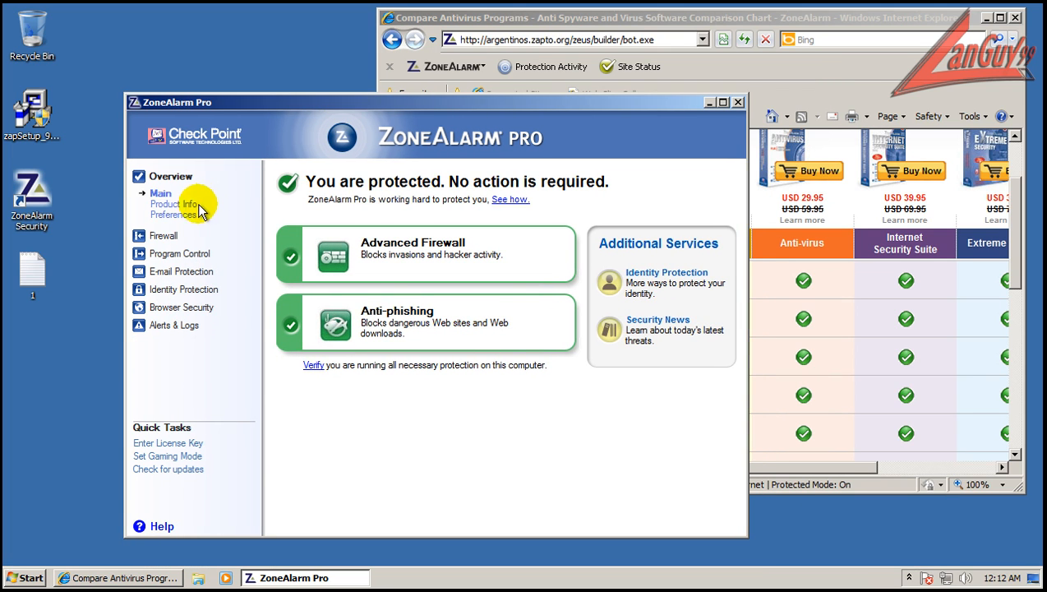
click(178, 213)
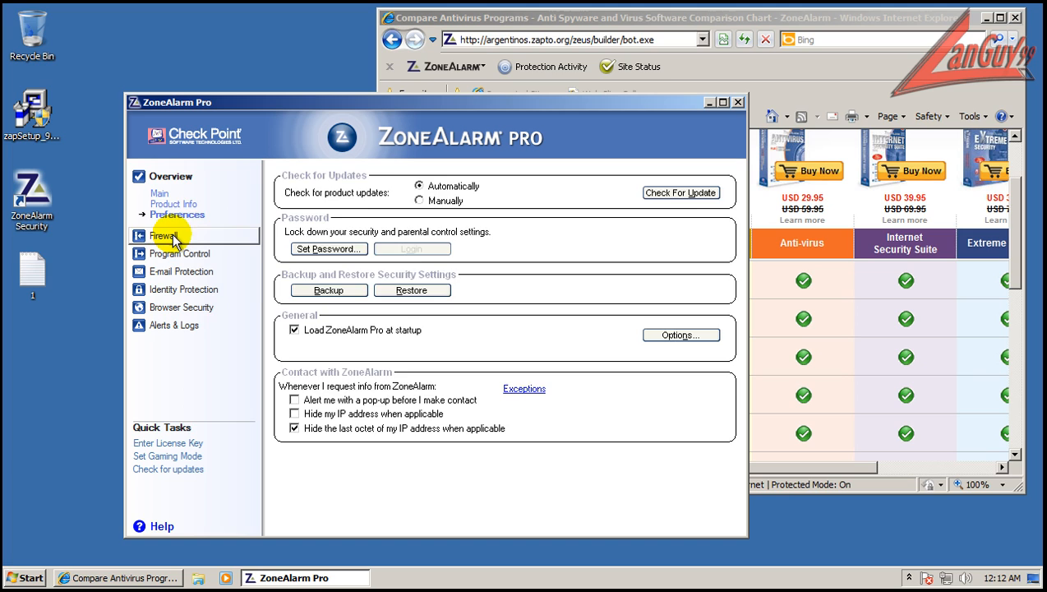
click(164, 237)
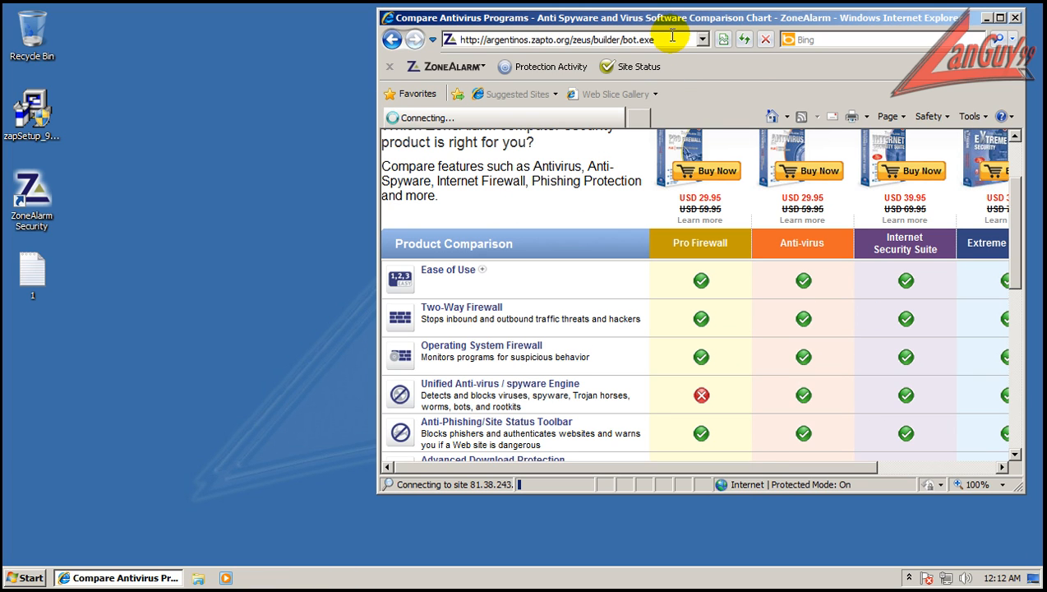
mouse_move(276, 319)
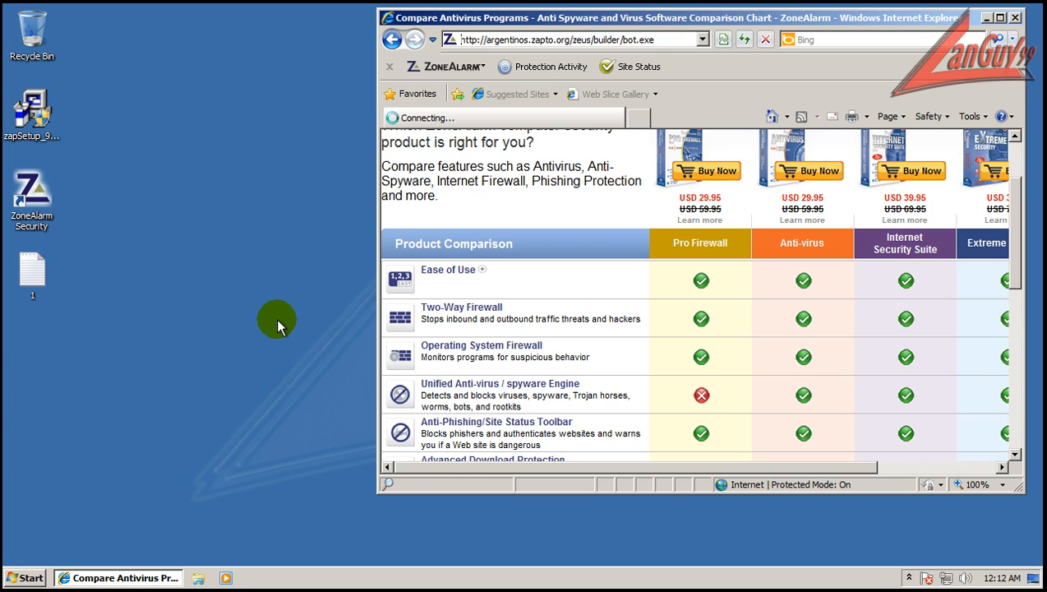
mouse_move(99, 448)
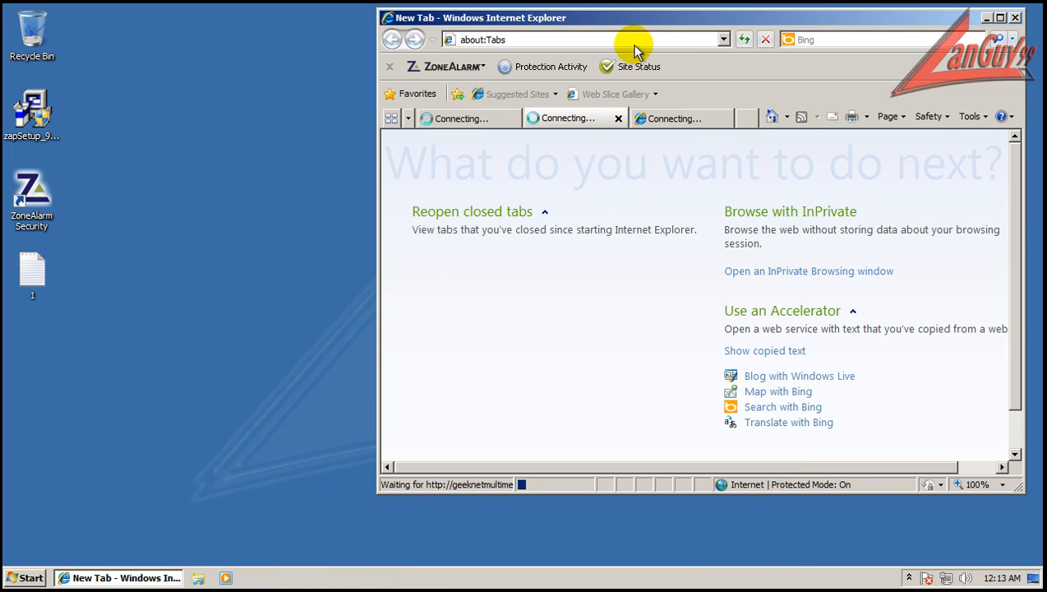
Switch to the failed argentinos bot.exe tab and close Internet Explorer.
click(576, 40)
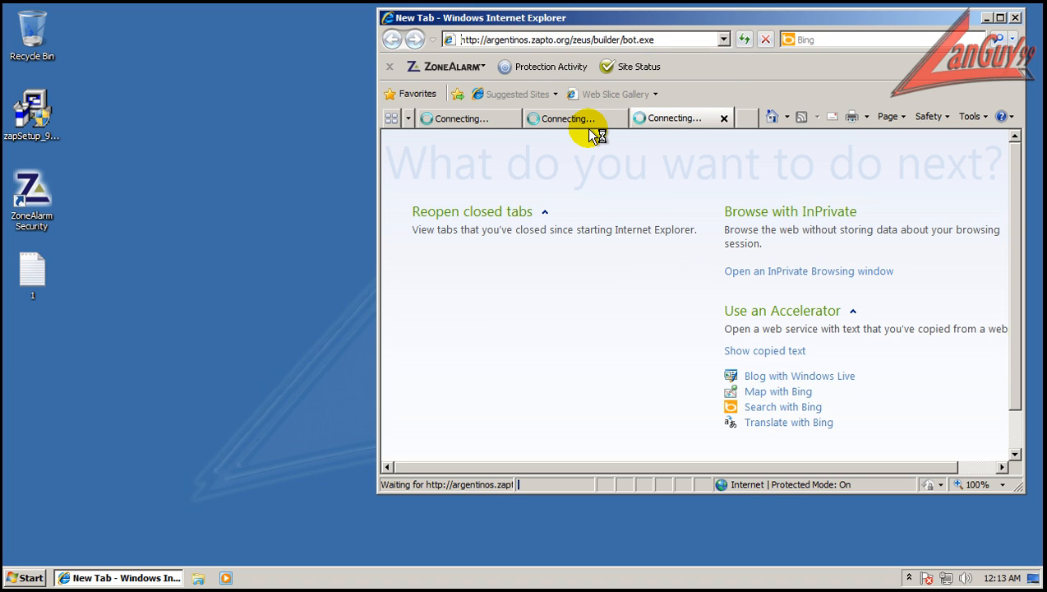
mouse_move(620, 374)
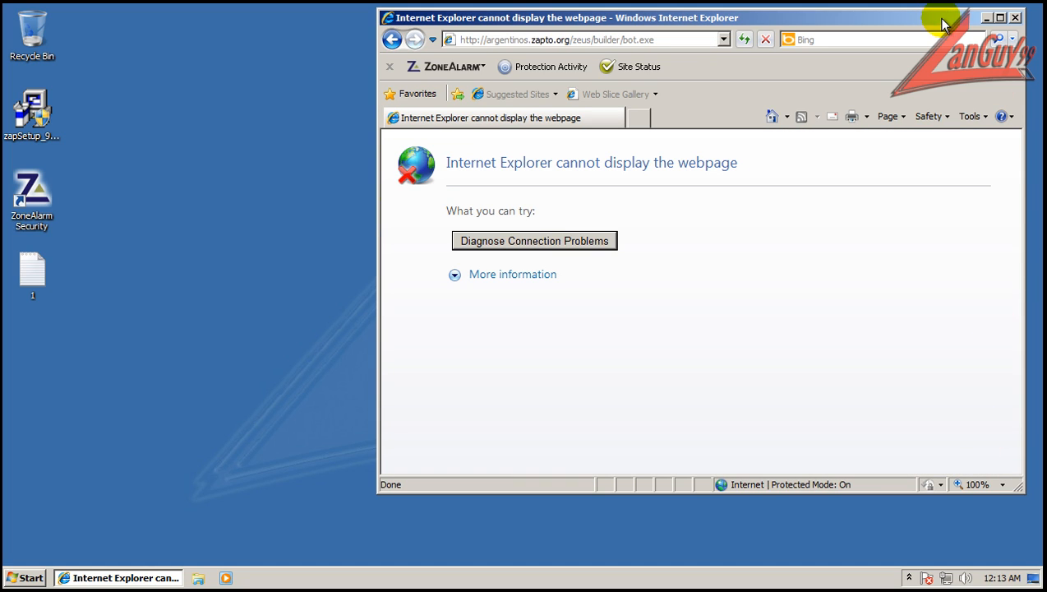
click(1016, 16)
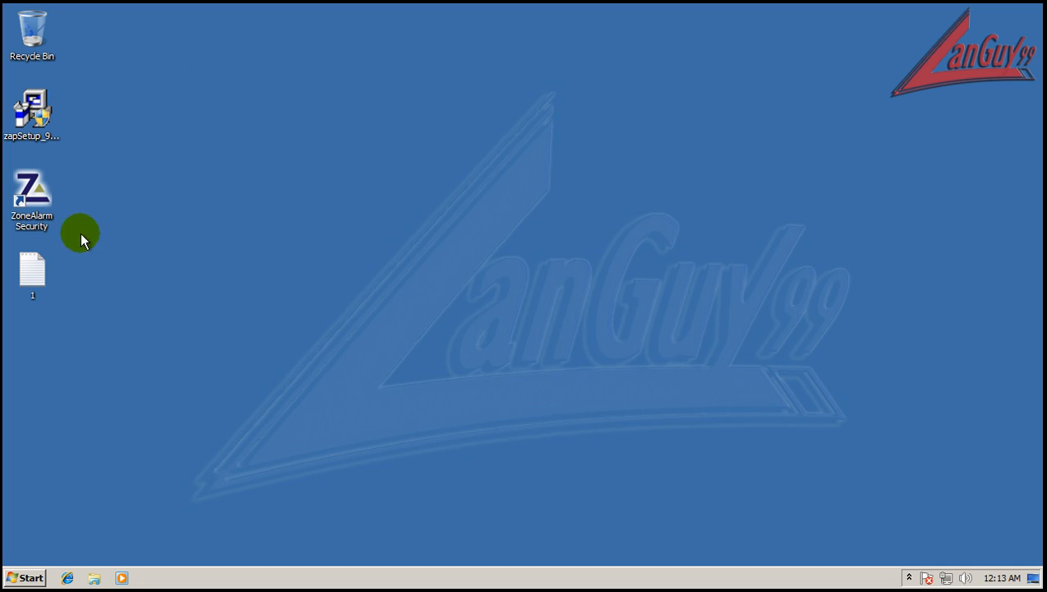
mouse_move(610, 316)
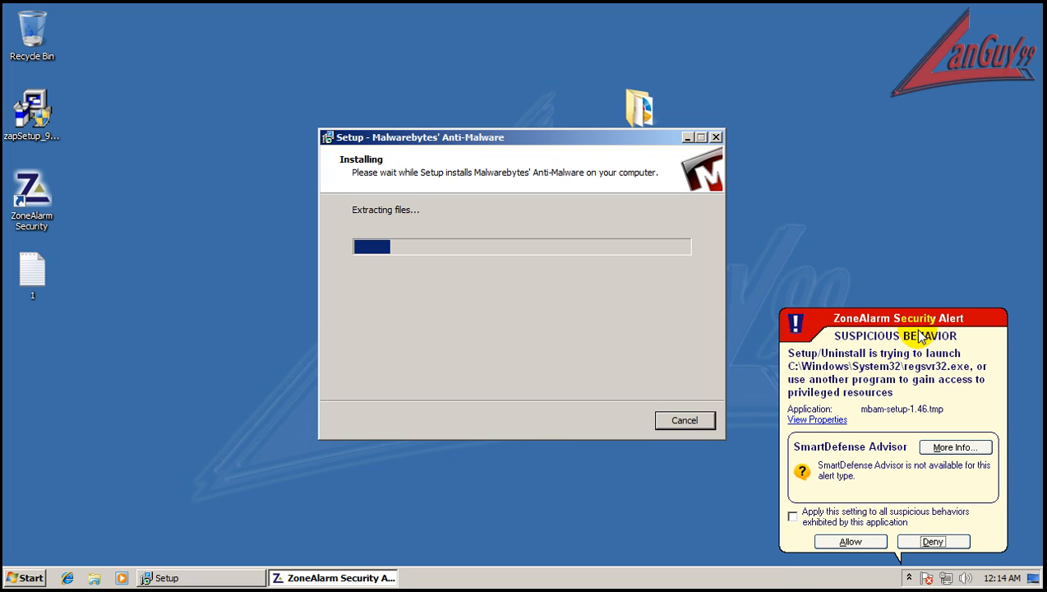
mouse_move(684, 293)
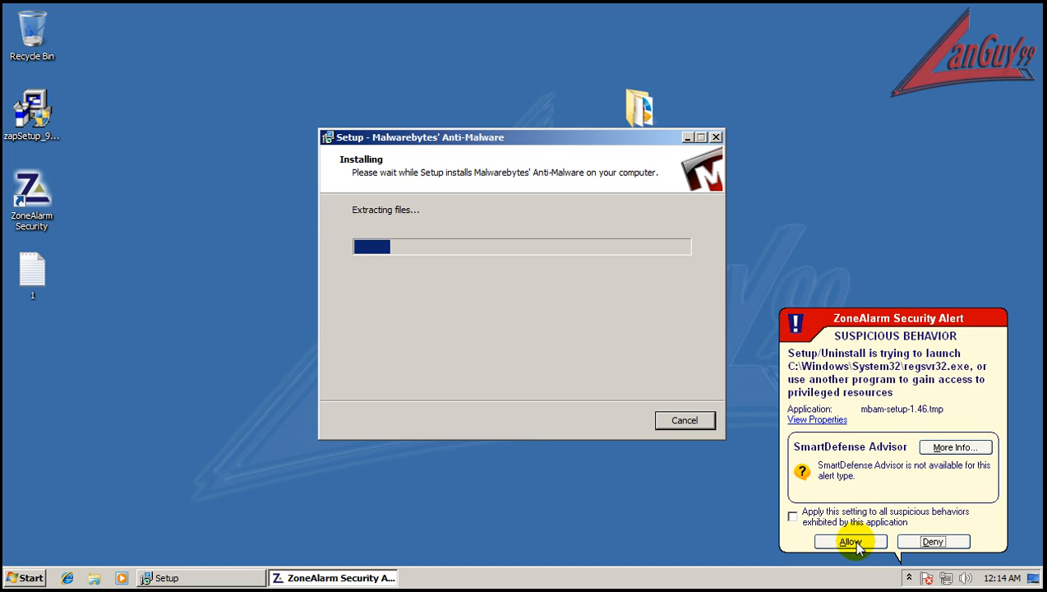
mouse_move(842, 444)
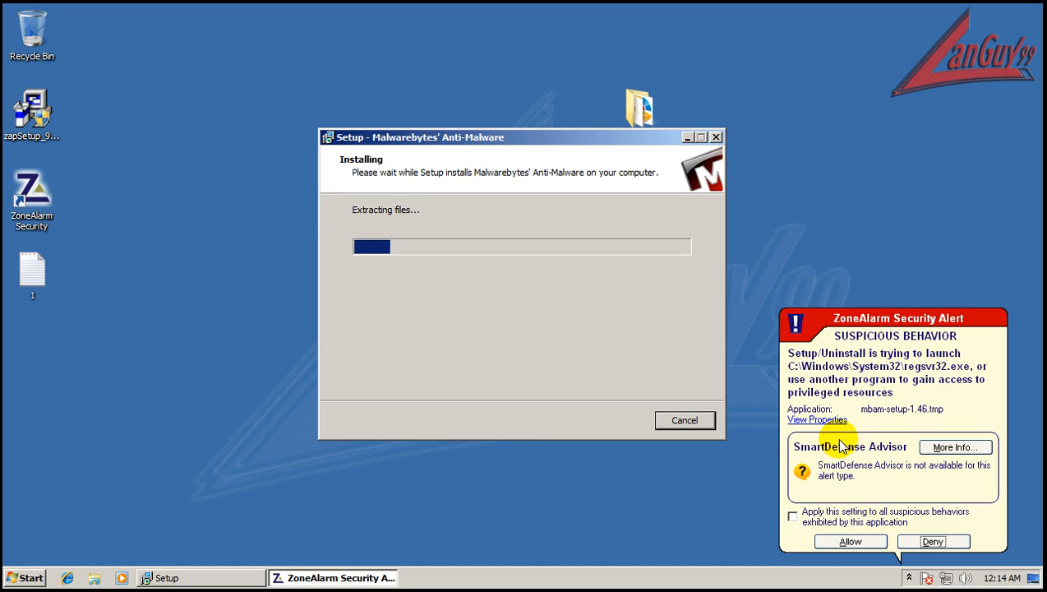
mouse_move(954, 352)
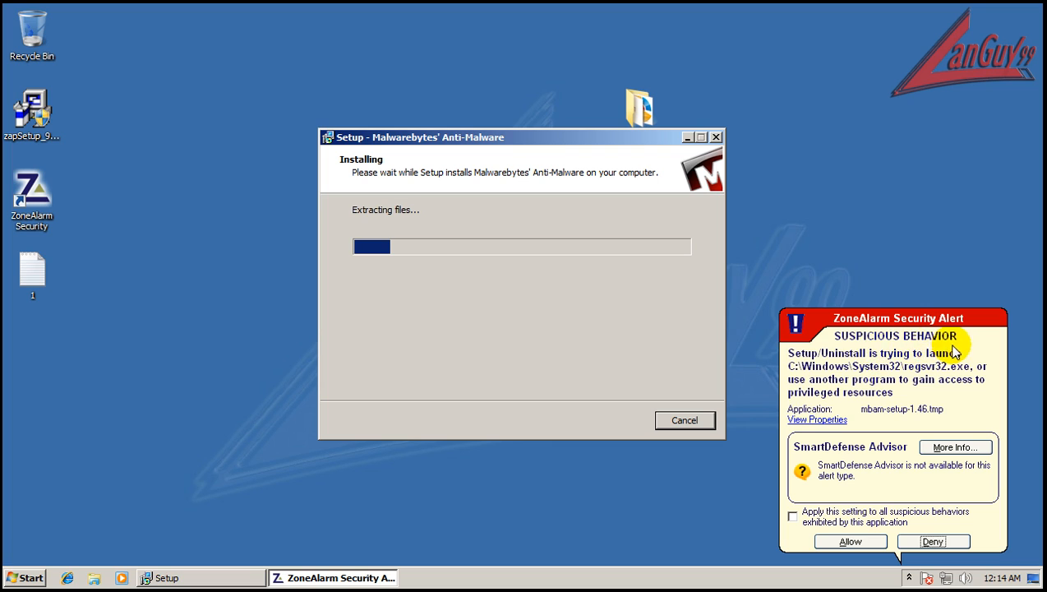
mouse_move(904, 343)
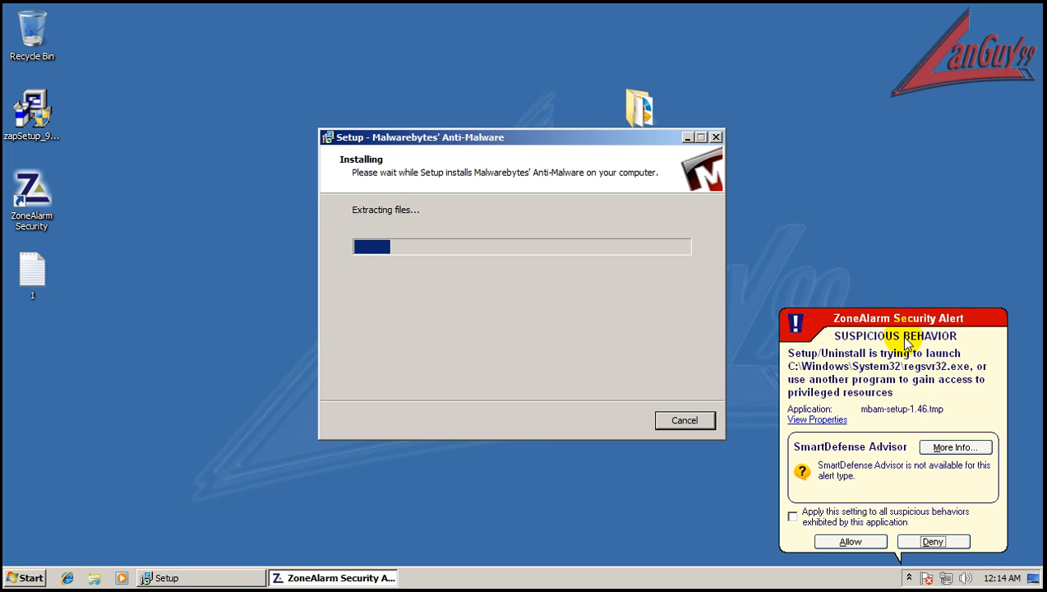
mouse_move(893, 369)
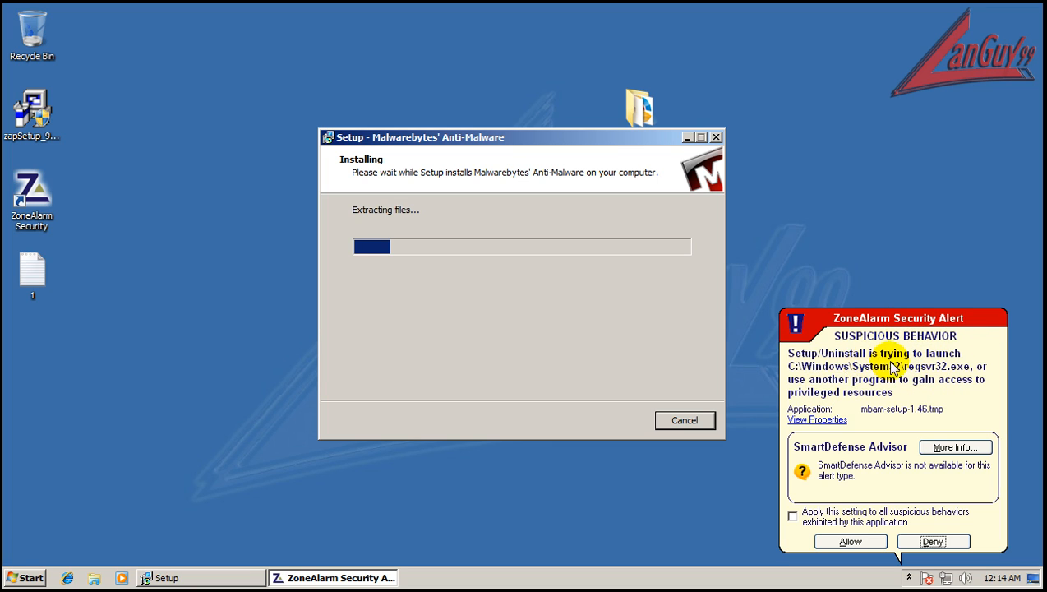
mouse_move(1011, 411)
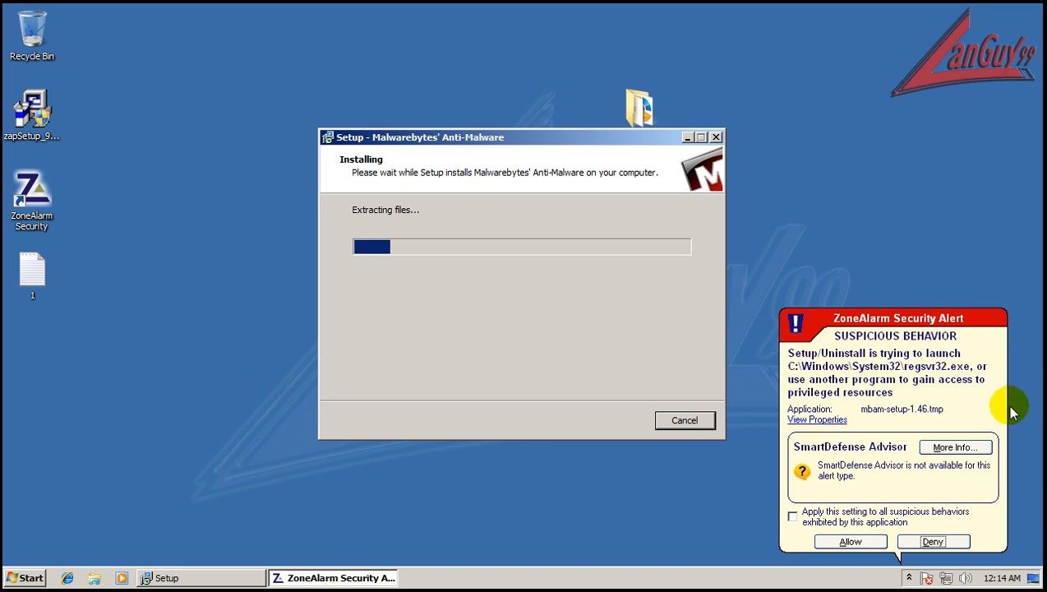
mouse_move(912, 385)
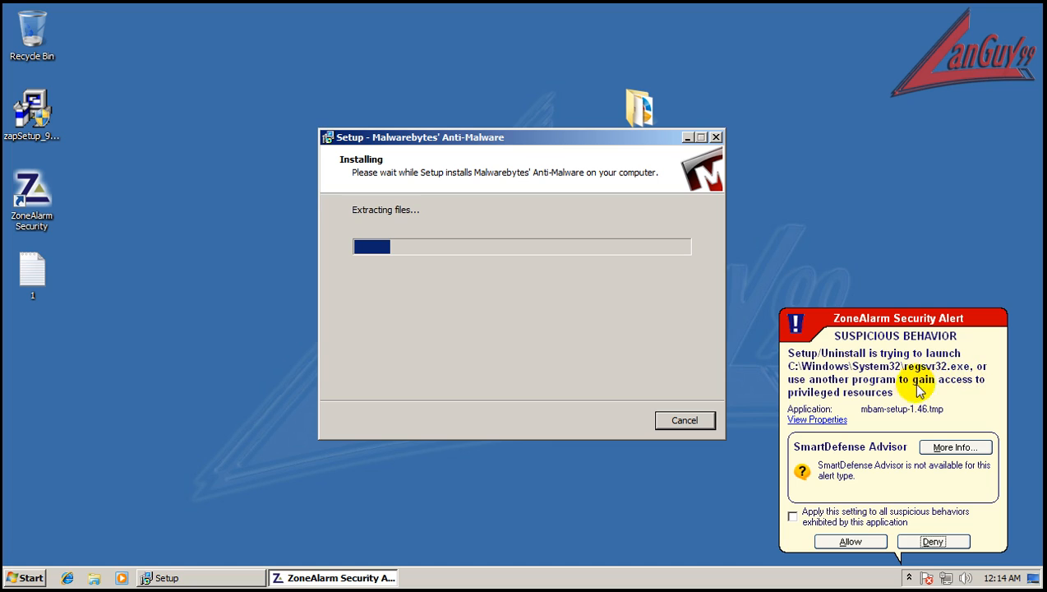
mouse_move(818, 413)
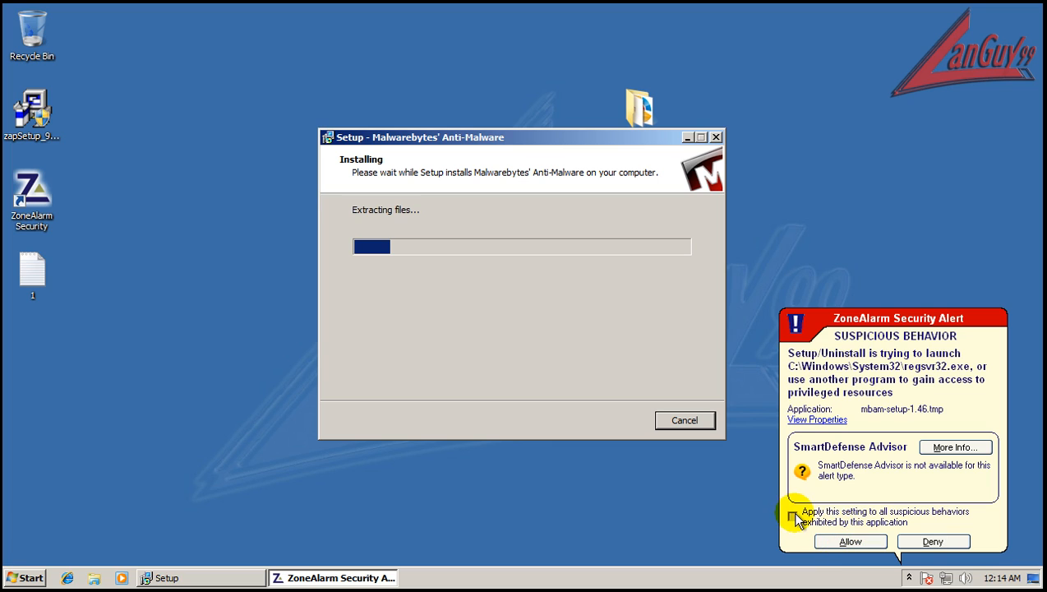
Apply the ZoneAlarm alert decision to all the Malwarebytes installer's suspicious behaviours.
click(850, 541)
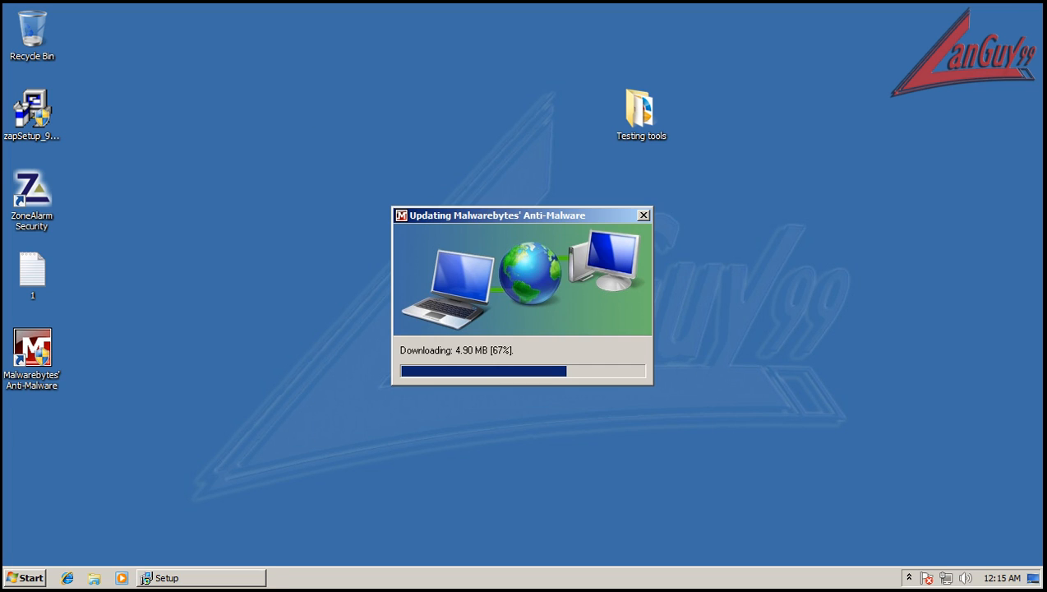
Launch CCleaner.exe from the ccleaner folder inside Testing tools.
double_click(641, 112)
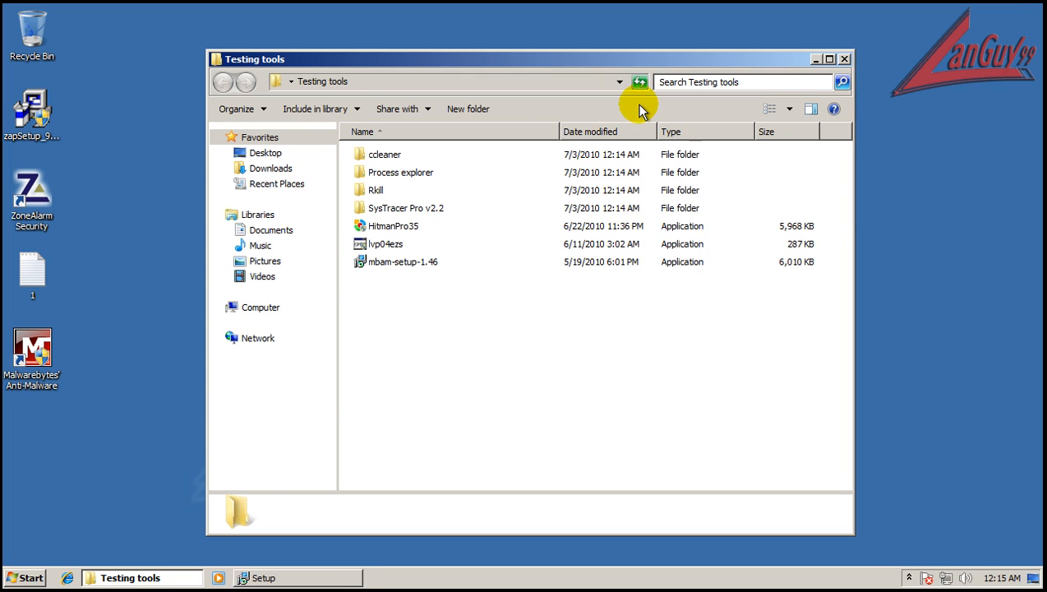
double_click(385, 154)
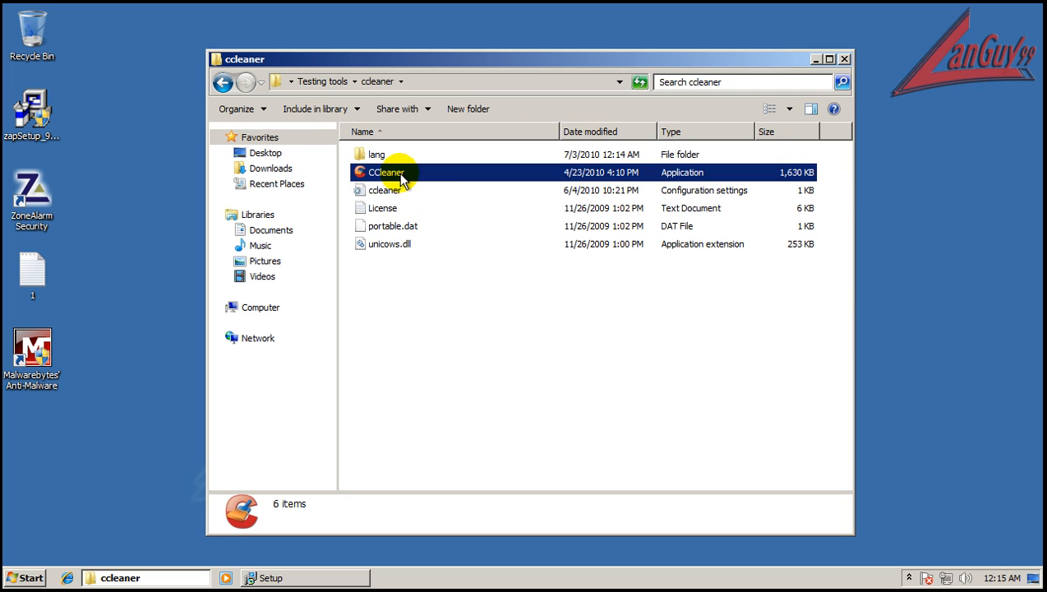
double_click(387, 173)
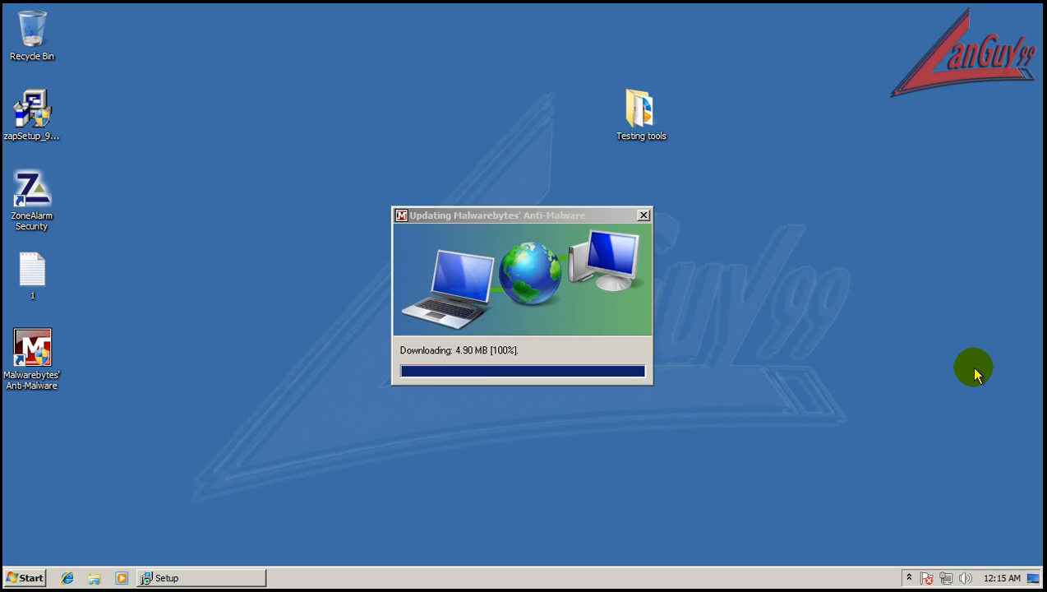
mouse_move(773, 359)
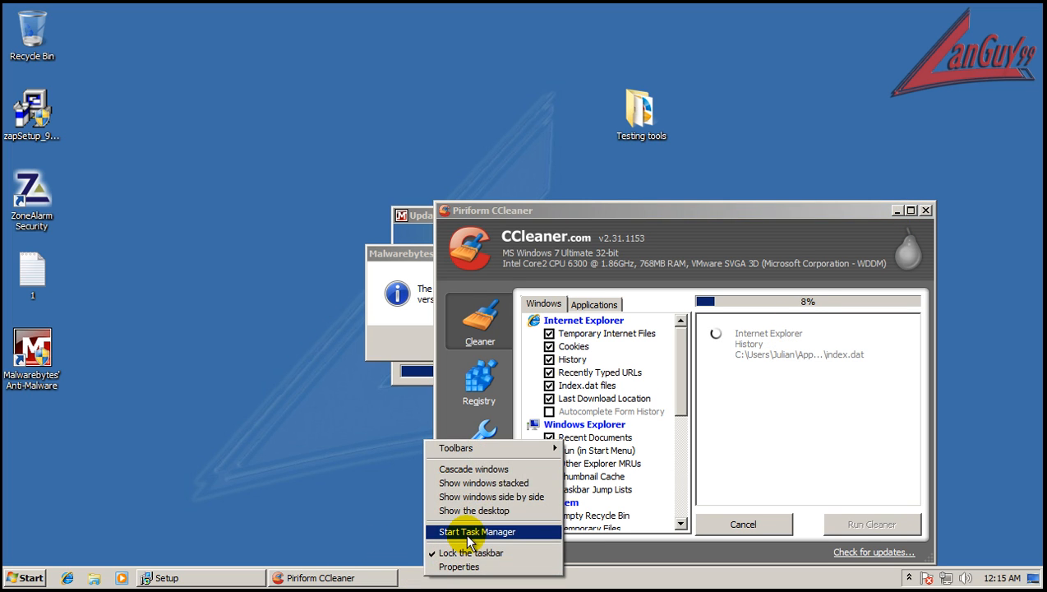
Review processes from all users in Task Manager, close it, and acknowledge Malwarebytes' clean result.
click(477, 533)
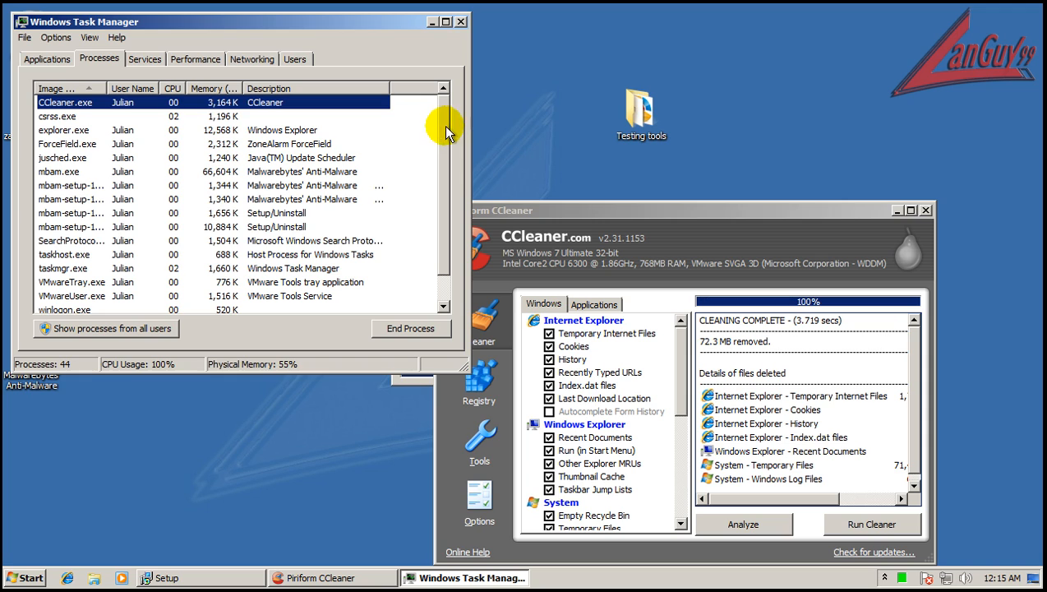
mouse_move(448, 151)
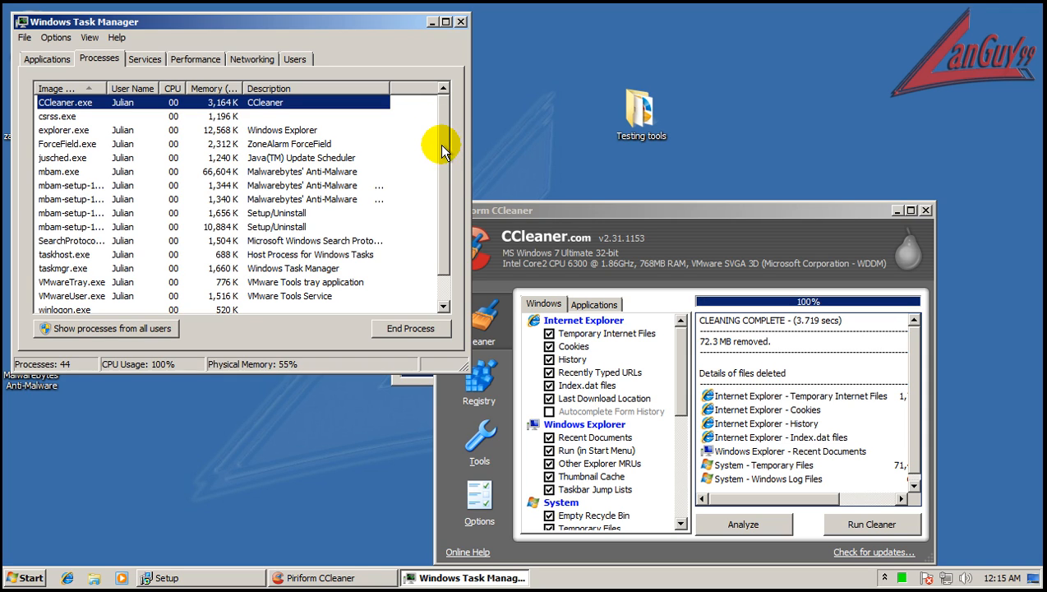
scroll(down, 3)
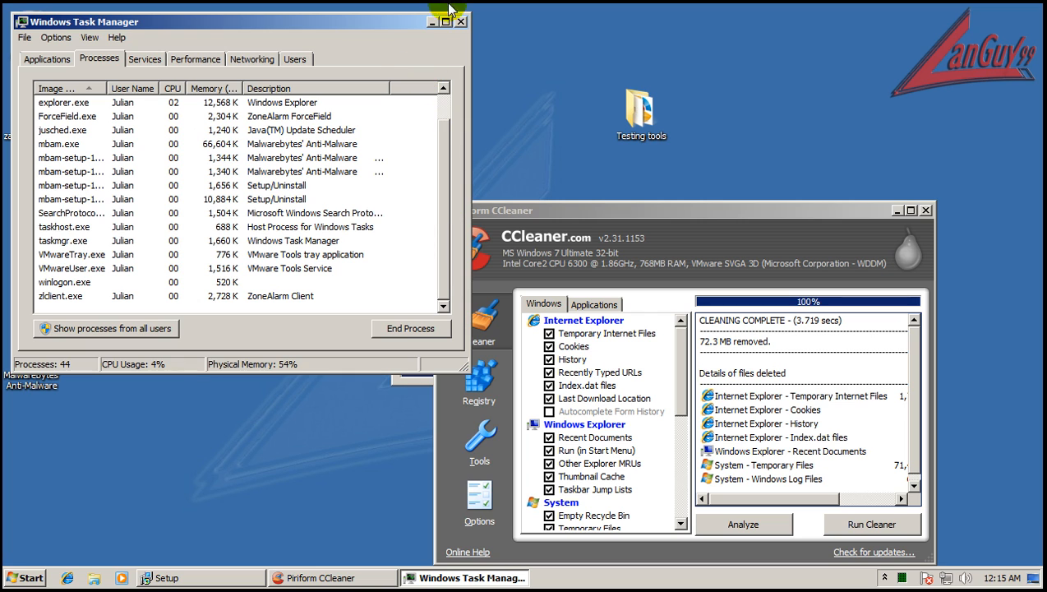
click(460, 21)
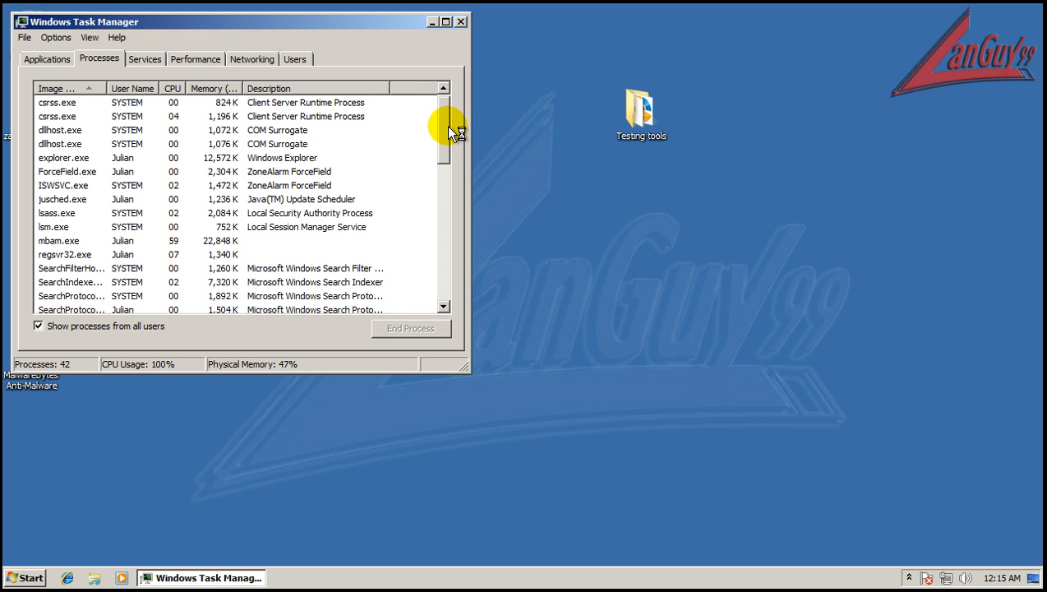
scroll(down, 3)
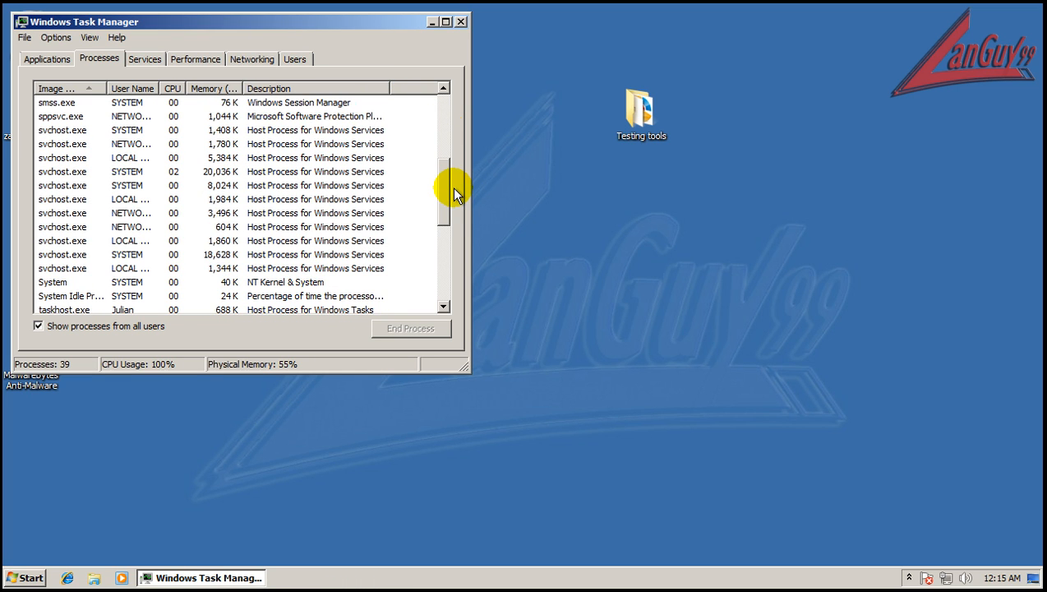
scroll(down, 3)
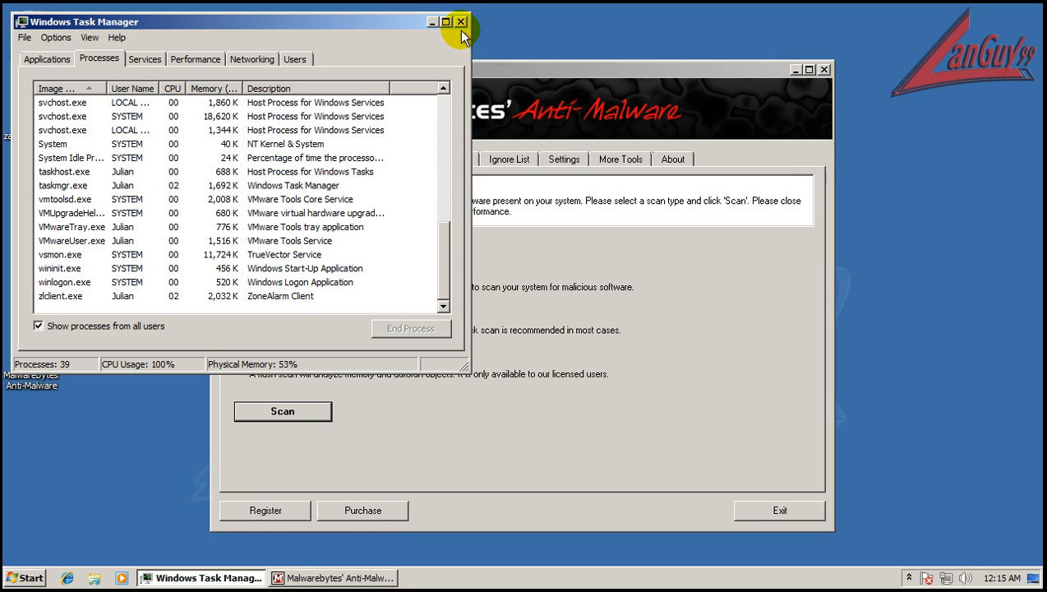
click(460, 23)
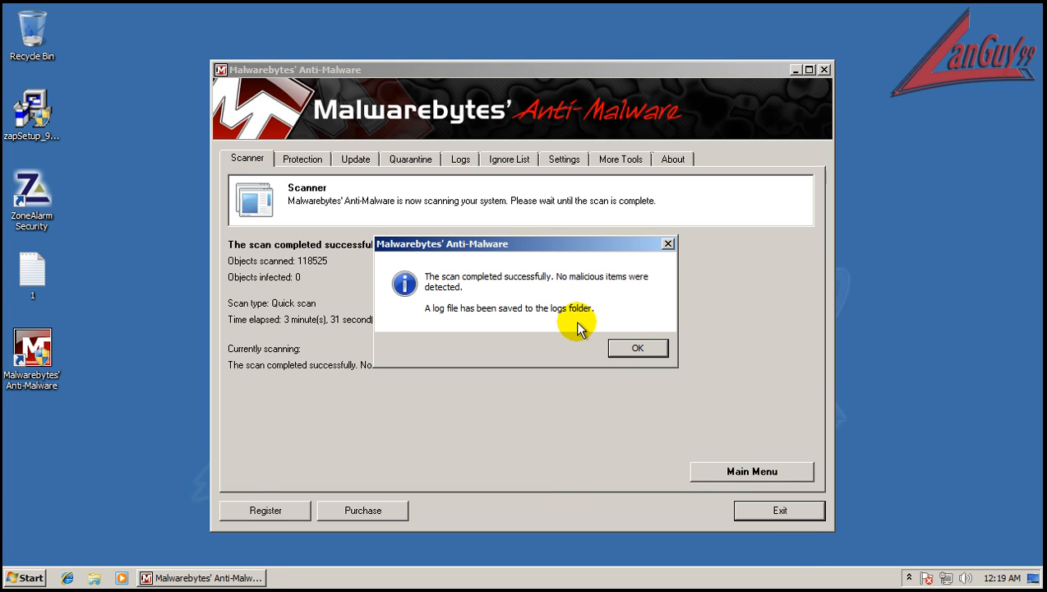
click(638, 347)
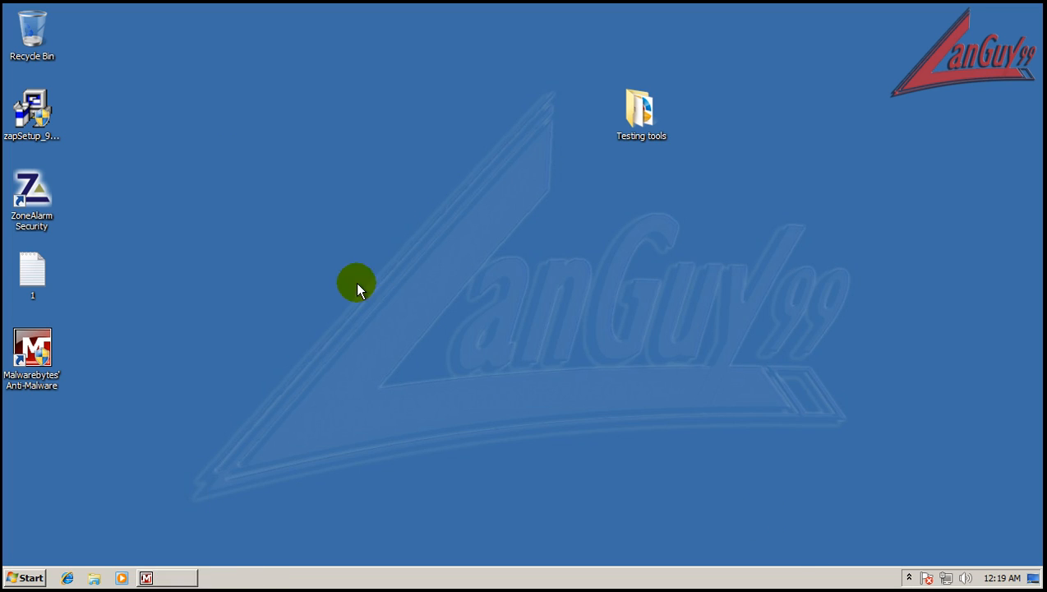
Launch HitmanPro35 from Testing tools, allow its internet access, accept the licence and start the scan.
double_click(642, 107)
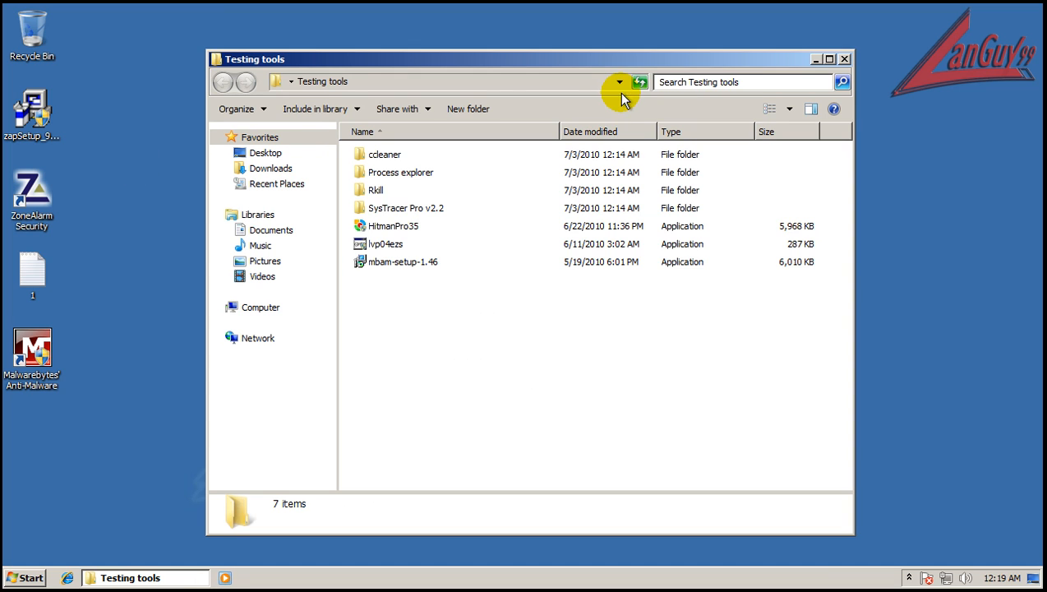
click(393, 225)
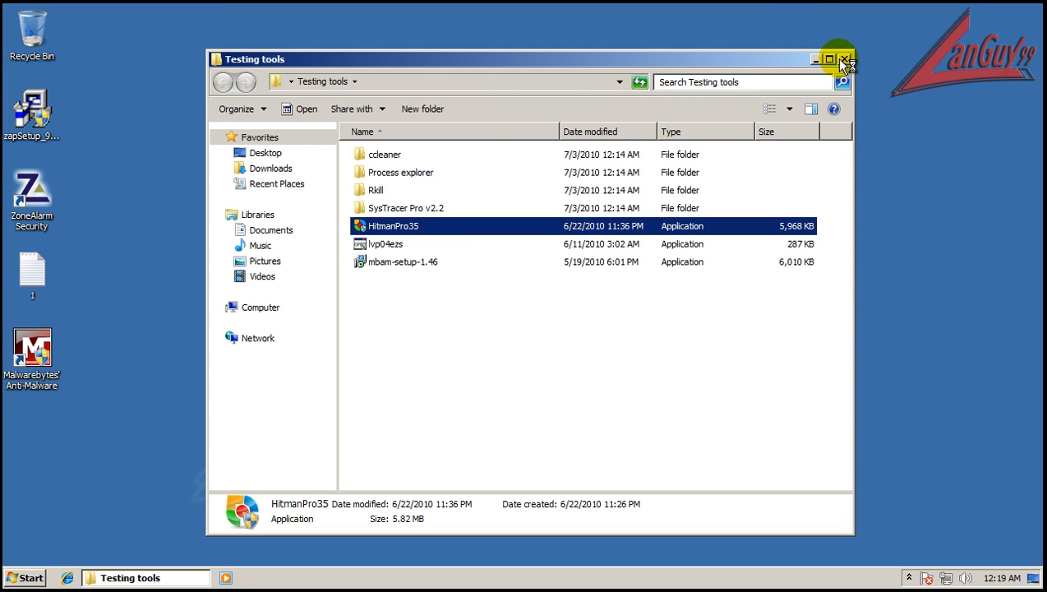
mouse_move(744, 25)
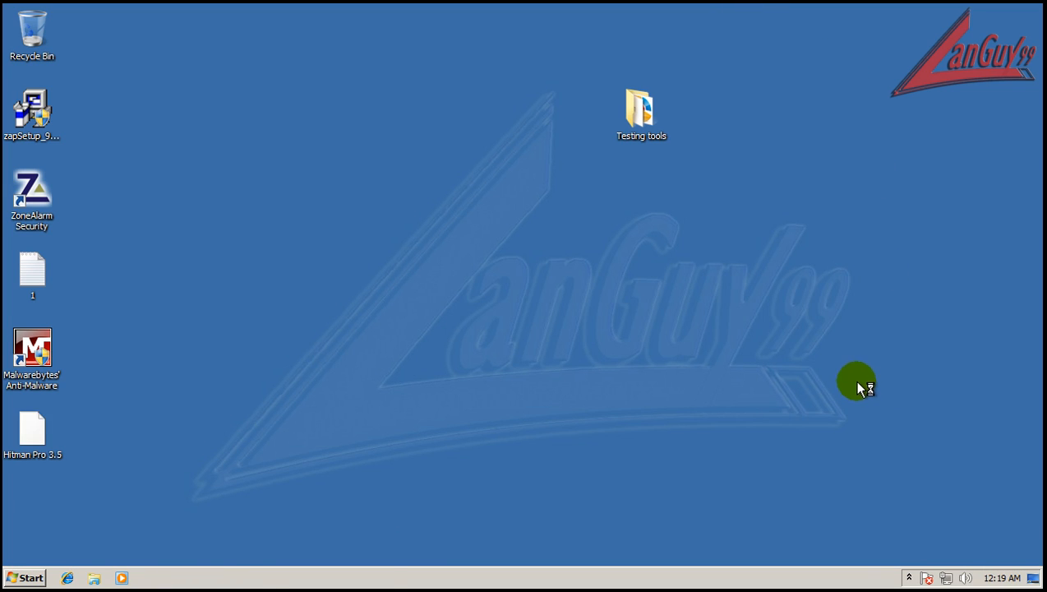
double_click(31, 428)
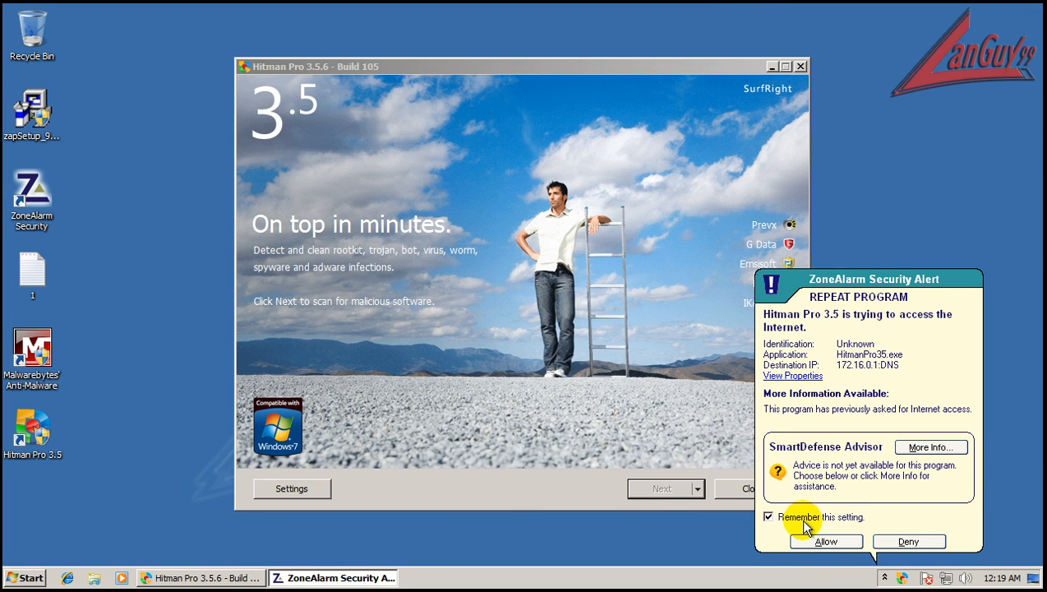
click(826, 541)
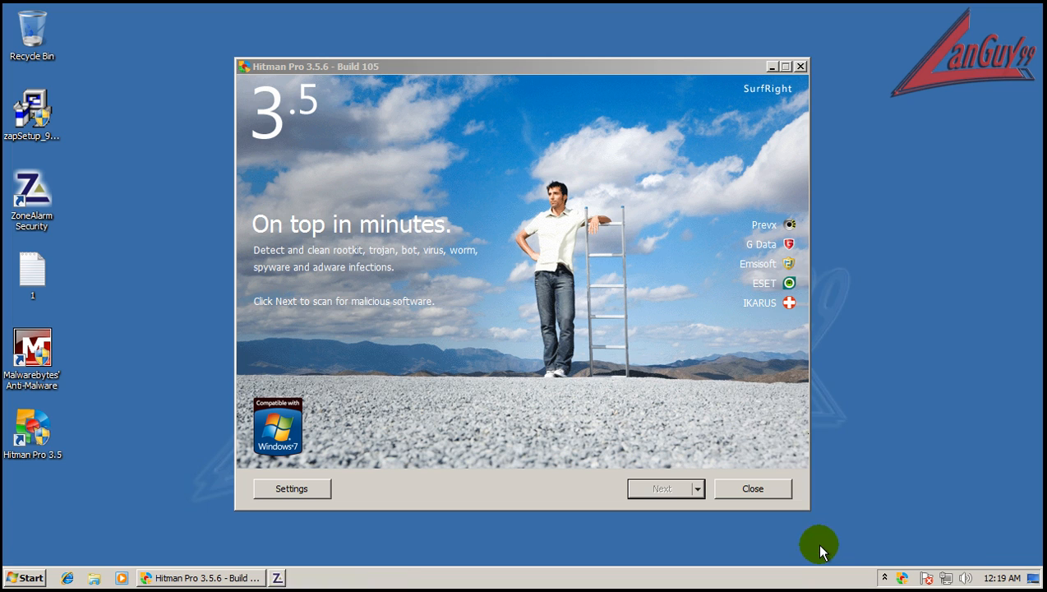
click(661, 488)
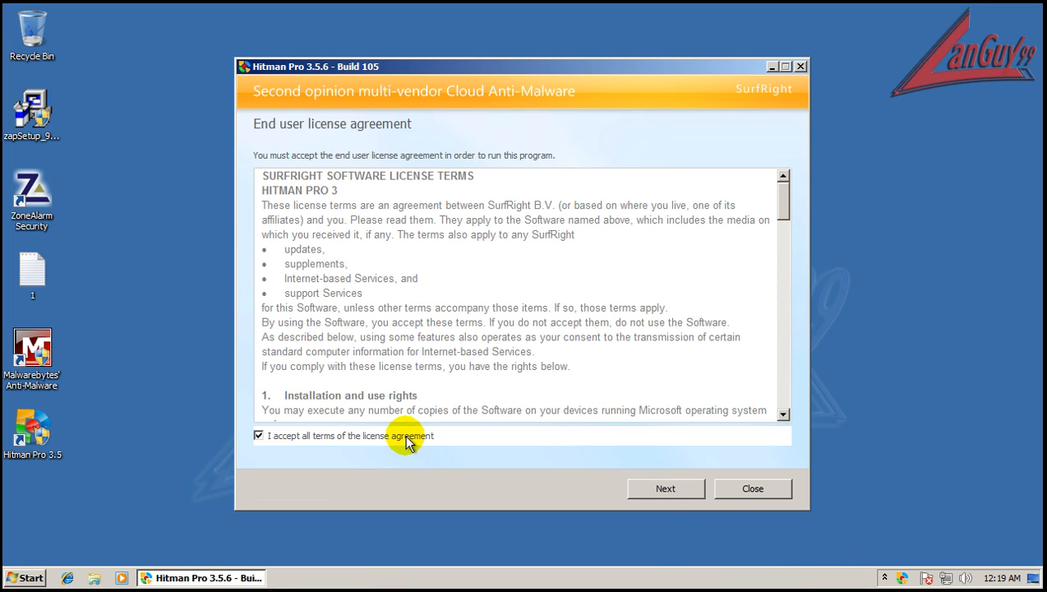
click(666, 488)
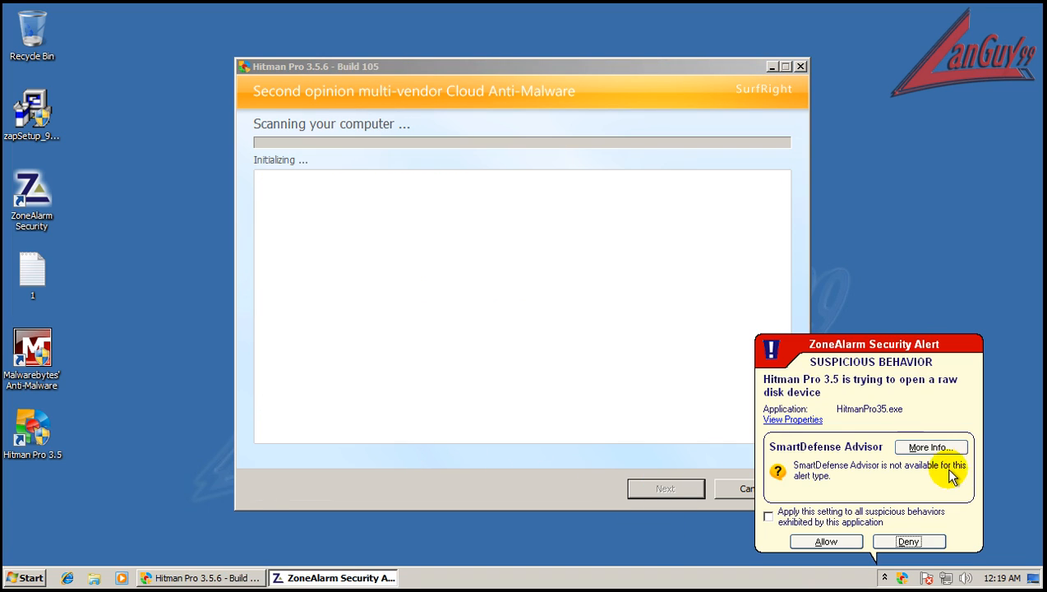
Allow Hitman Pro raw disk and server access in ZoneAlarm, remembering the decisions.
click(769, 516)
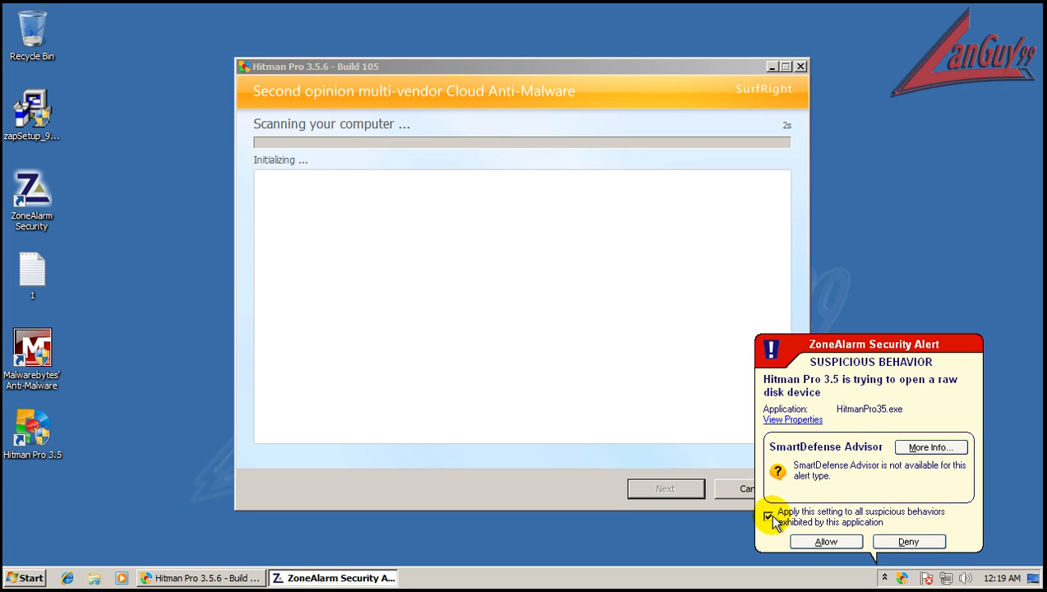
click(826, 541)
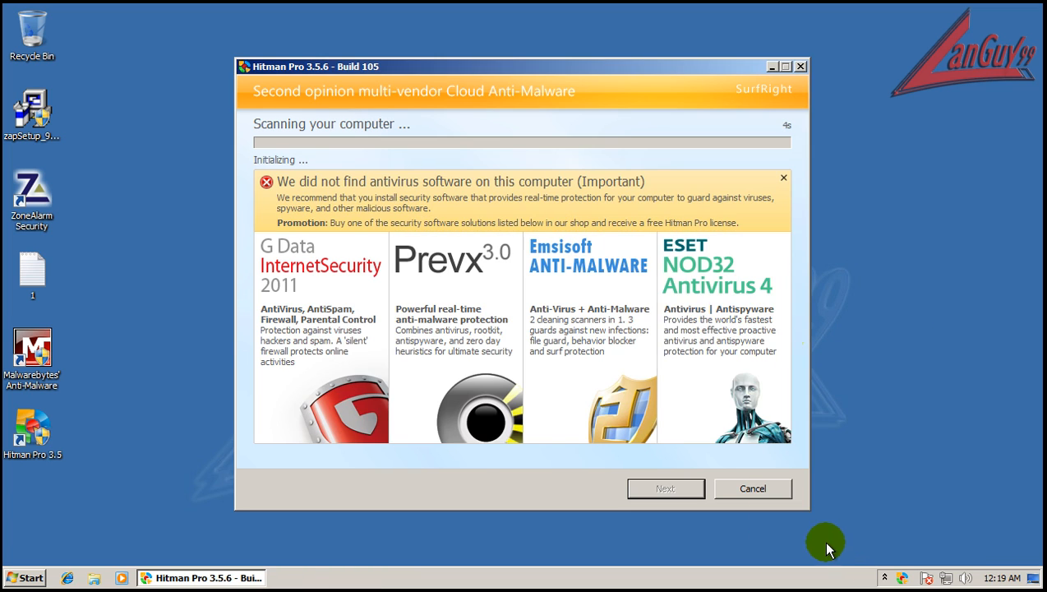
click(783, 177)
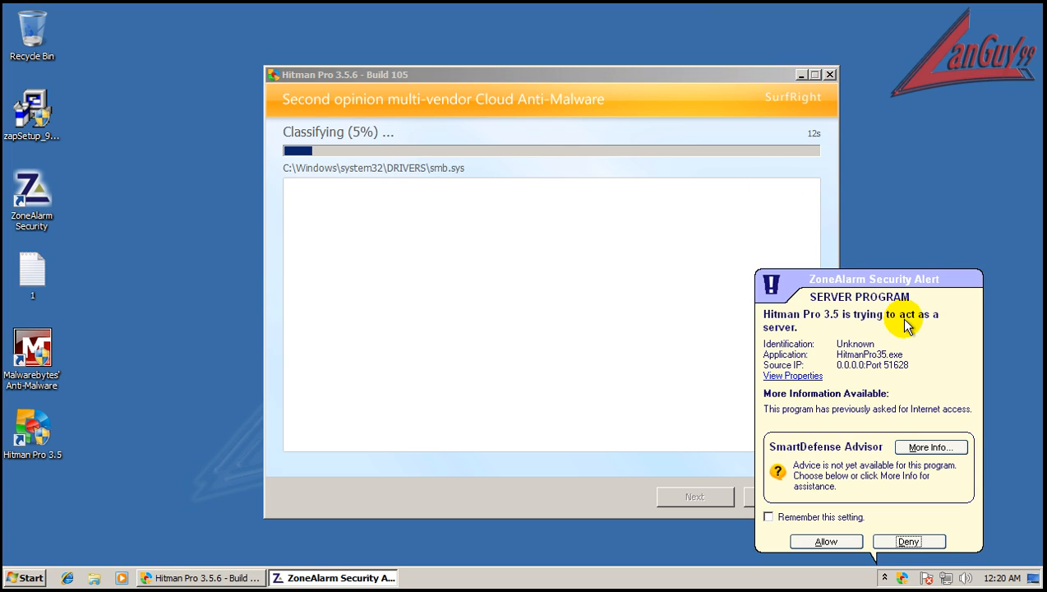
click(769, 517)
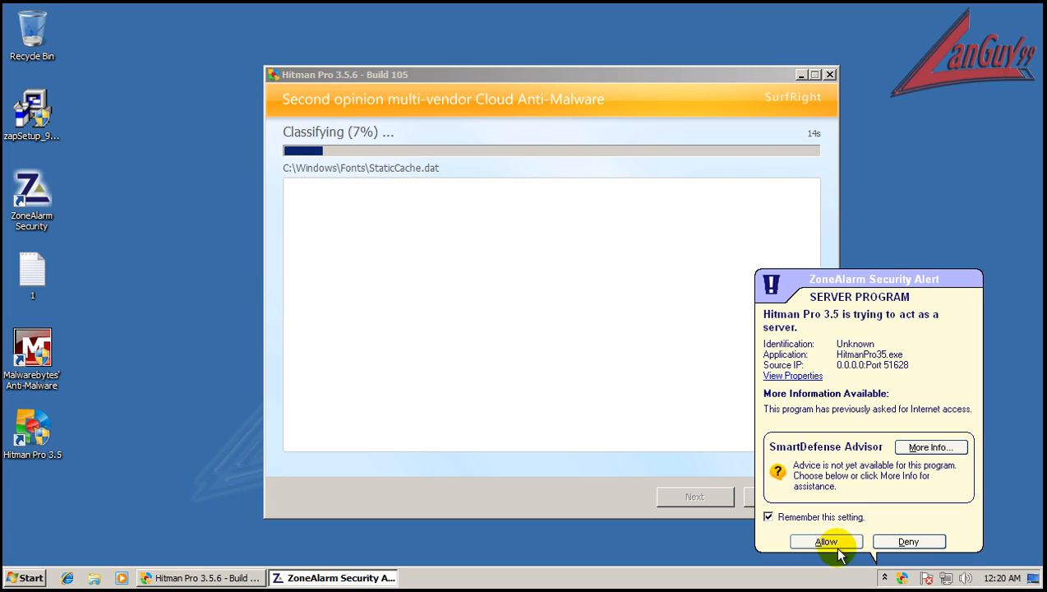
click(825, 541)
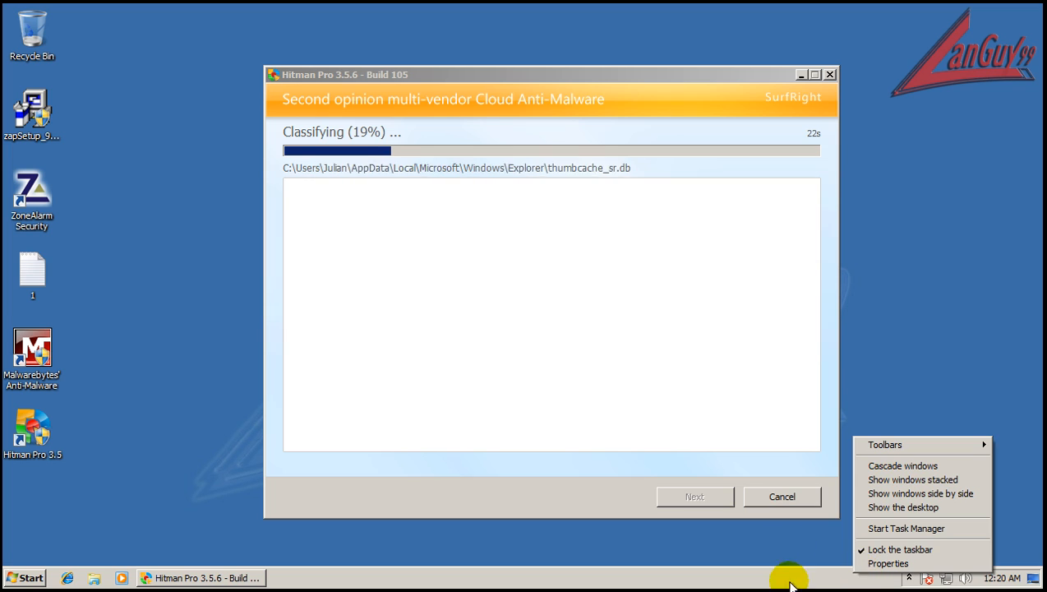
Review the ZoneAlarm ForceField process in Task Manager's list, then close the window.
click(906, 528)
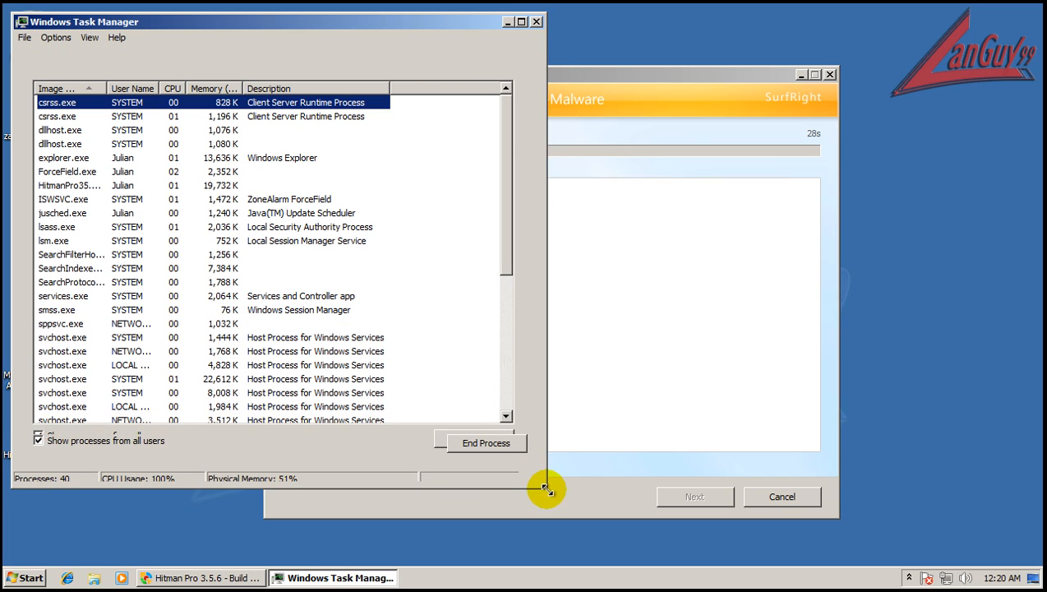
click(270, 89)
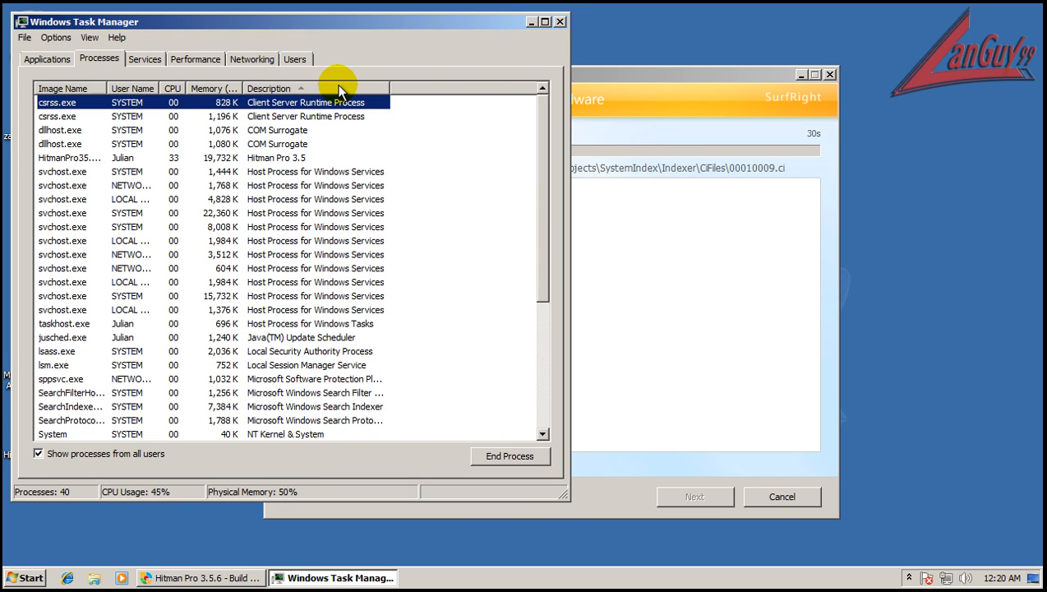
scroll(down, 3)
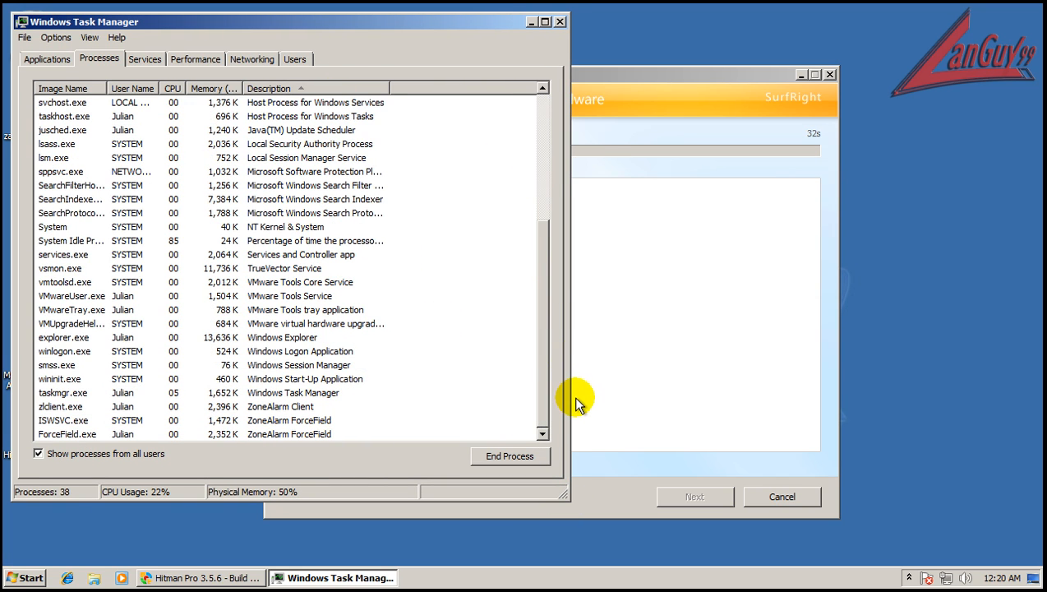
mouse_move(259, 427)
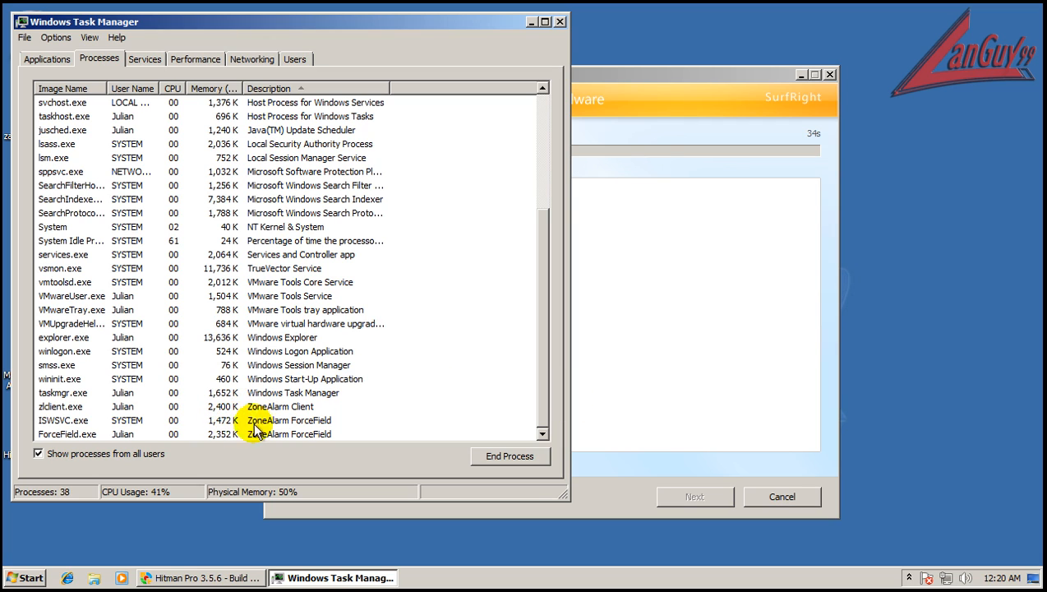
click(59, 268)
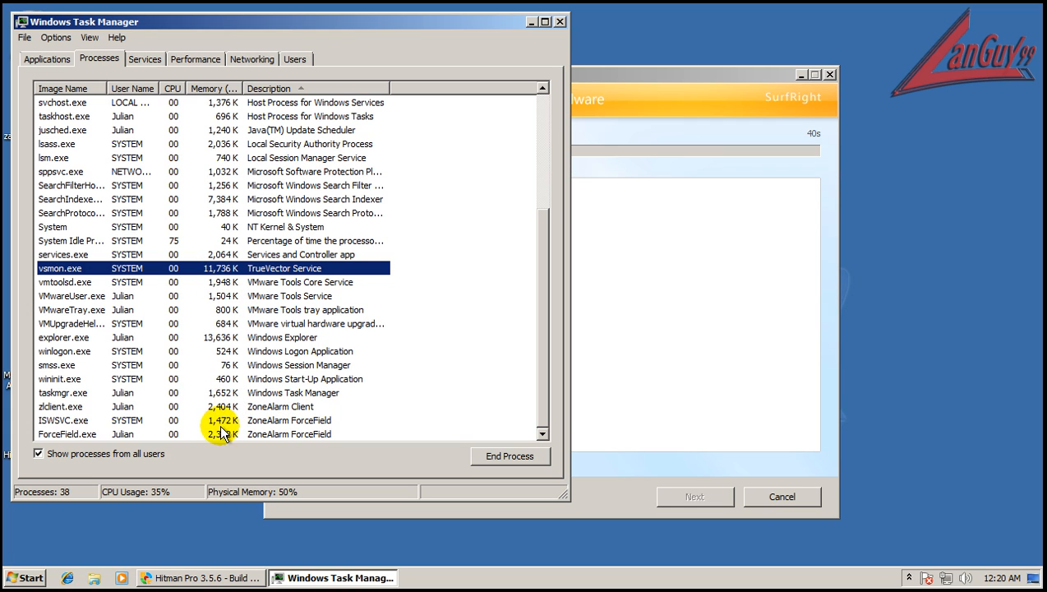
mouse_move(530, 253)
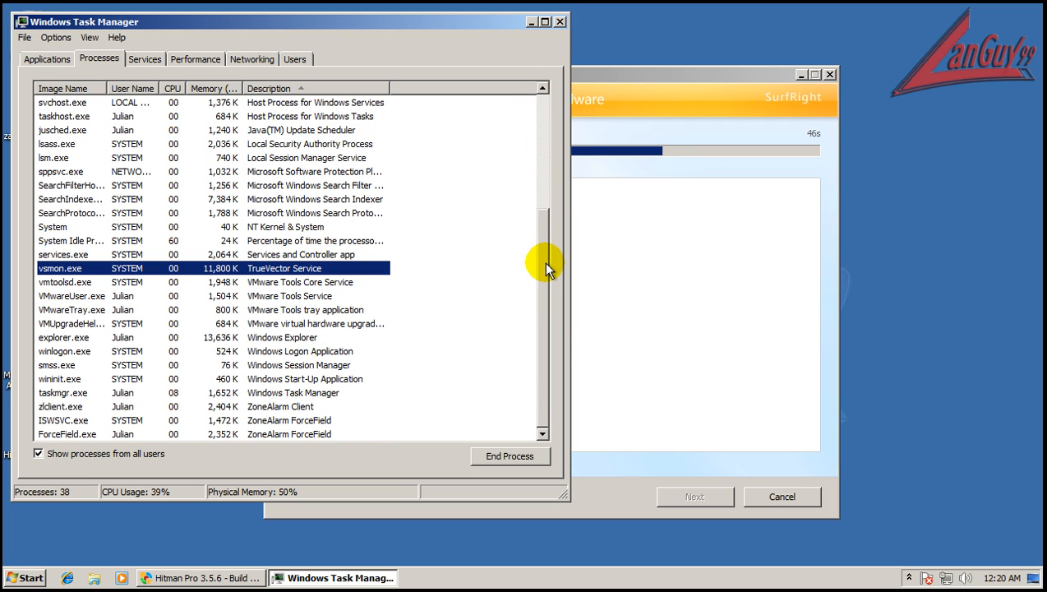
click(664, 75)
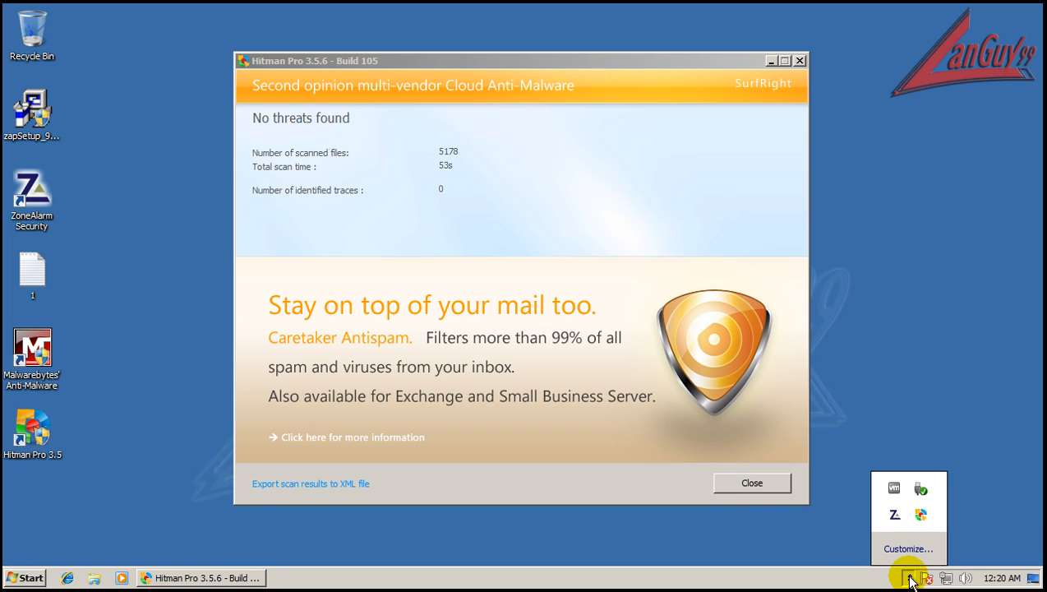
Close Hitman Pro's finished scan results window.
click(749, 483)
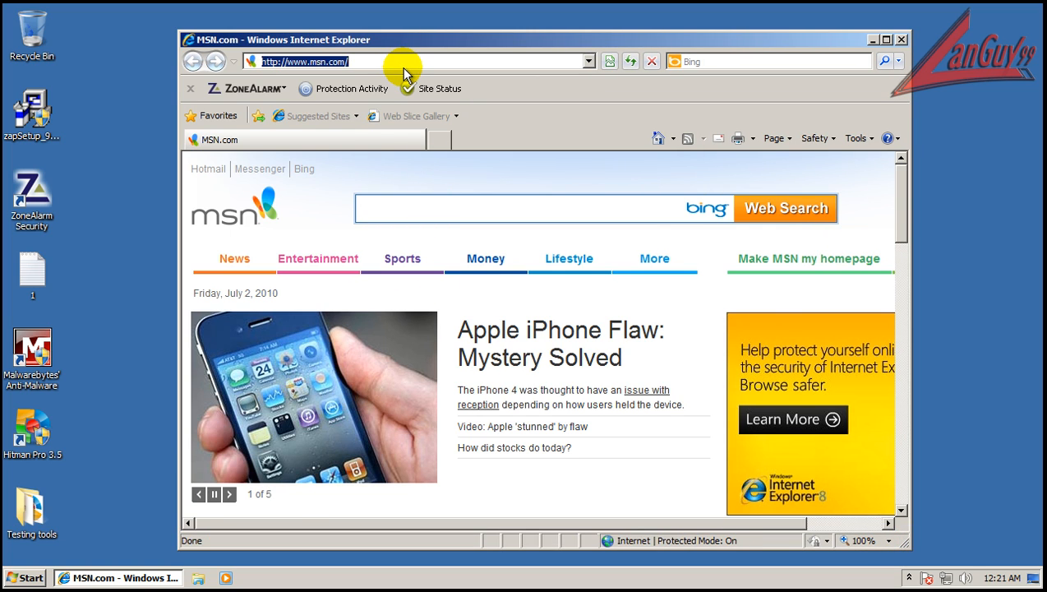
Load zonealarm.com in a maximized browser window.
text(zonealarm.c)
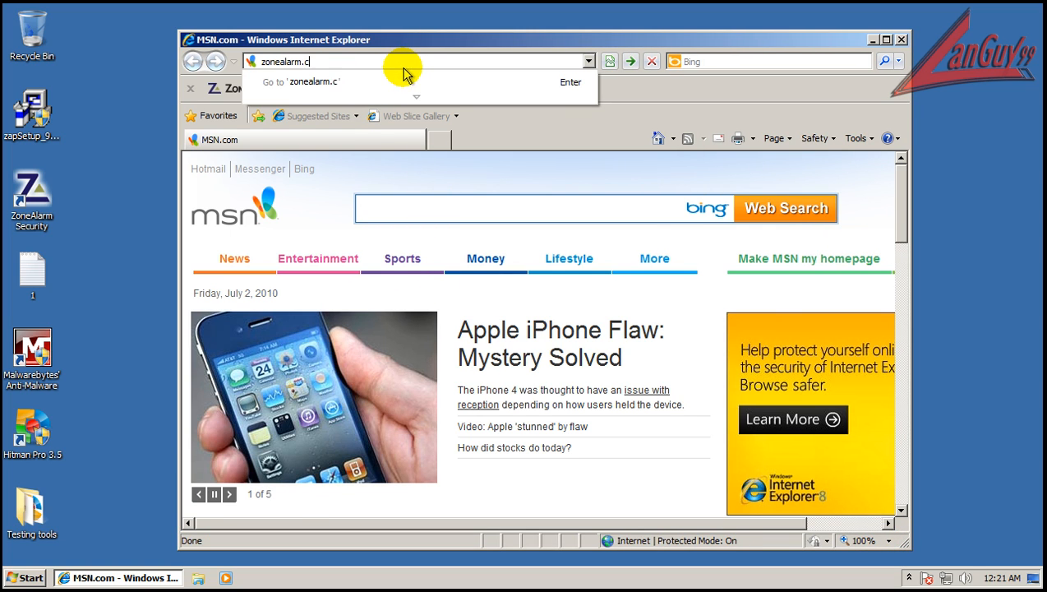
key(Return)
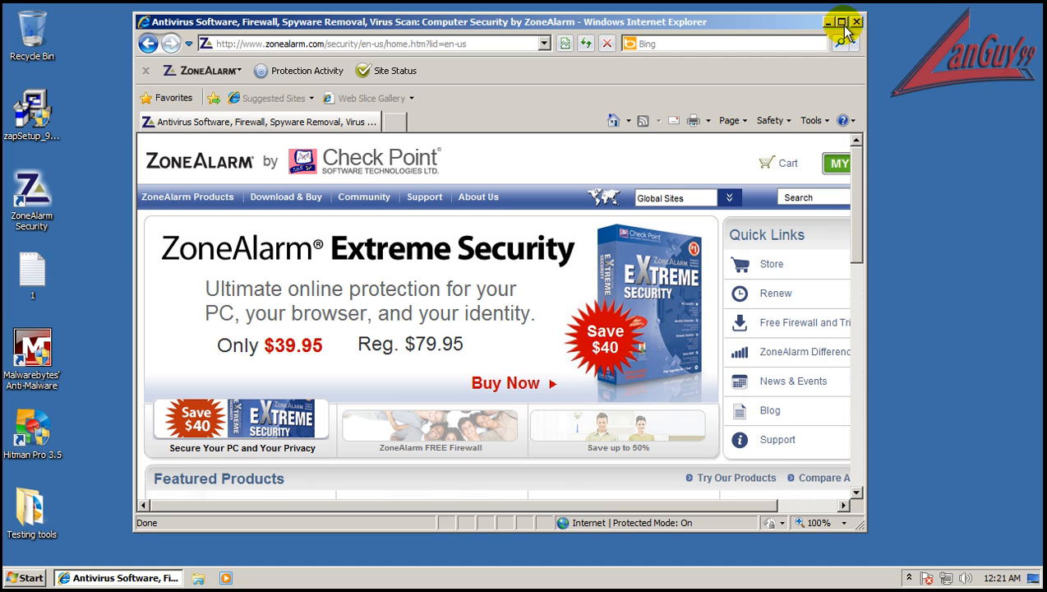
click(845, 21)
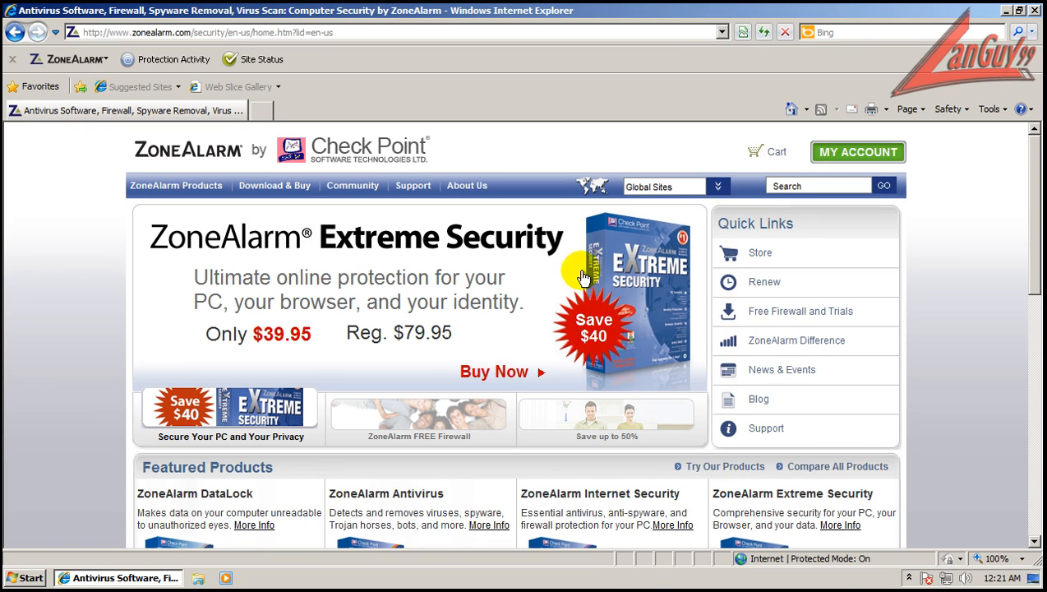
mouse_move(154, 332)
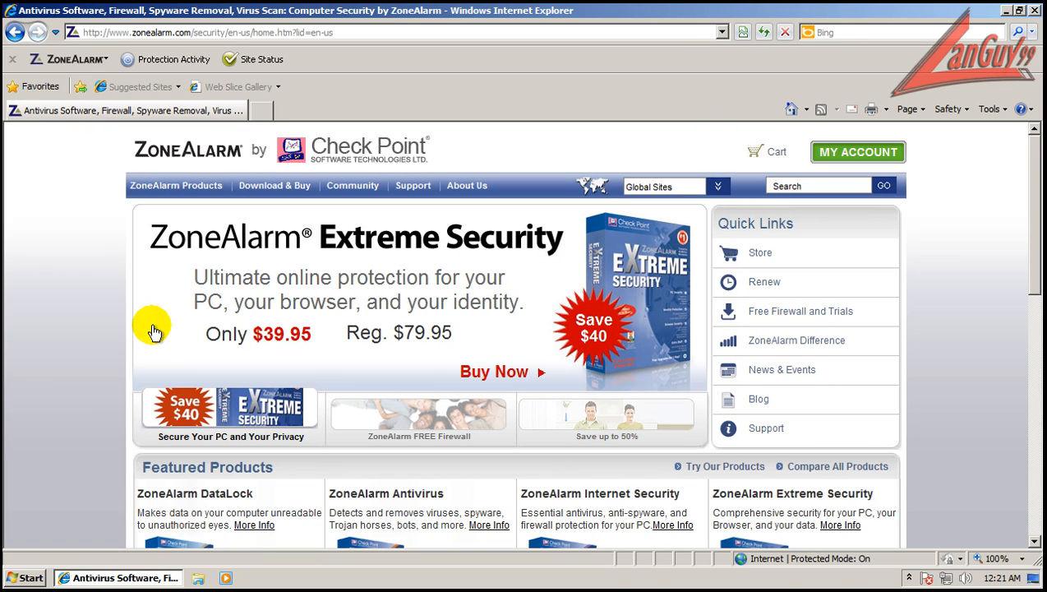
mouse_move(294, 340)
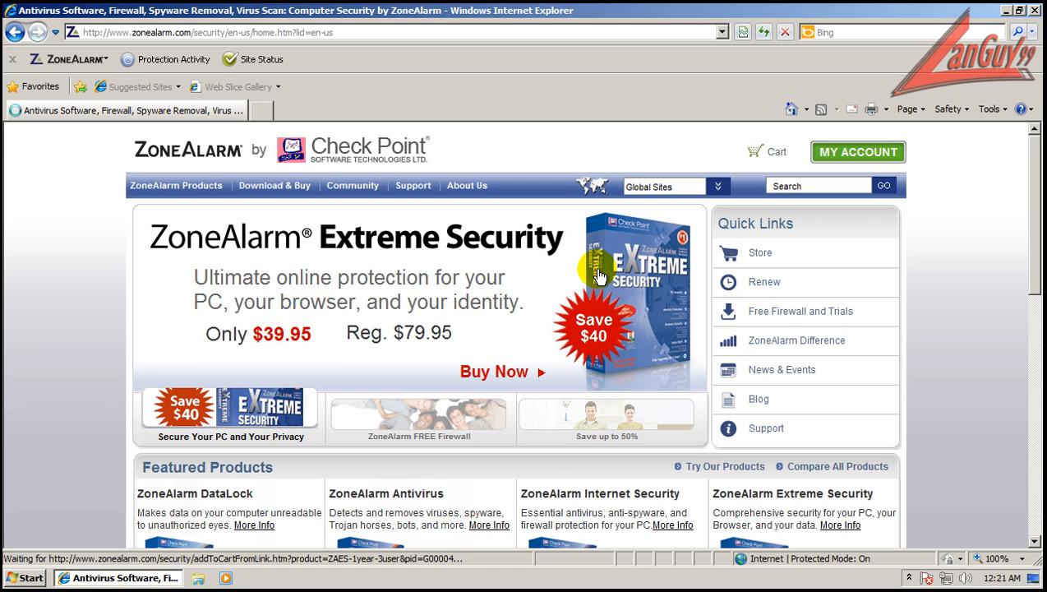
Add ZoneAlarm Extreme Security to the cart and look over the cart page.
click(493, 371)
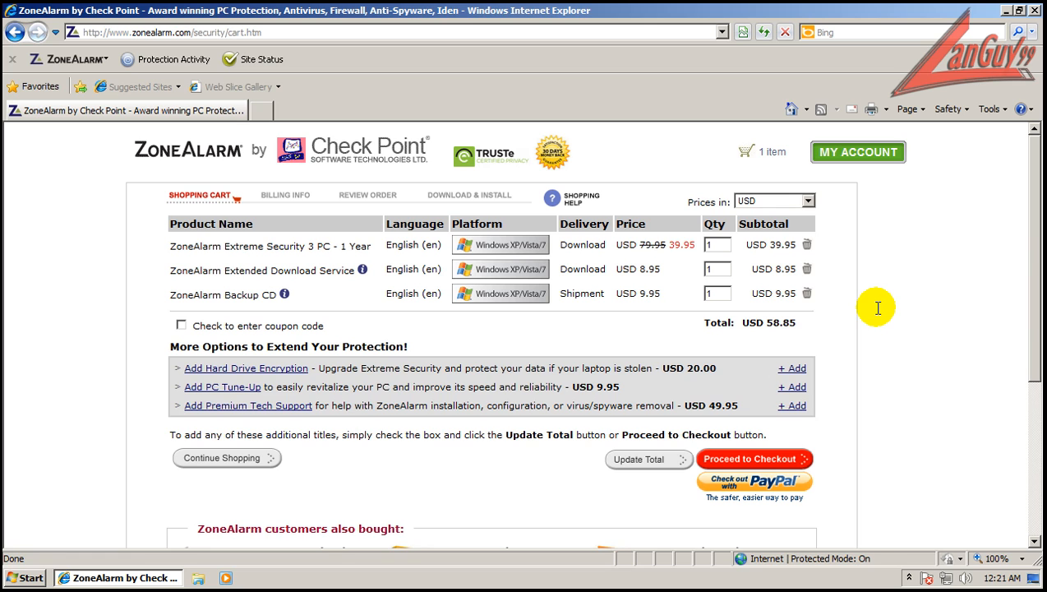
mouse_move(465, 429)
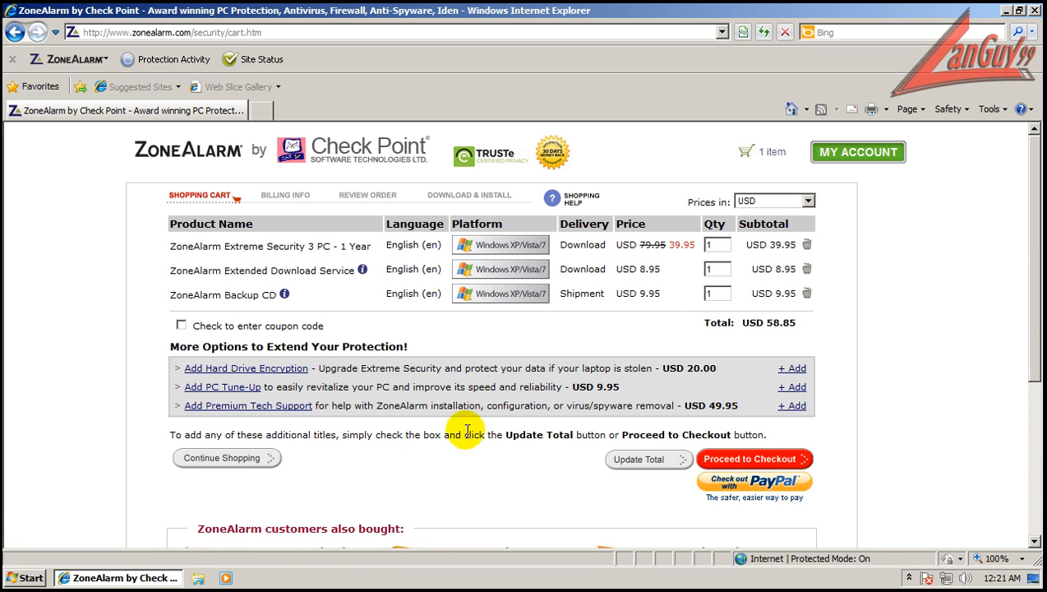
scroll(down, 3)
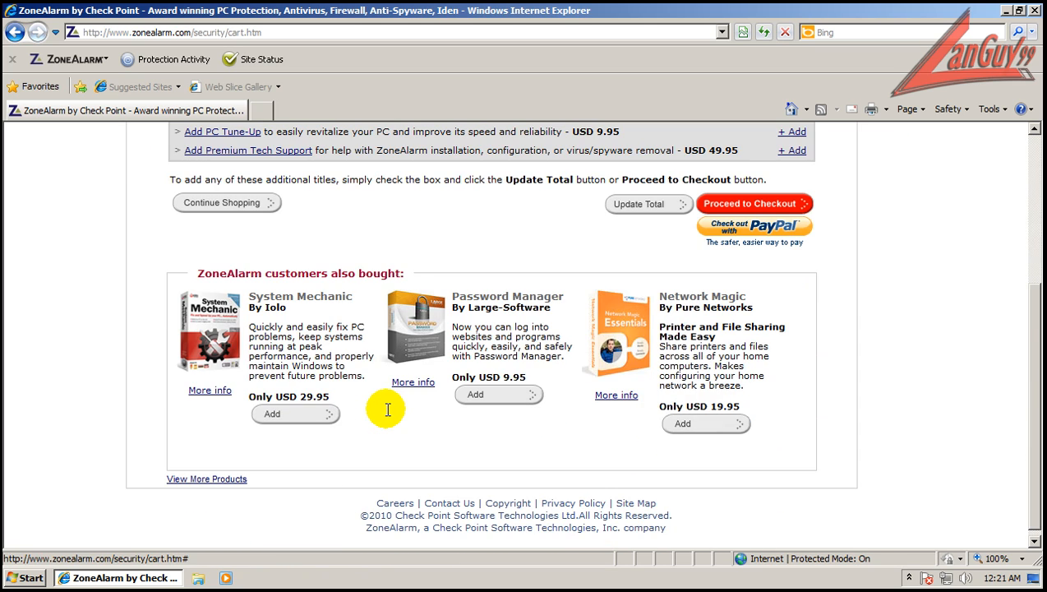
scroll(up, 3)
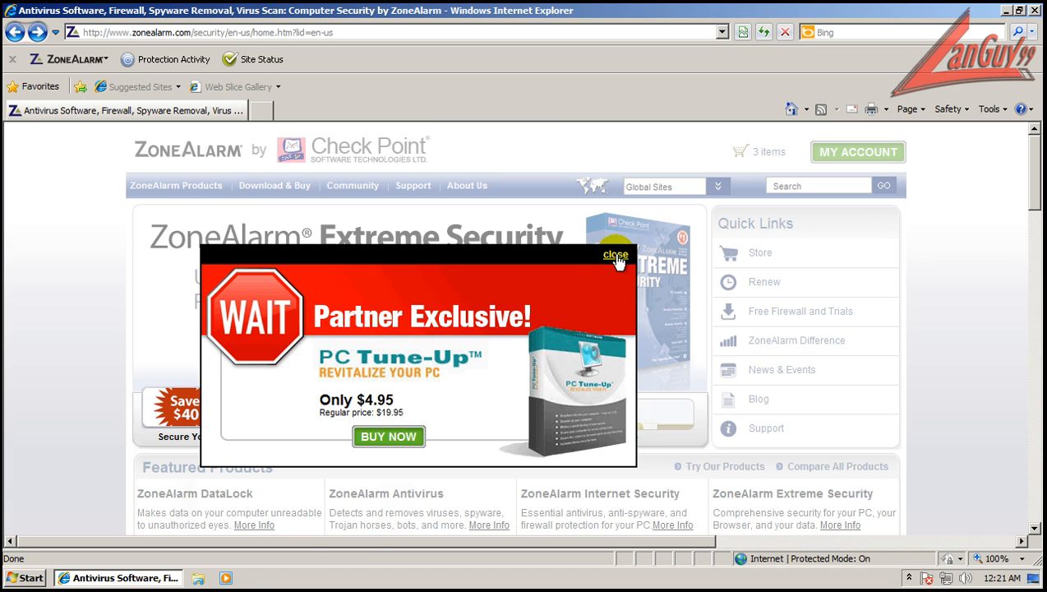
Dismiss the partner offer, review the Extreme Security with DataLock page, and decline the Flash Player install.
click(615, 255)
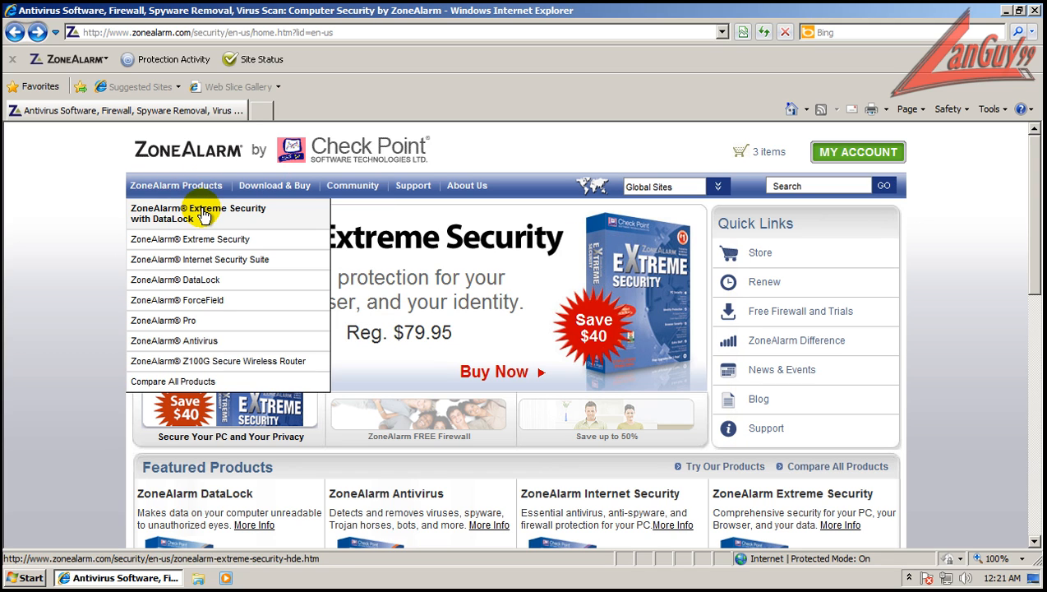
click(197, 214)
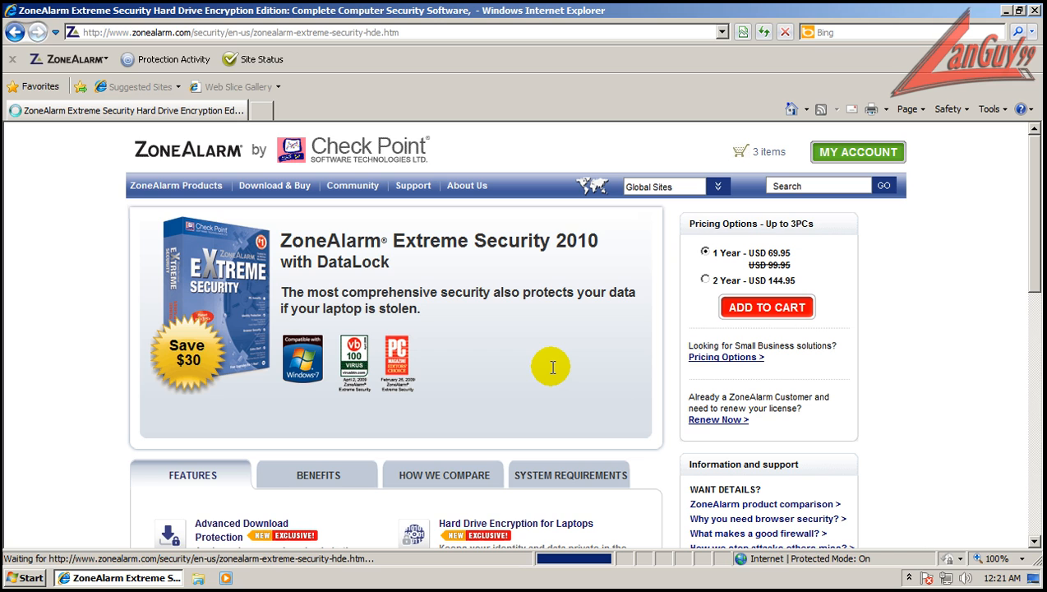
scroll(down, 3)
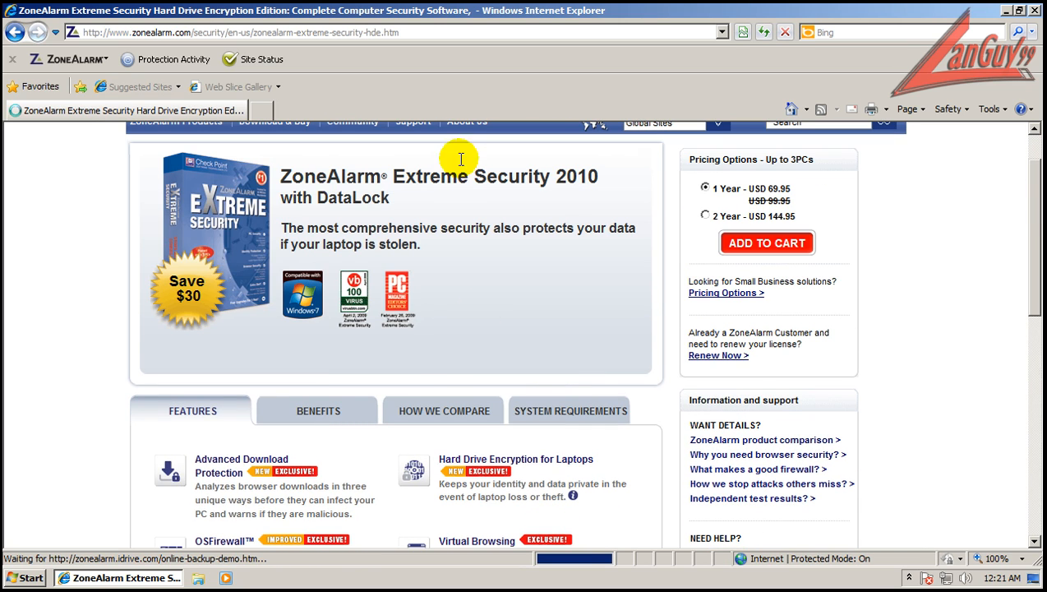
scroll(down, 3)
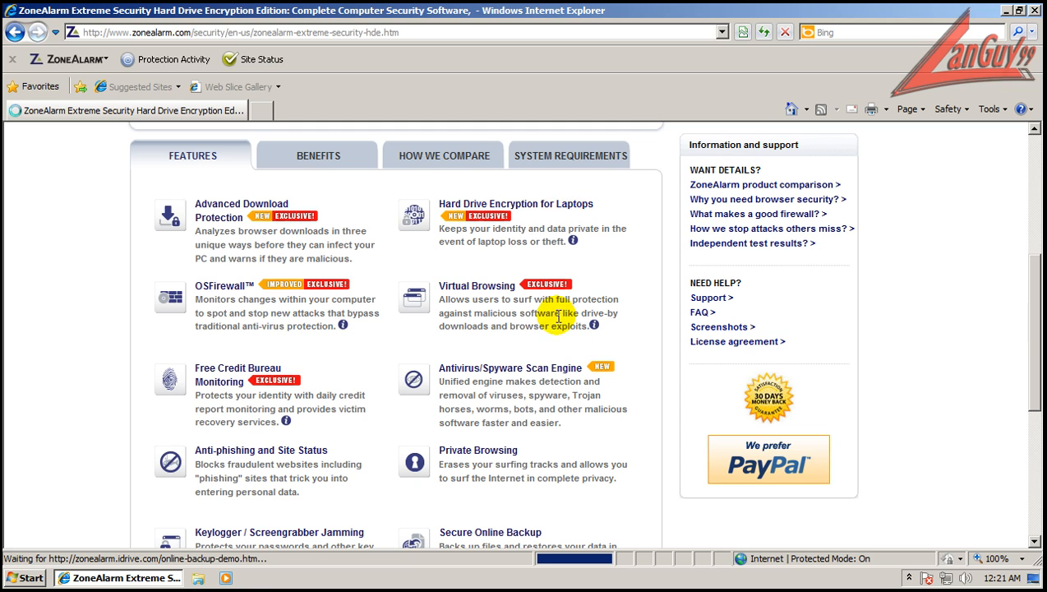
scroll(down, 3)
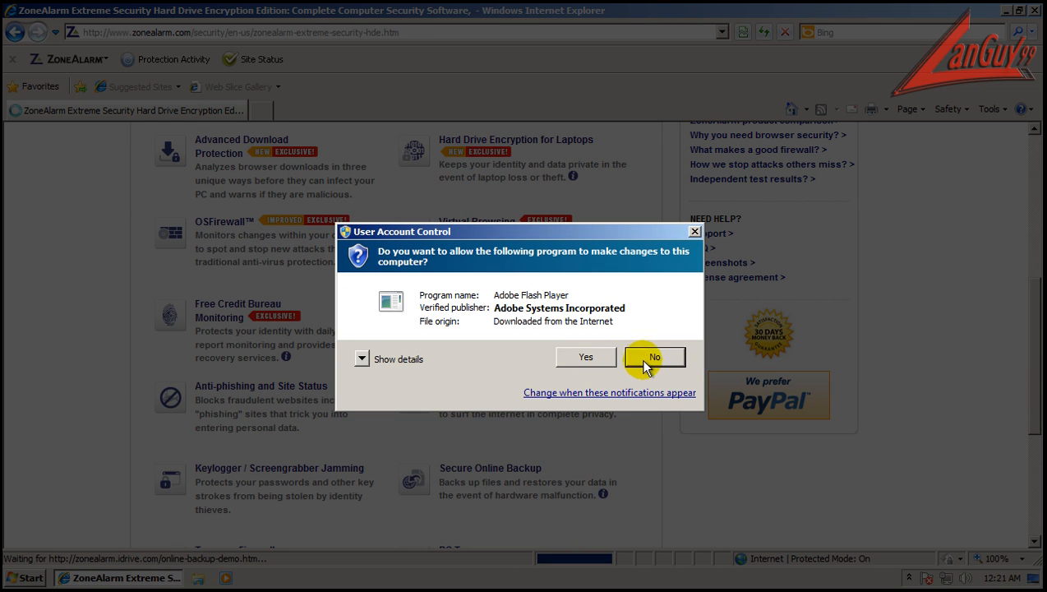
click(654, 357)
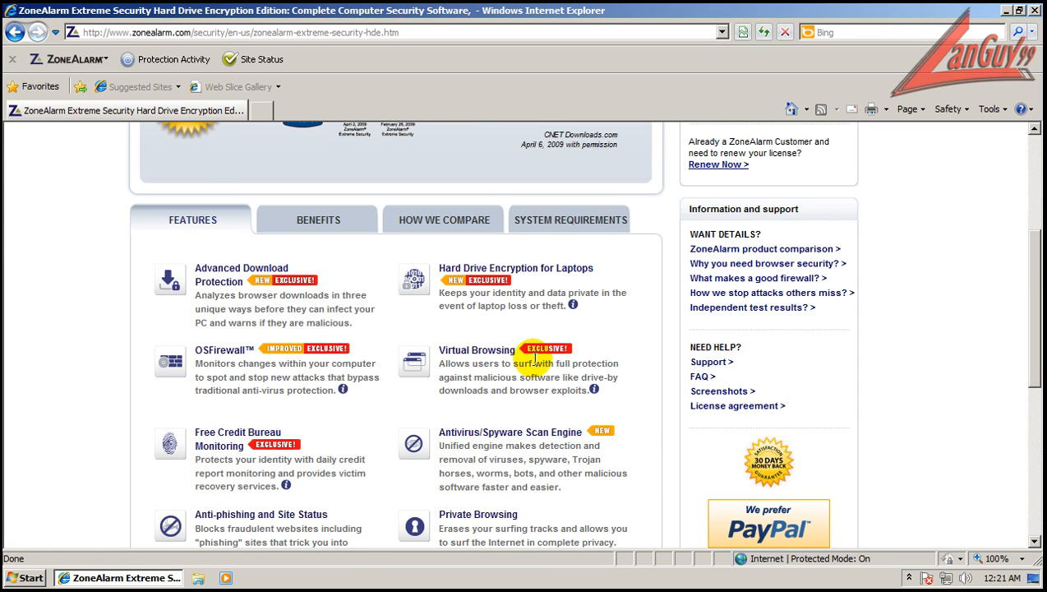
scroll(up, 3)
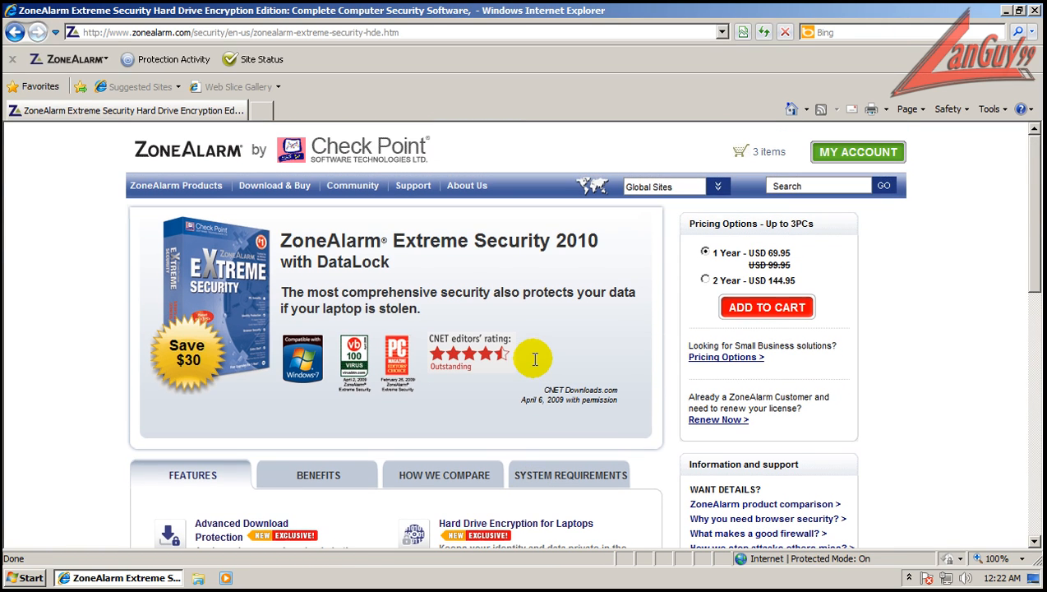
mouse_move(217, 286)
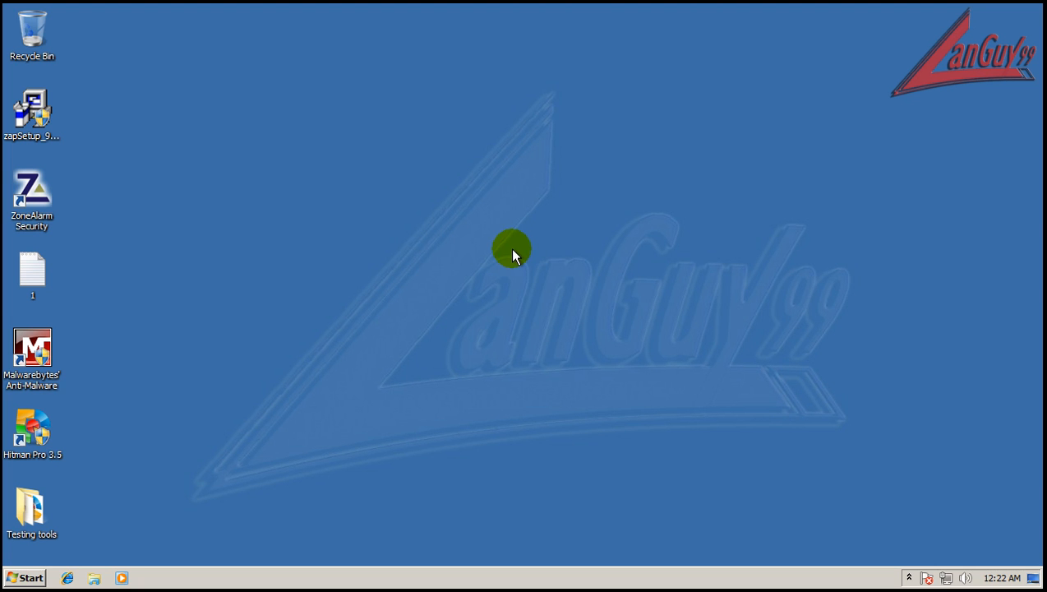
mouse_move(888, 477)
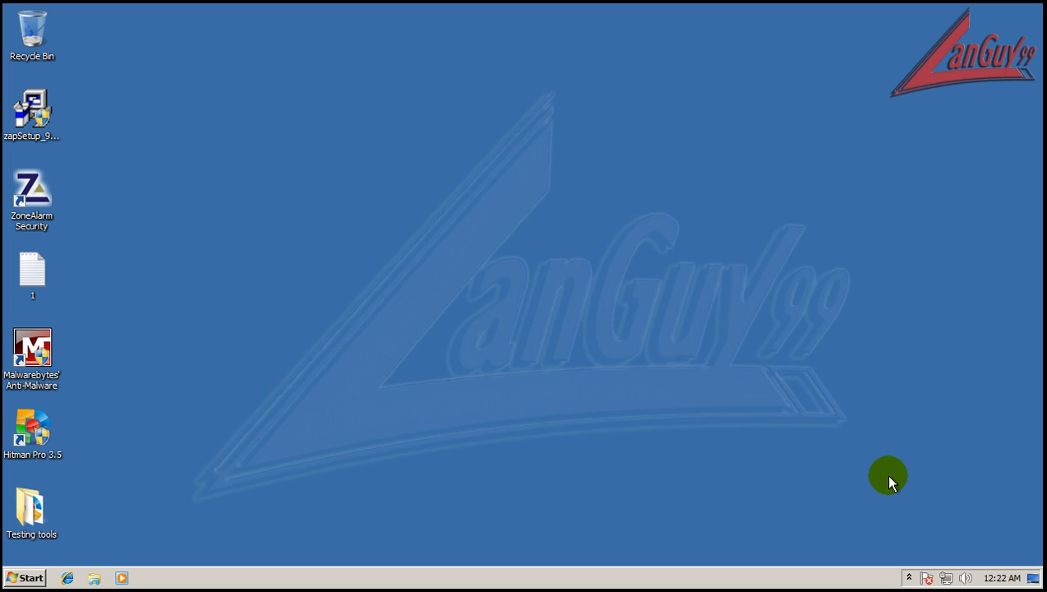
click(910, 577)
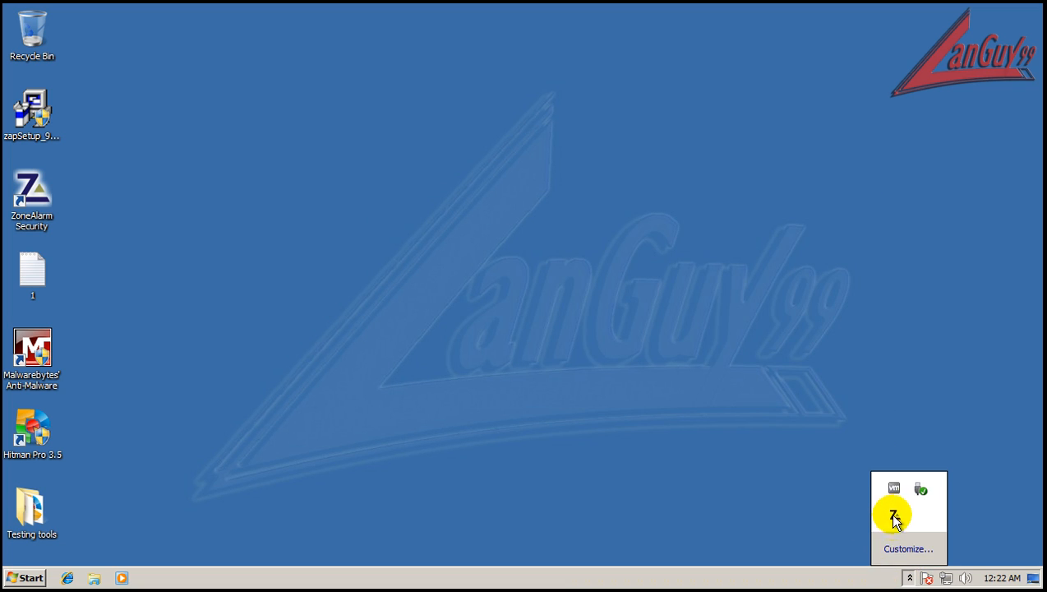
click(895, 513)
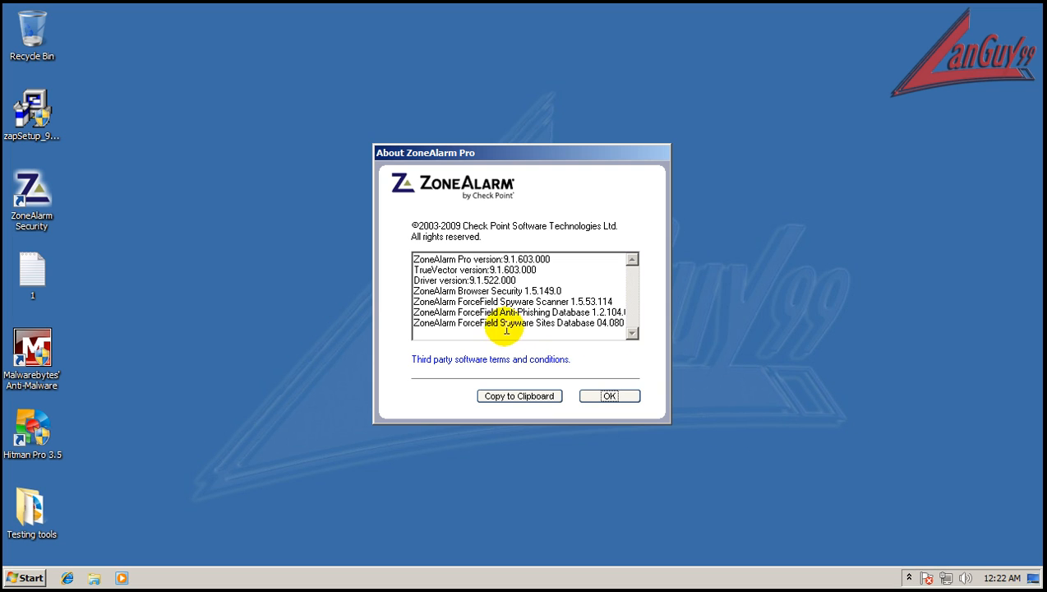
mouse_move(655, 428)
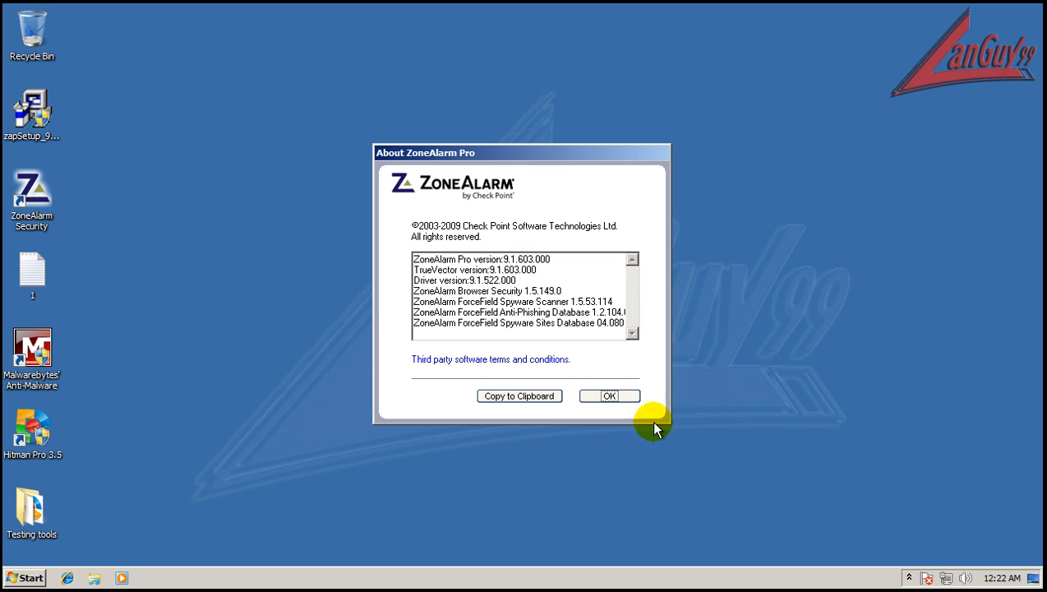
click(608, 394)
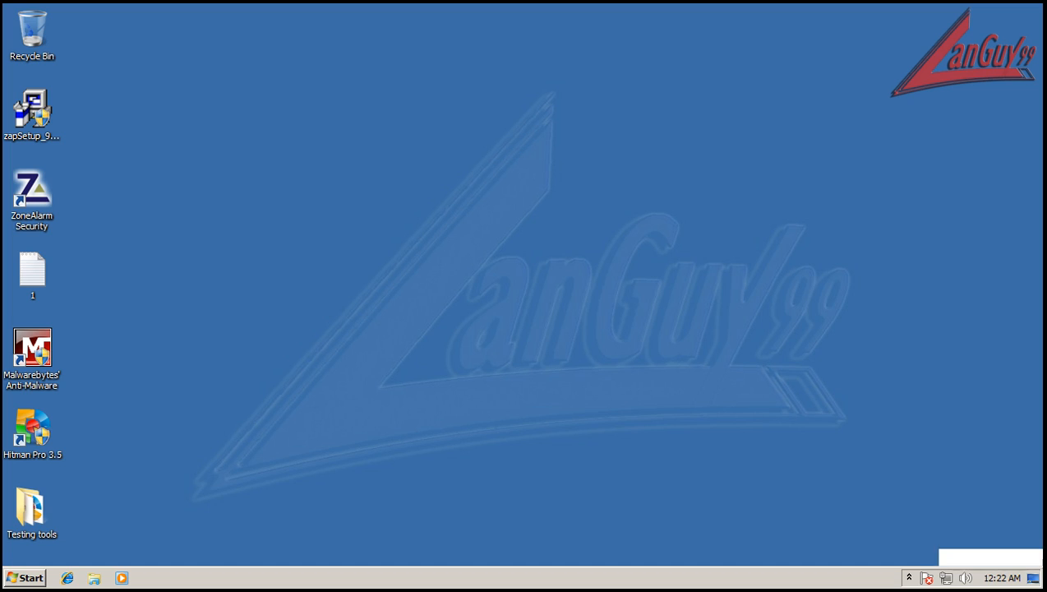